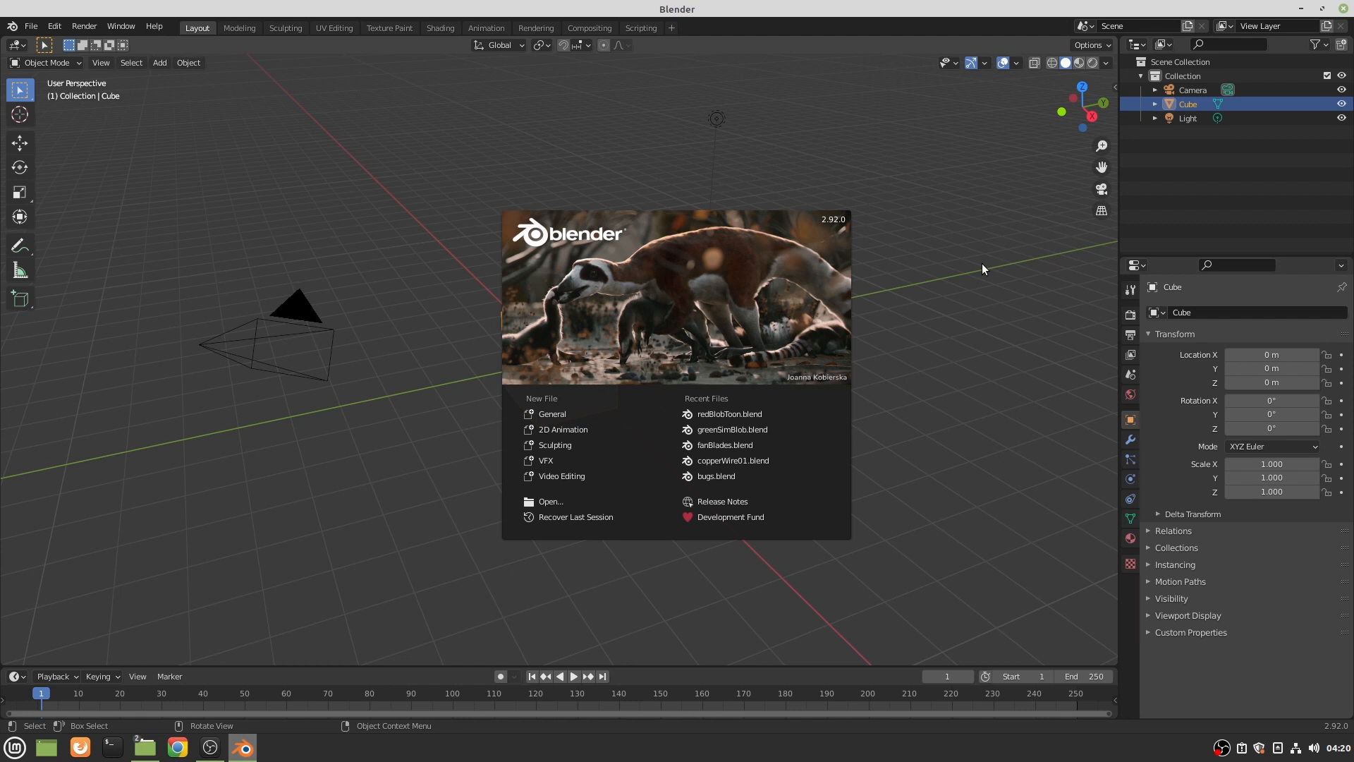
{"action": "mouse_move", "coordinate": [947, 274]}
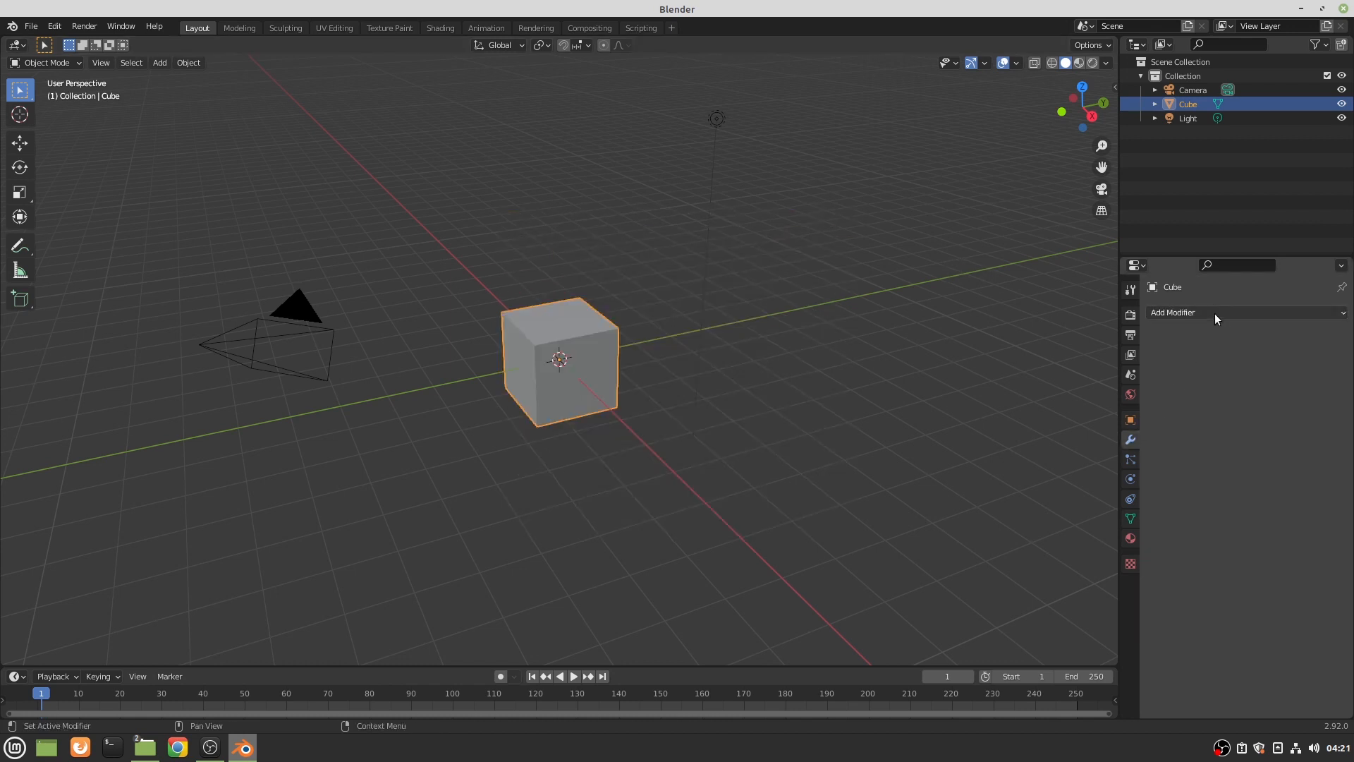
- Add a Subdivision Surface modifier to the cube at level 5 with Optimal Display turned off
{"action": "left_click", "coordinate": [1208, 312]}
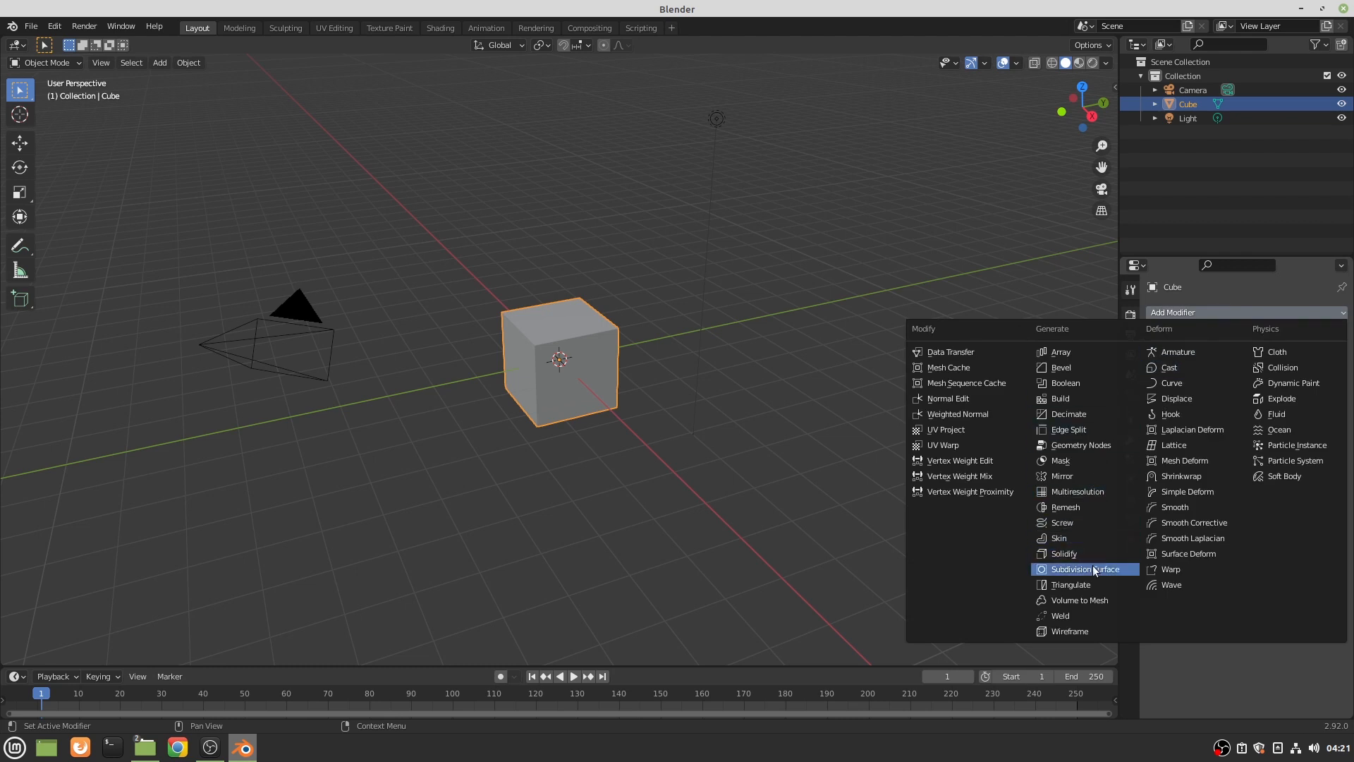
{"action": "left_click", "coordinate": [1084, 568]}
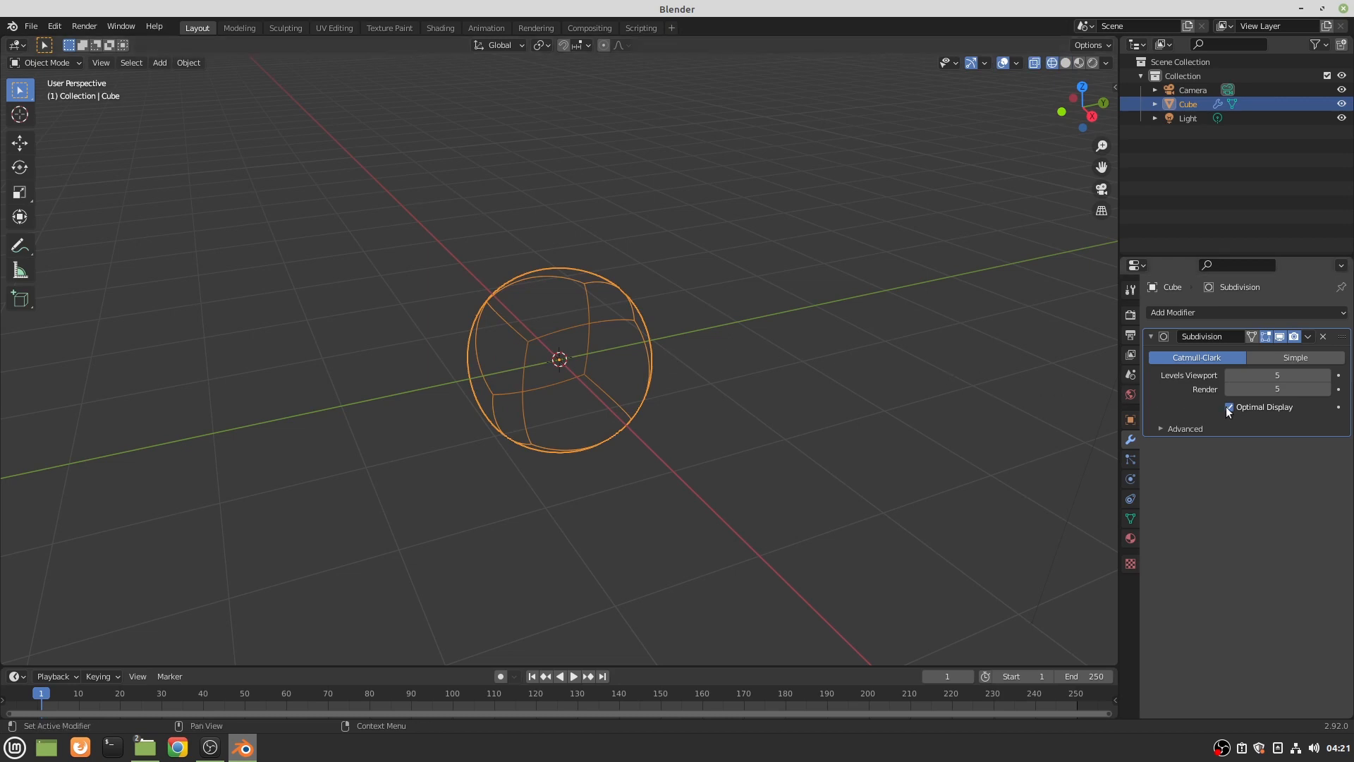
{"action": "left_click", "coordinate": [1228, 407]}
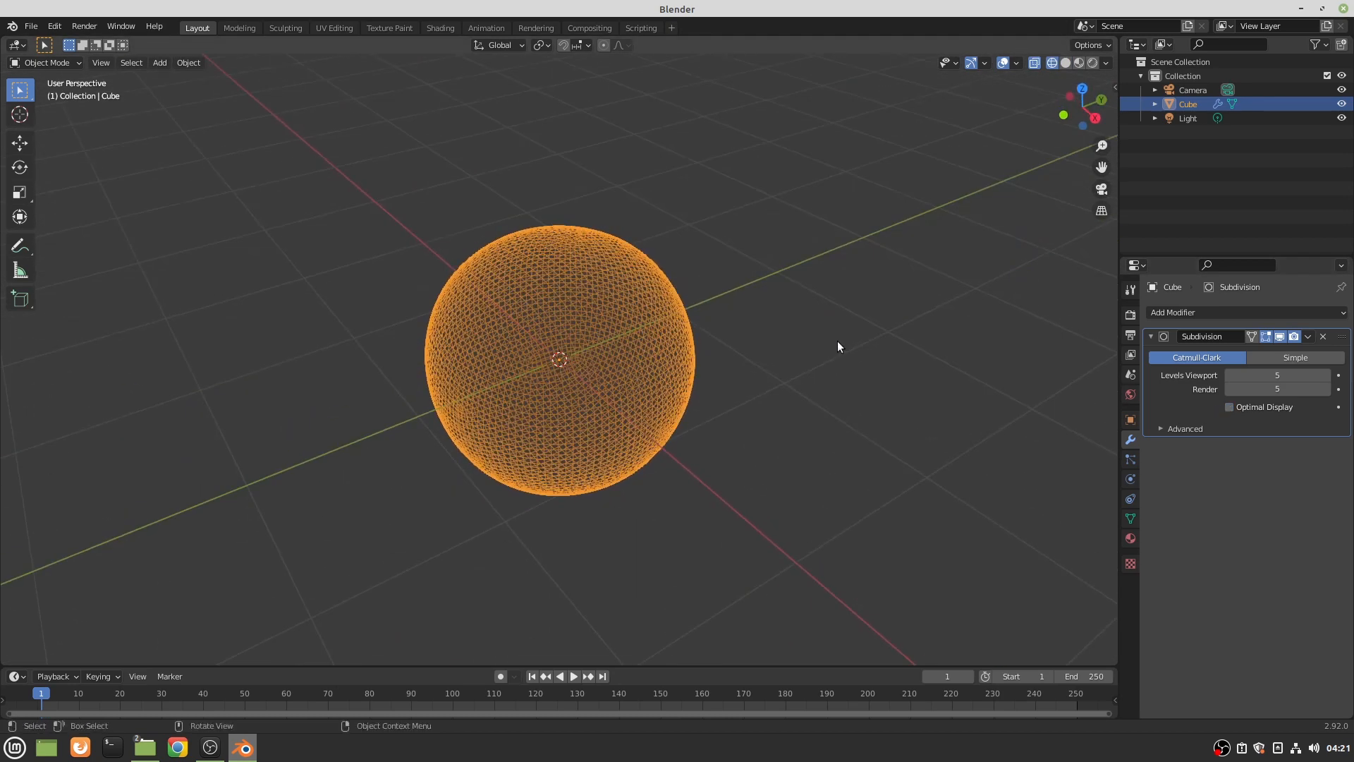
{"action": "mouse_move", "coordinate": [813, 338]}
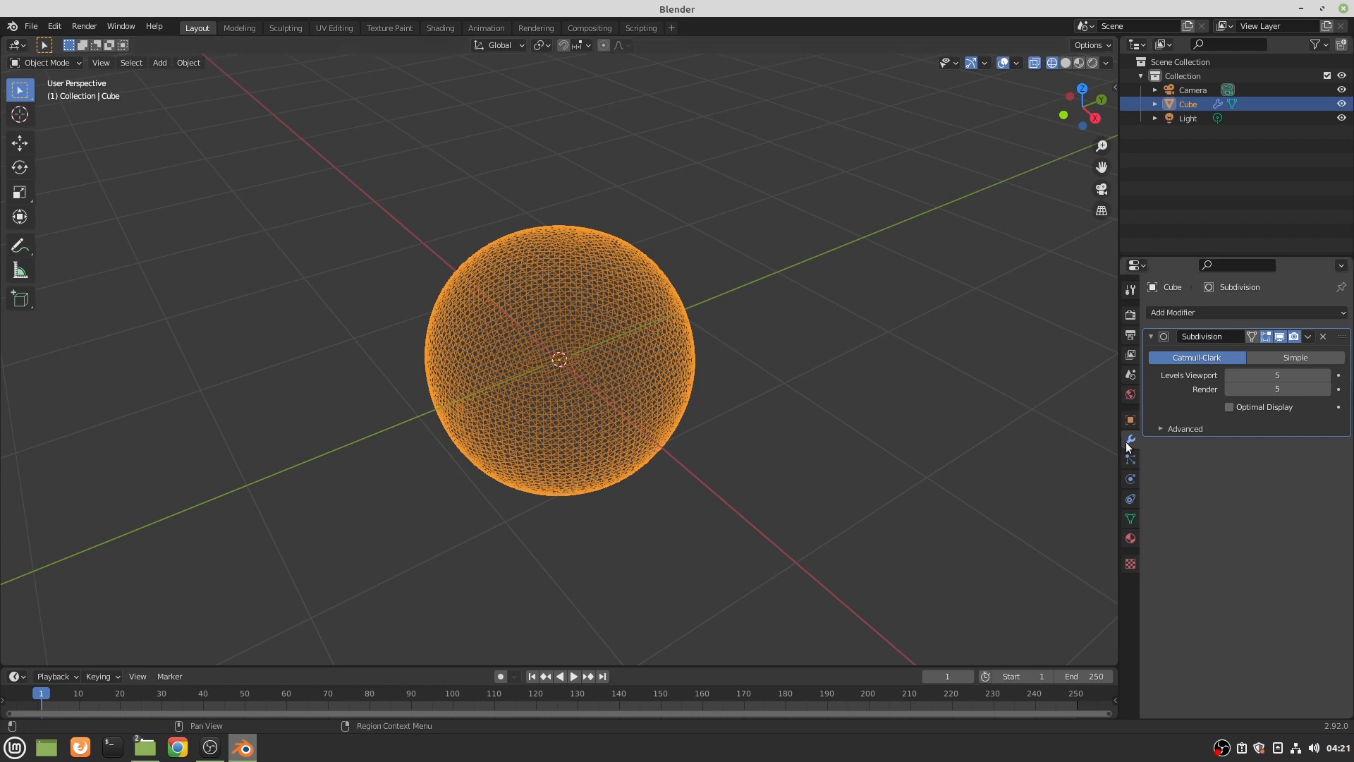
- Displace the sphere with a new hard Clouds texture of size 1.25 and depth 1
{"action": "left_click", "coordinate": [1243, 312]}
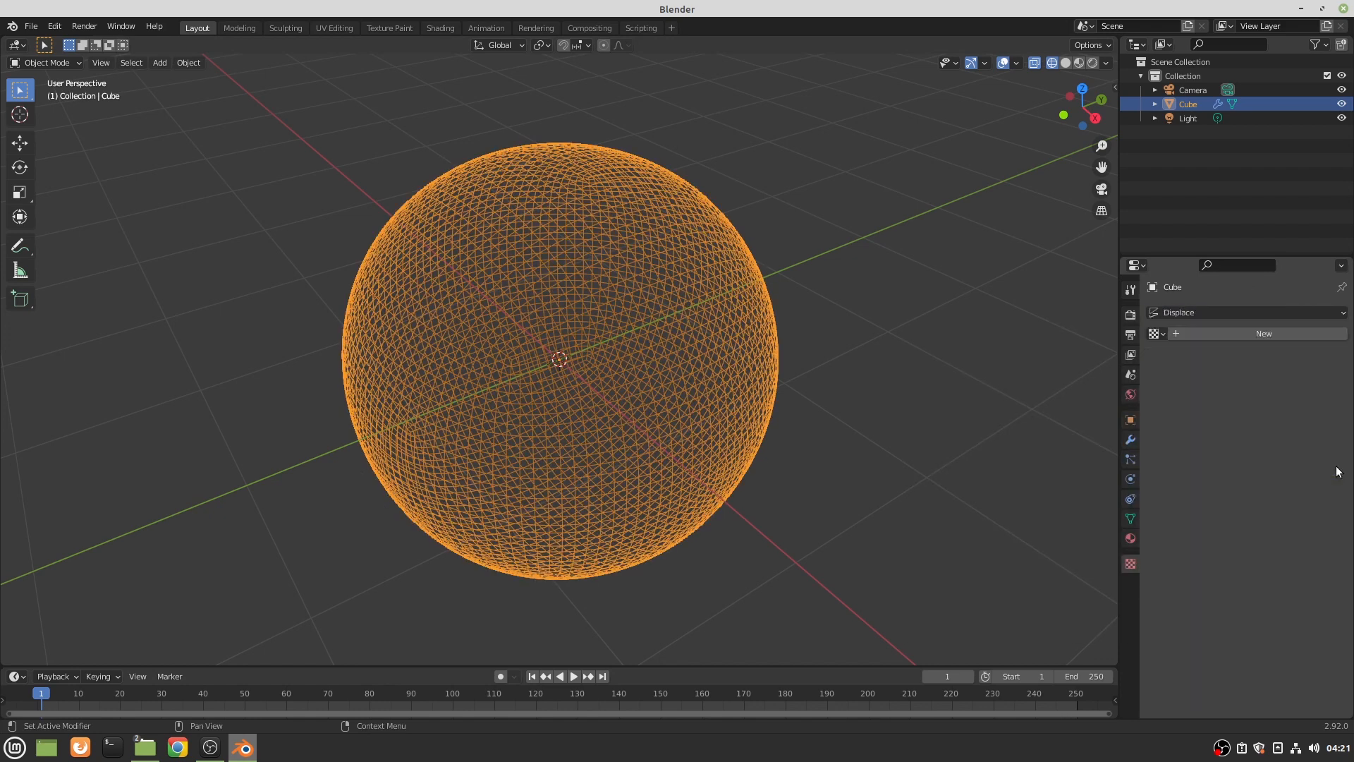
{"action": "left_click", "coordinate": [1263, 333]}
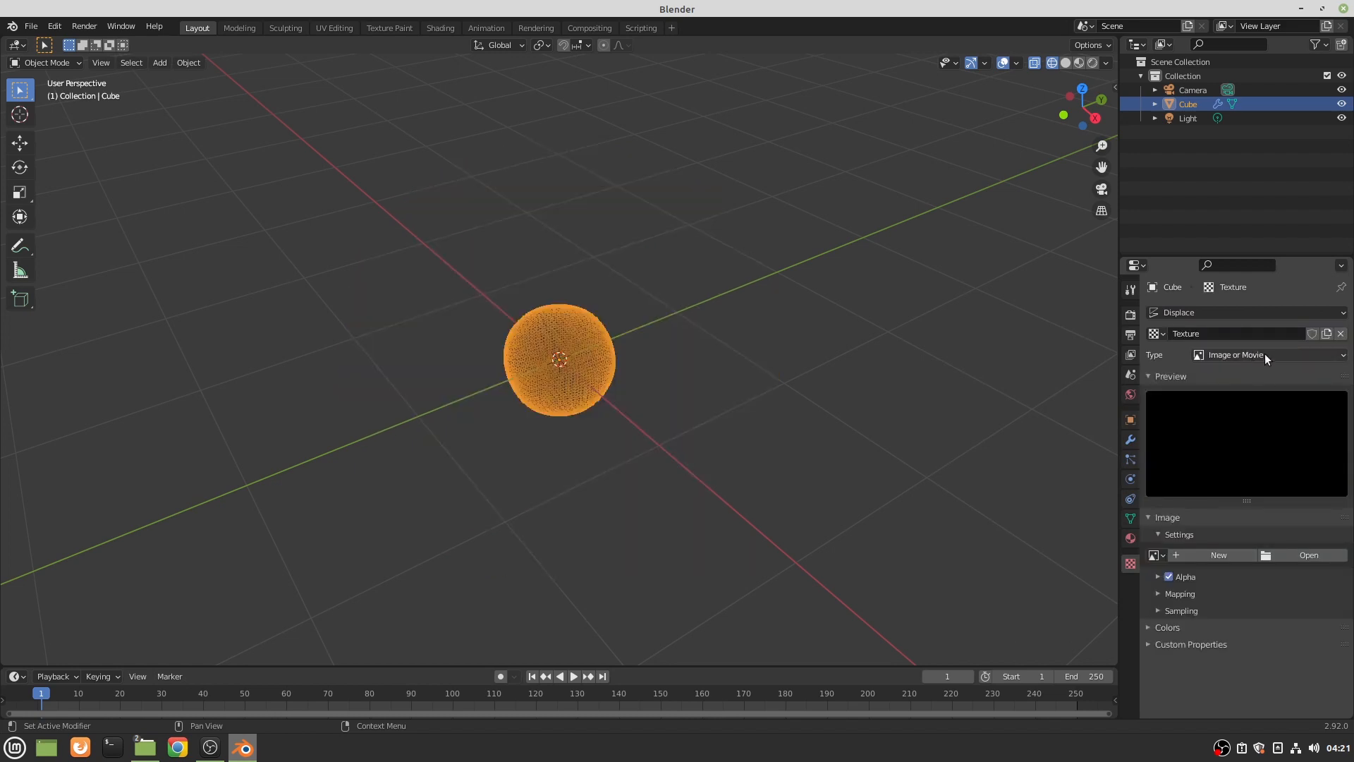
{"action": "left_click", "coordinate": [1235, 354]}
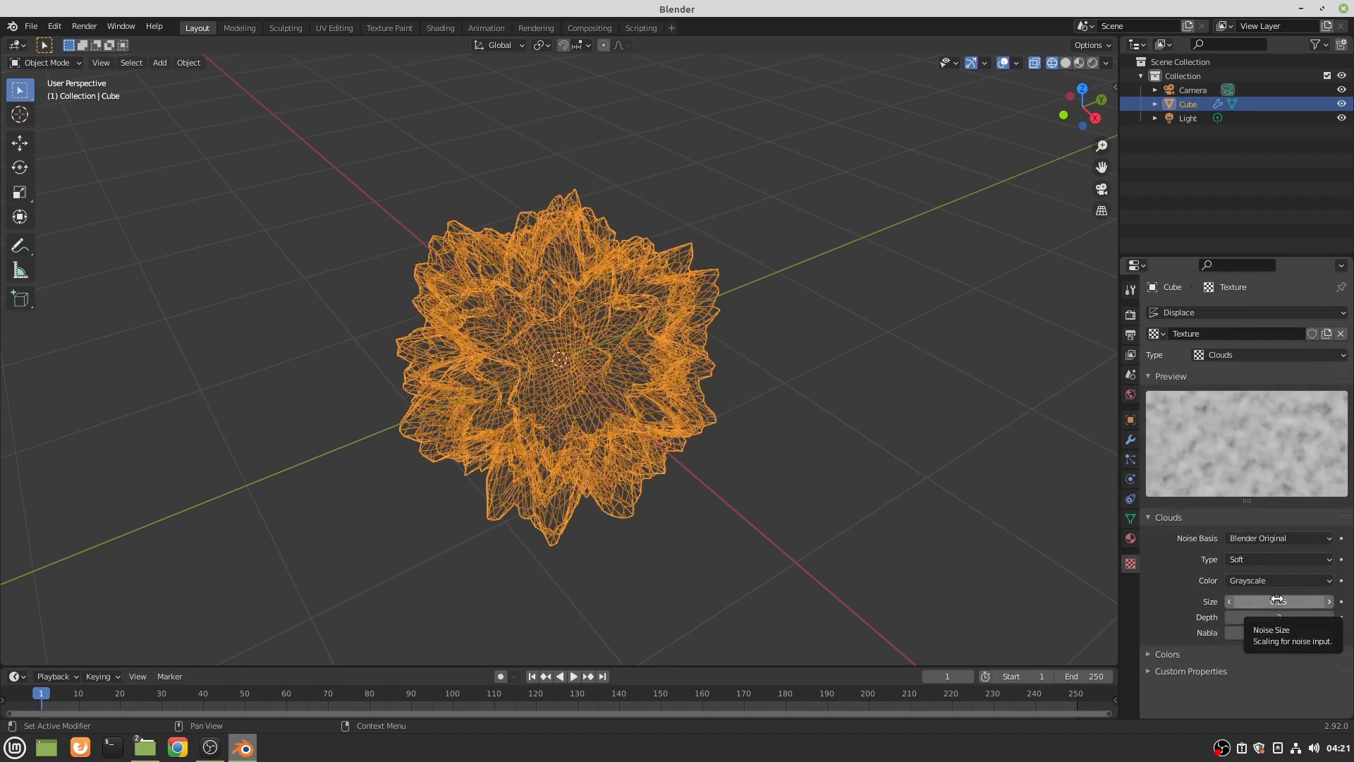
{"action": "left_click", "coordinate": [1278, 601]}
{"action": "type", "text": "1.25"}
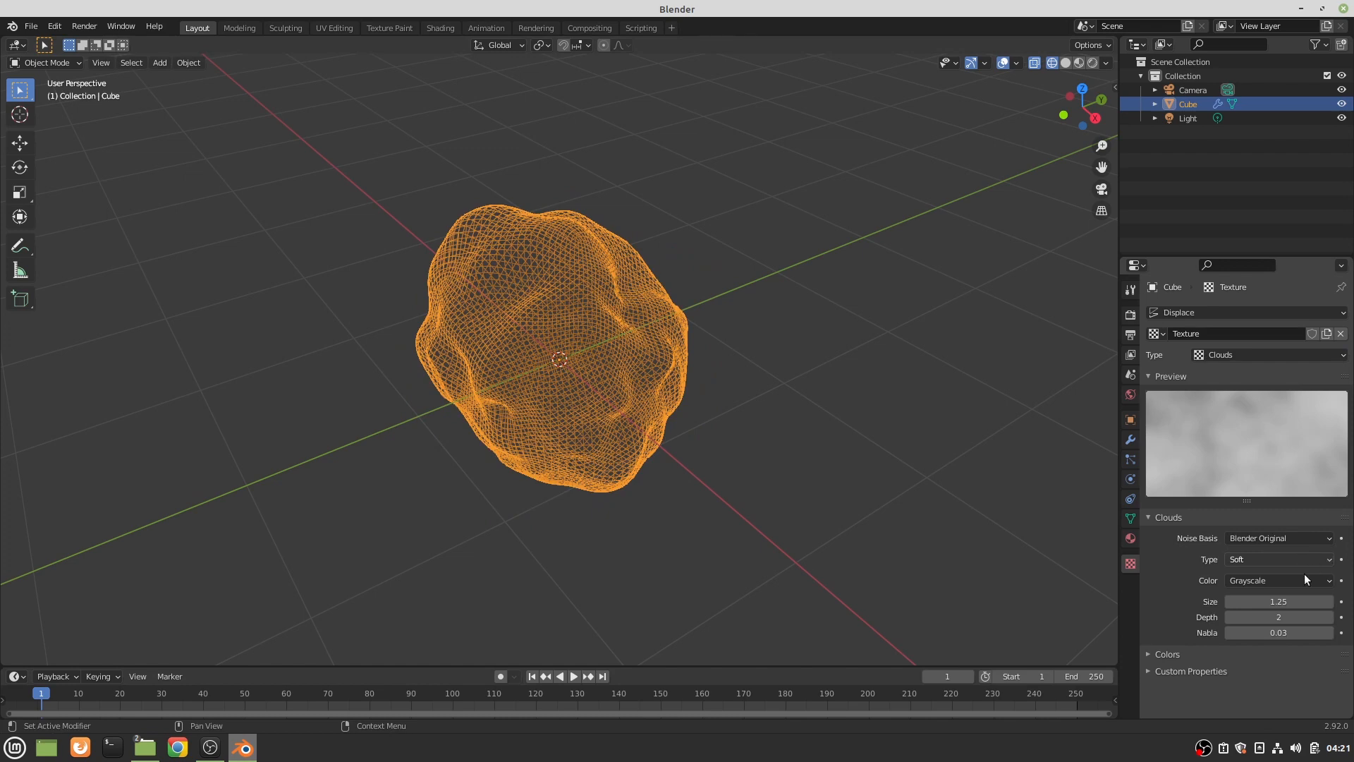
{"action": "left_click", "coordinate": [1278, 617]}
{"action": "type", "text": "1"}
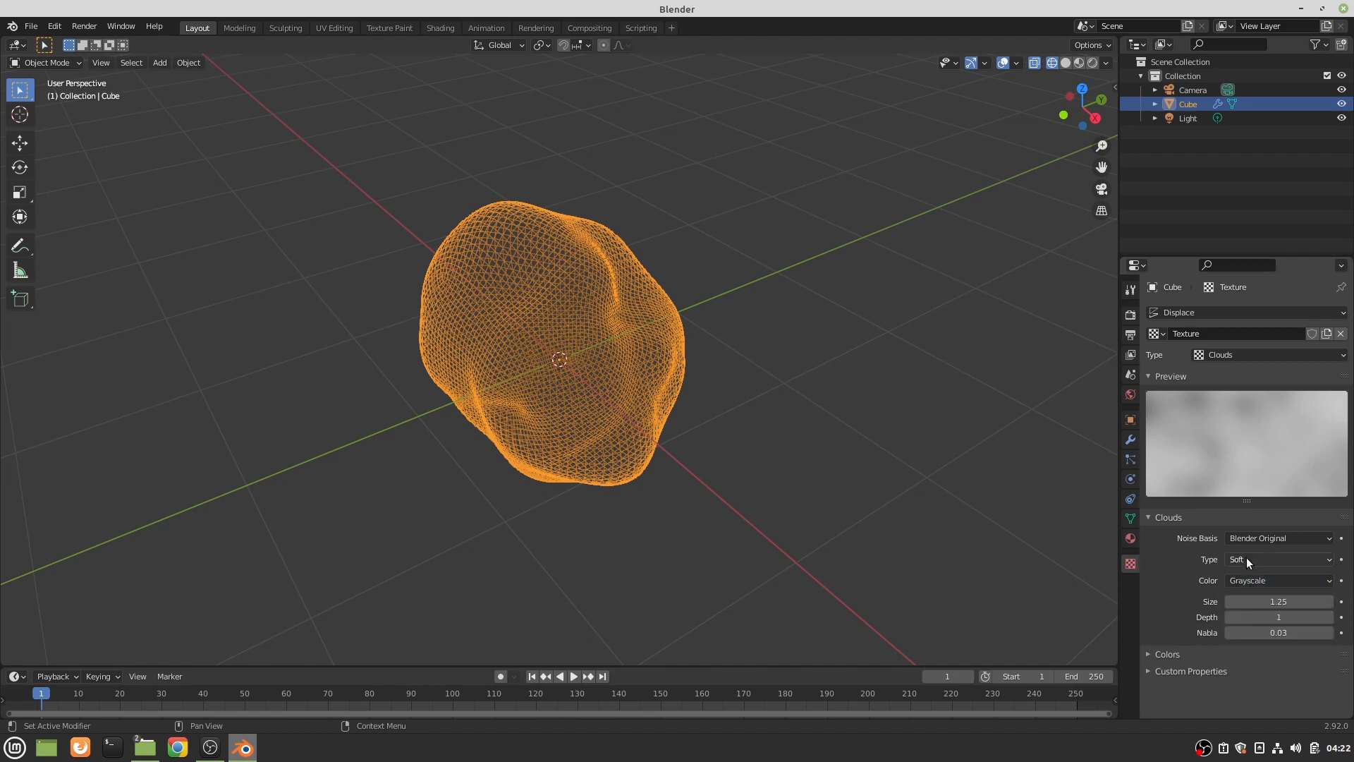
{"action": "left_click", "coordinate": [1280, 558]}
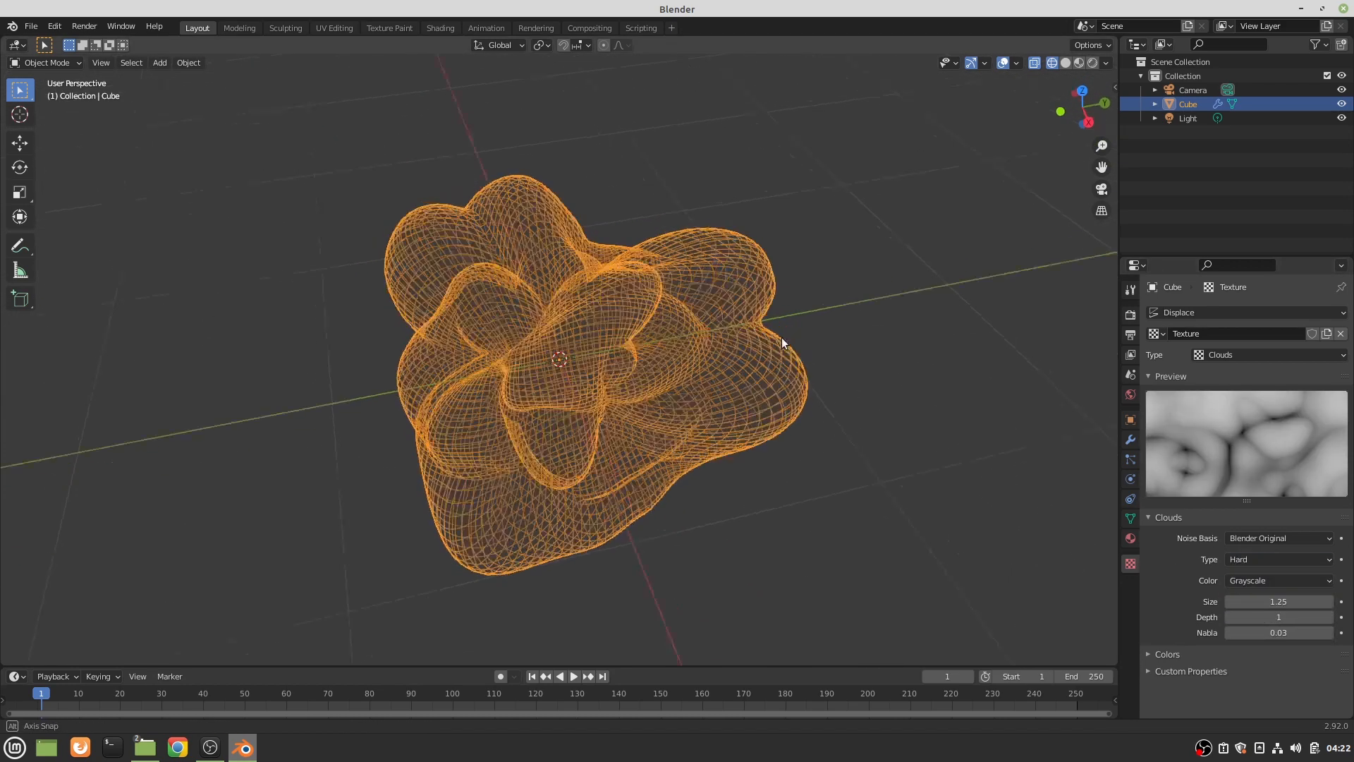
{"action": "left_click_drag", "start_coordinate": [782, 345], "coordinate": [833, 320]}
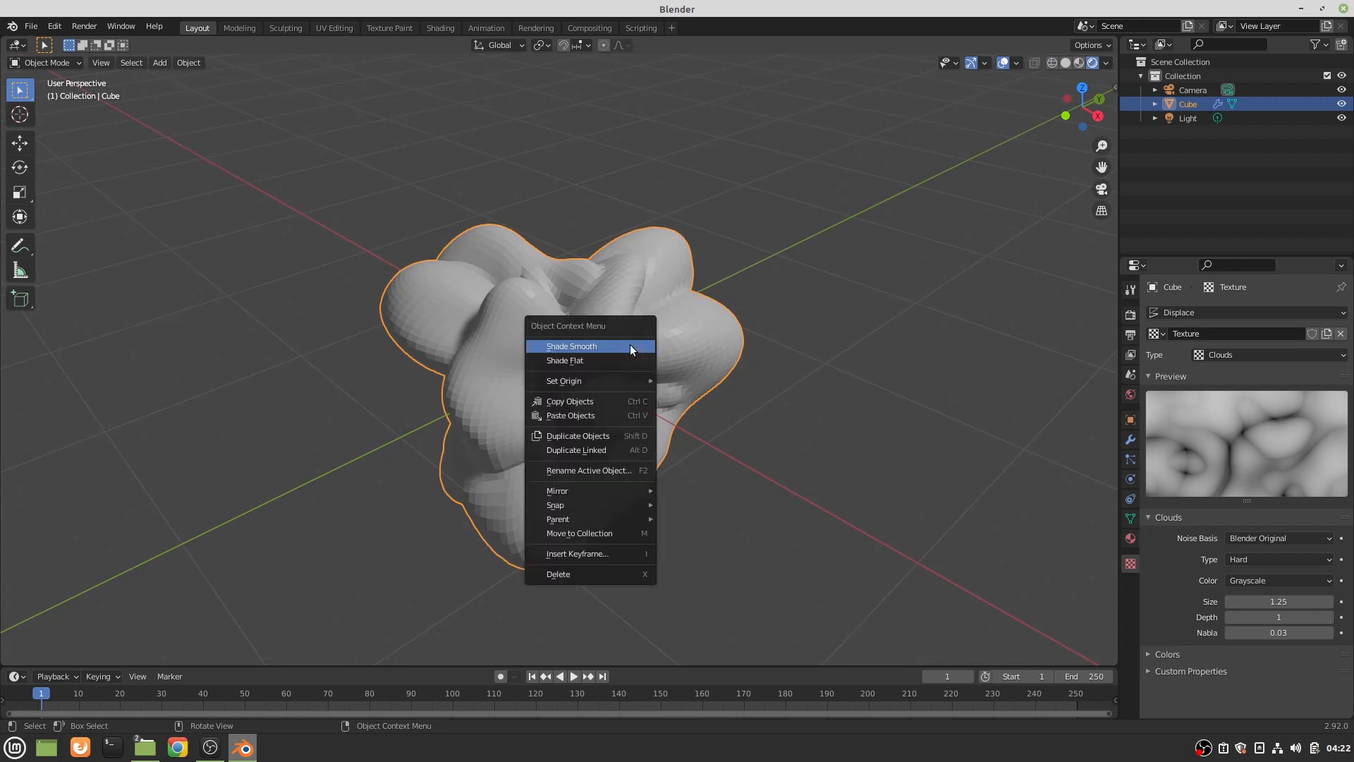
- Shade the lumpy blob smooth and switch the viewport to wireframe display
{"action": "left_click", "coordinate": [570, 345]}
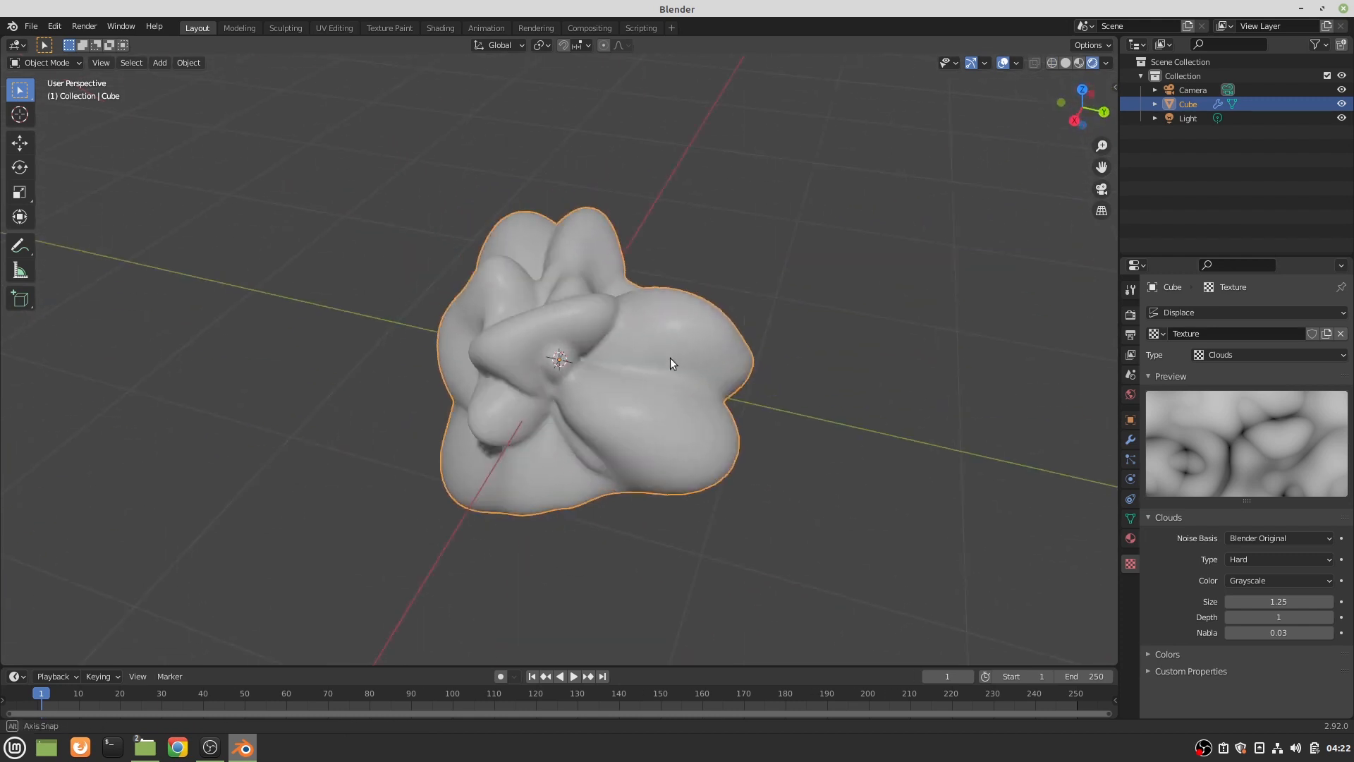
{"action": "left_click_drag", "start_coordinate": [673, 362], "coordinate": [724, 354]}
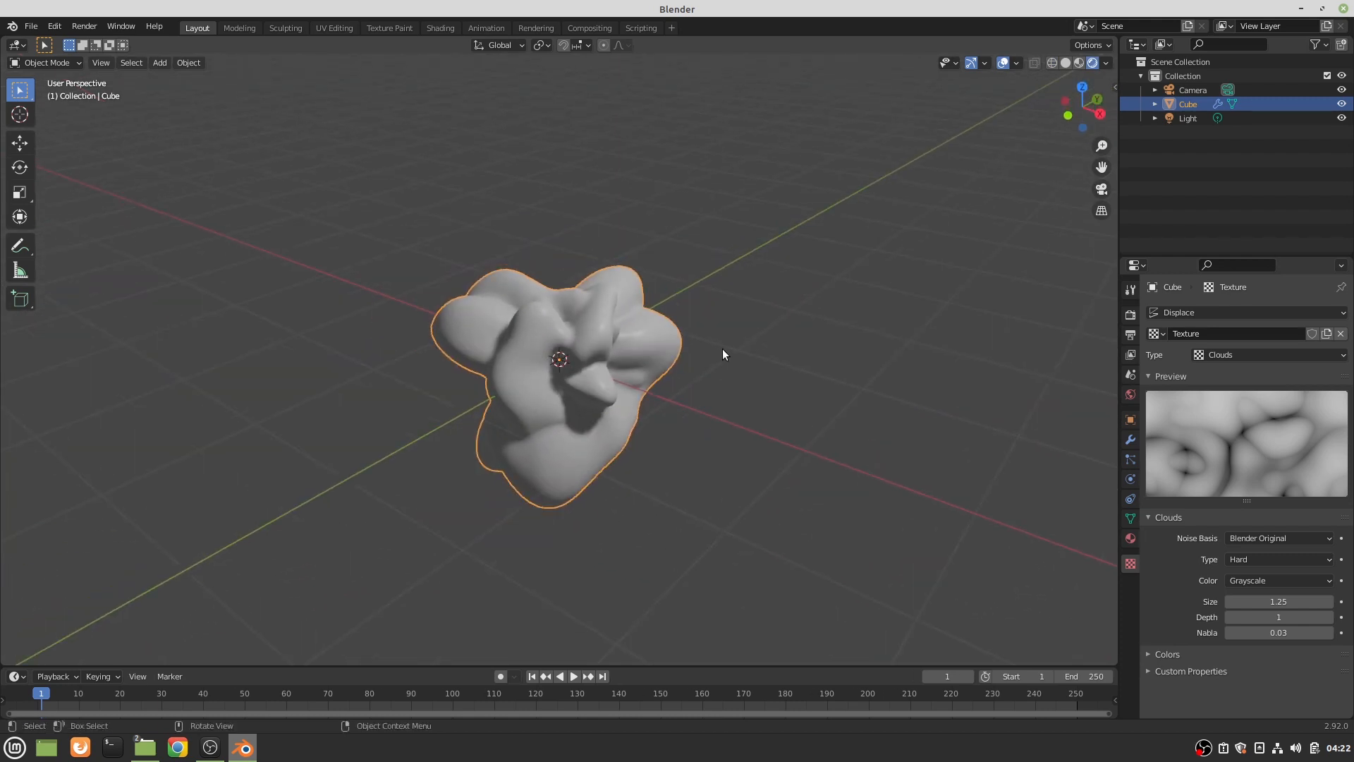
{"action": "left_click", "coordinate": [1034, 62]}
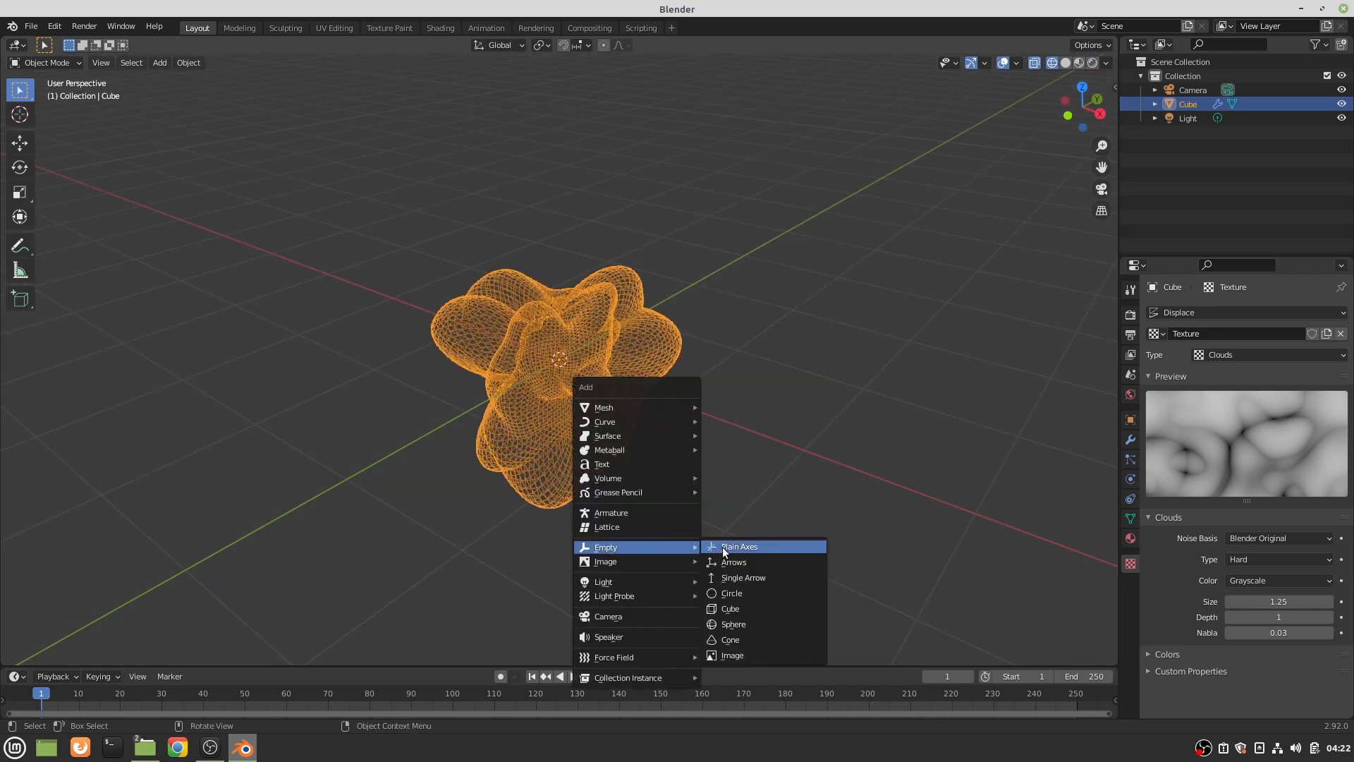
- Add a Plain Axes Empty and set the Displace texture coordinates to Object using that Empty
{"action": "left_click", "coordinate": [738, 546]}
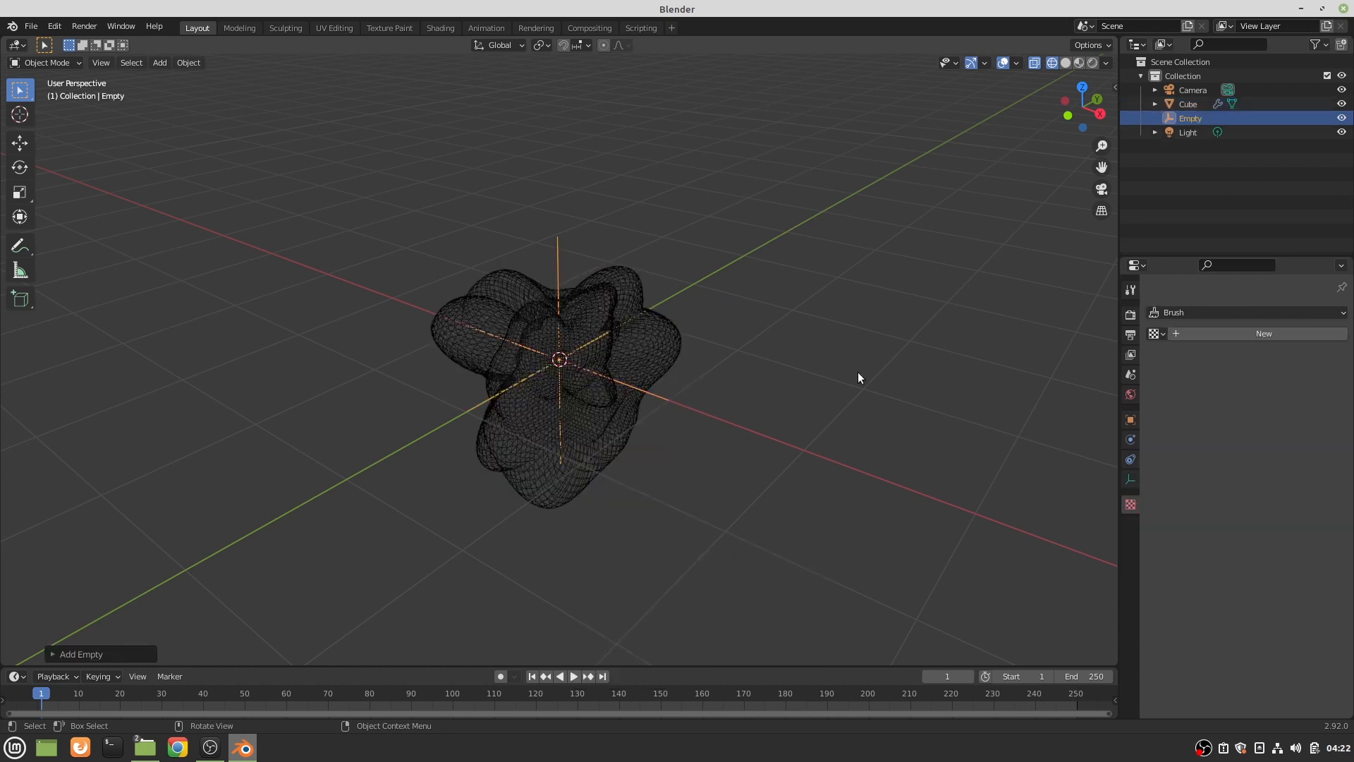
{"action": "mouse_move", "coordinate": [612, 351]}
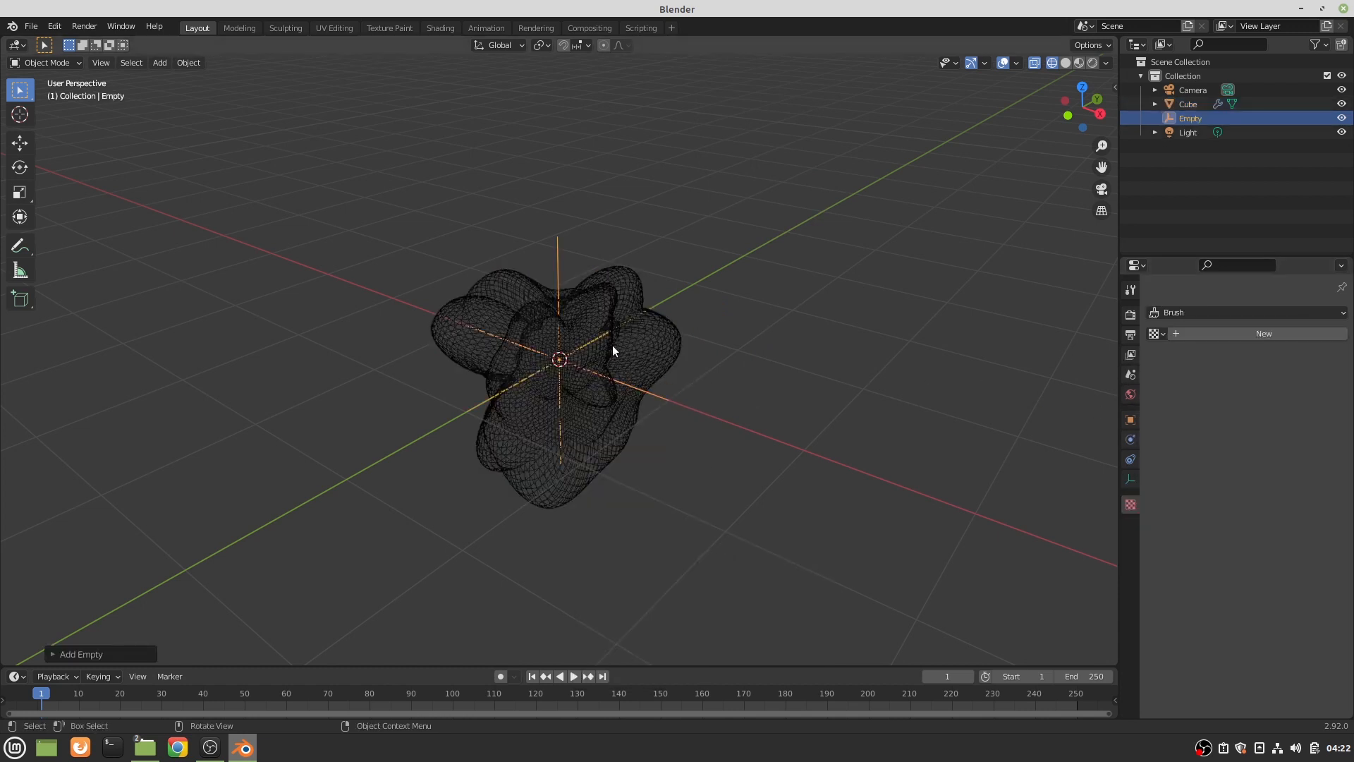
{"action": "left_click", "coordinate": [1187, 104]}
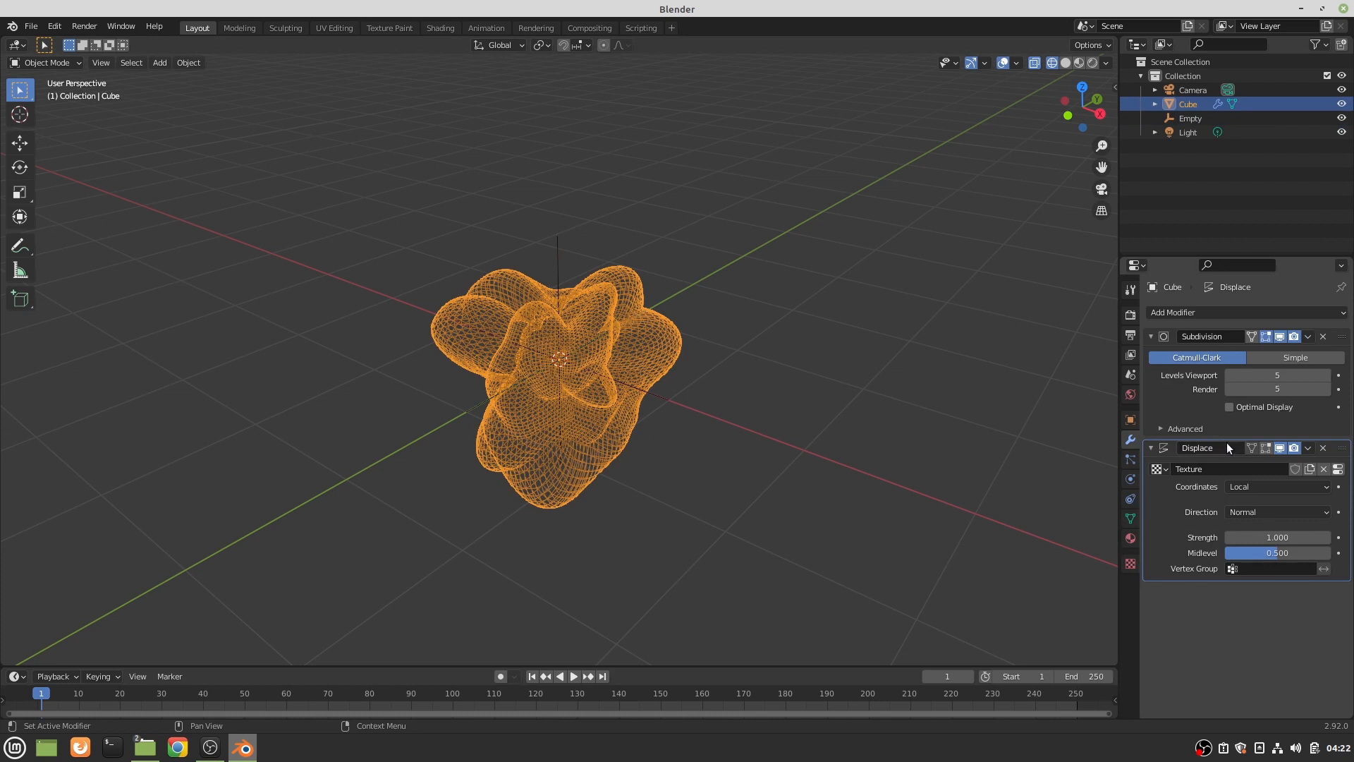
{"action": "left_click", "coordinate": [1277, 485]}
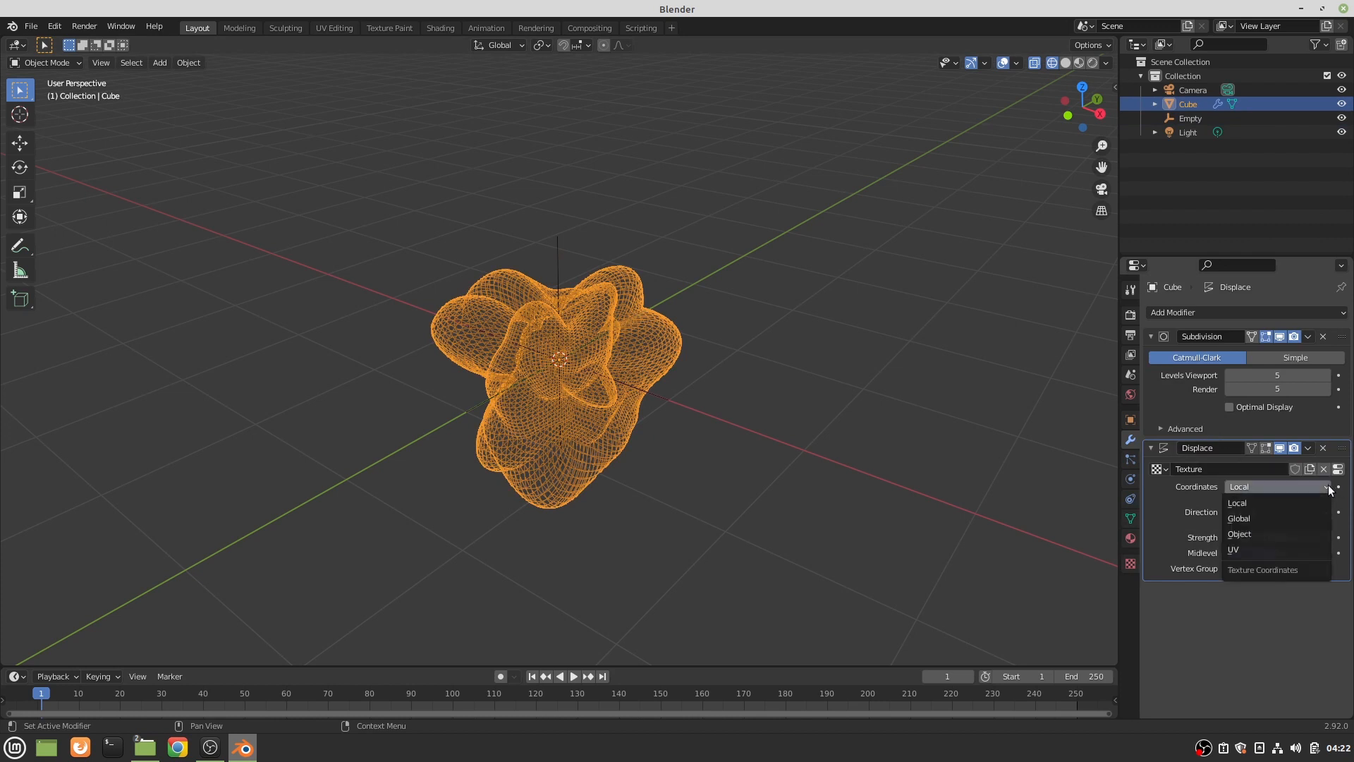
{"action": "left_click", "coordinate": [1238, 534]}
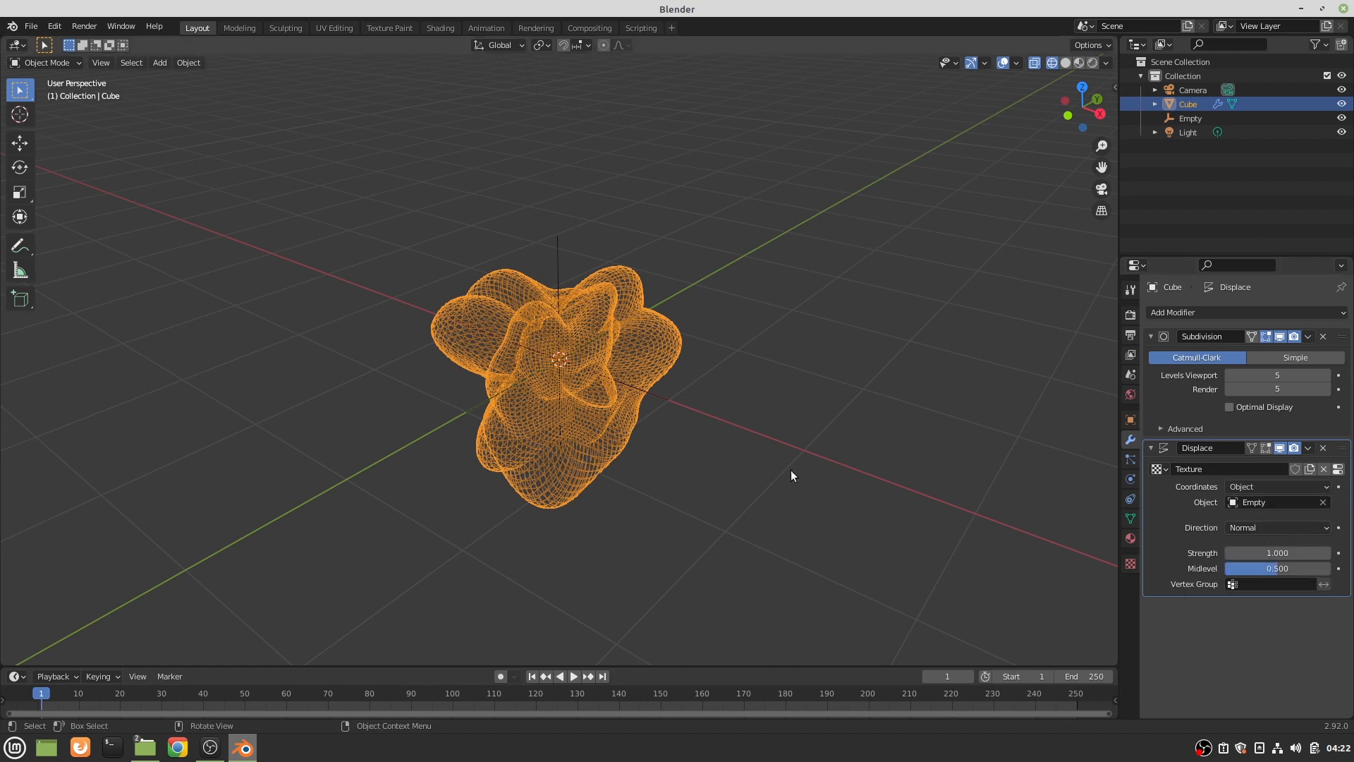
{"action": "mouse_move", "coordinate": [560, 294]}
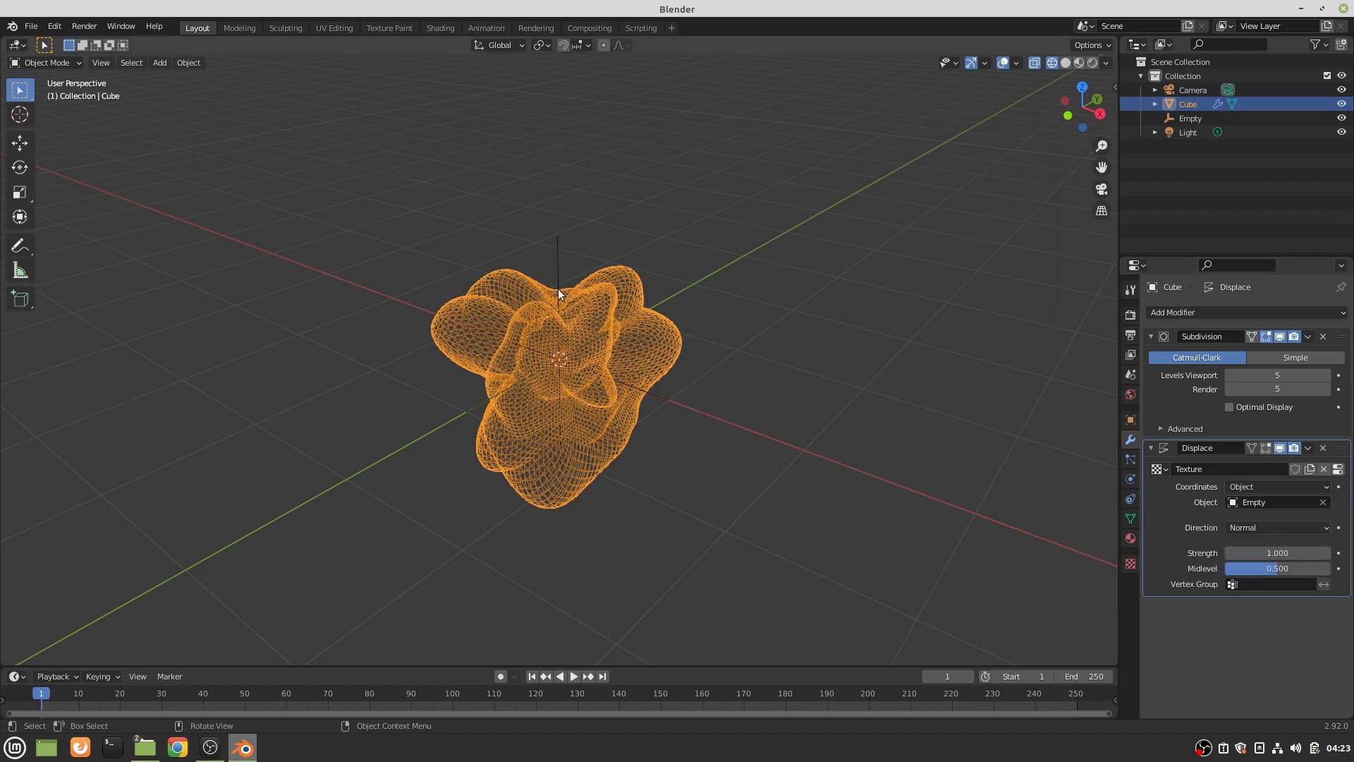
{"action": "left_click", "coordinate": [1189, 118]}
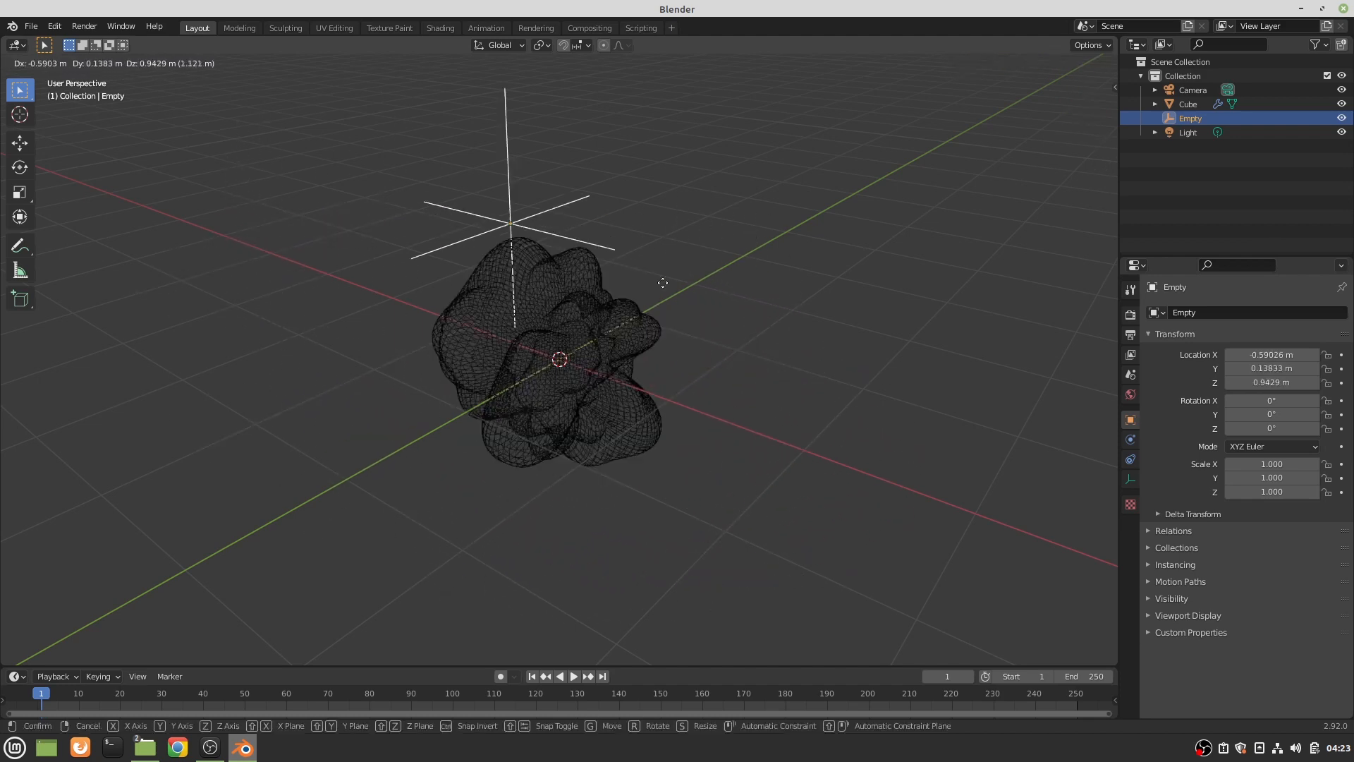
{"action": "left_click", "coordinate": [795, 358]}
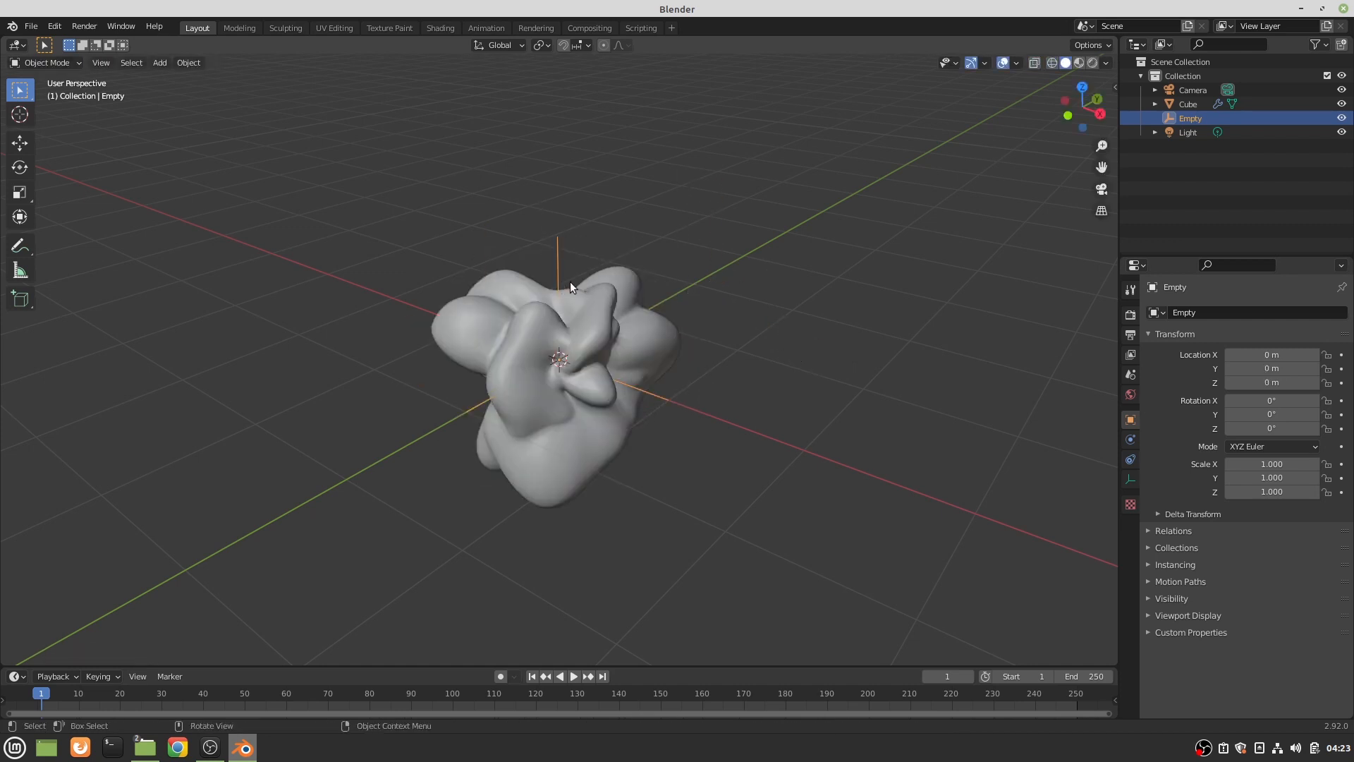
- Add a Bezier circle and scale it up to surround the blob
{"action": "left_click", "coordinate": [159, 62]}
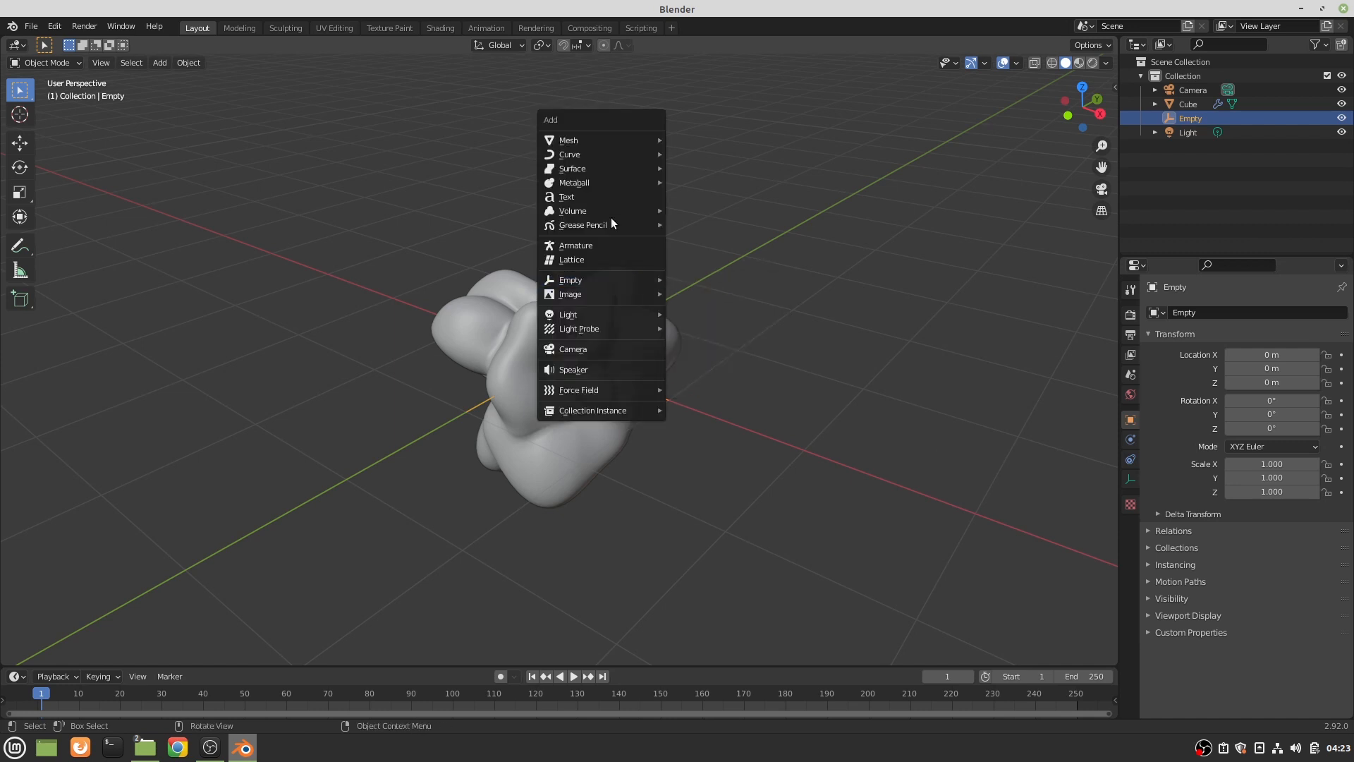
{"action": "left_click", "coordinate": [570, 153]}
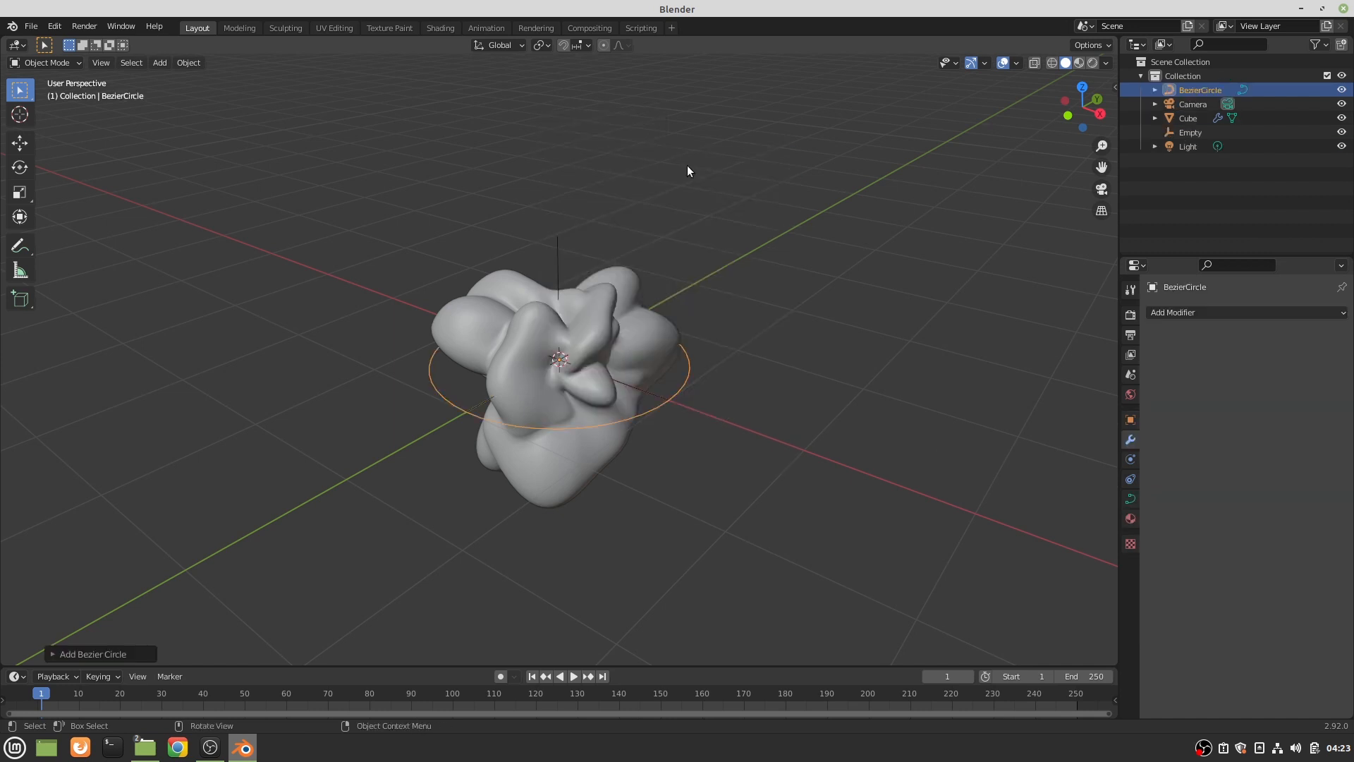
{"action": "key", "text": "s"}
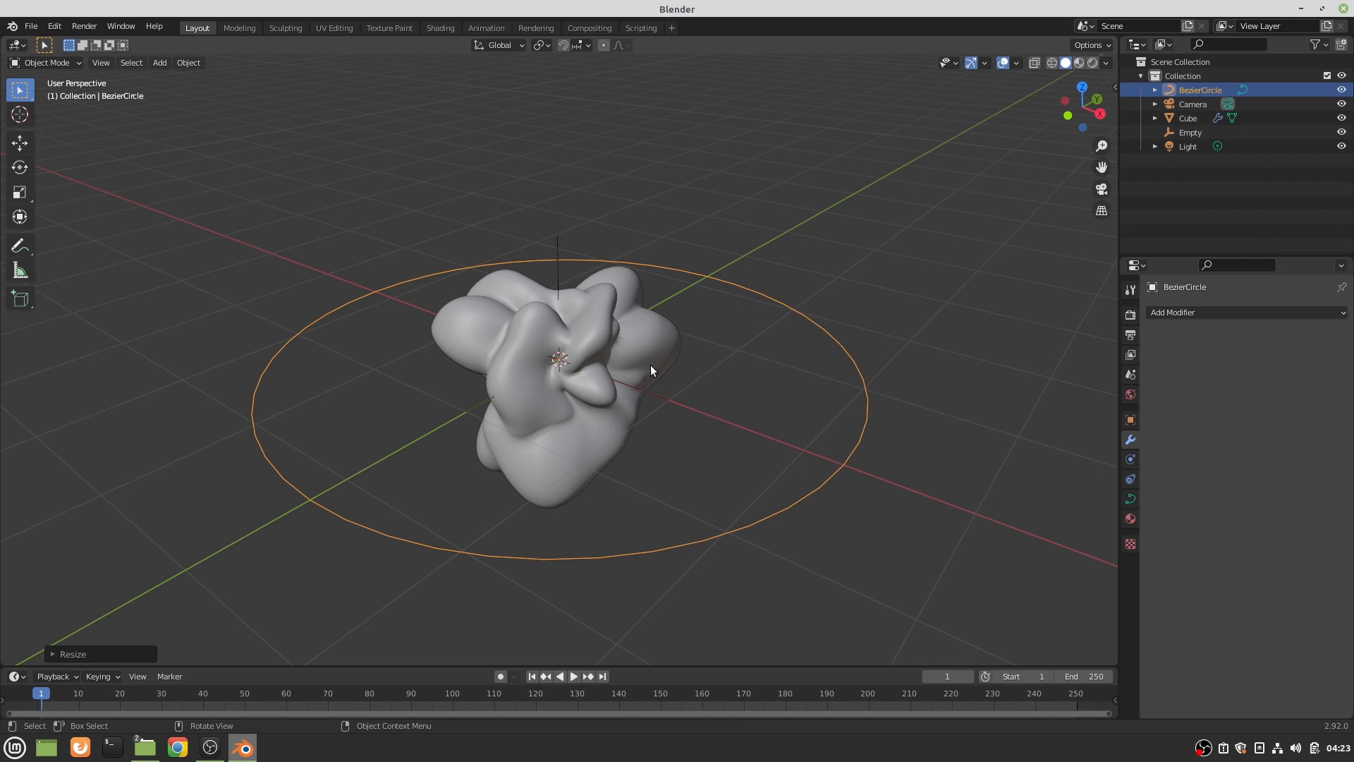
{"action": "mouse_move", "coordinate": [632, 371]}
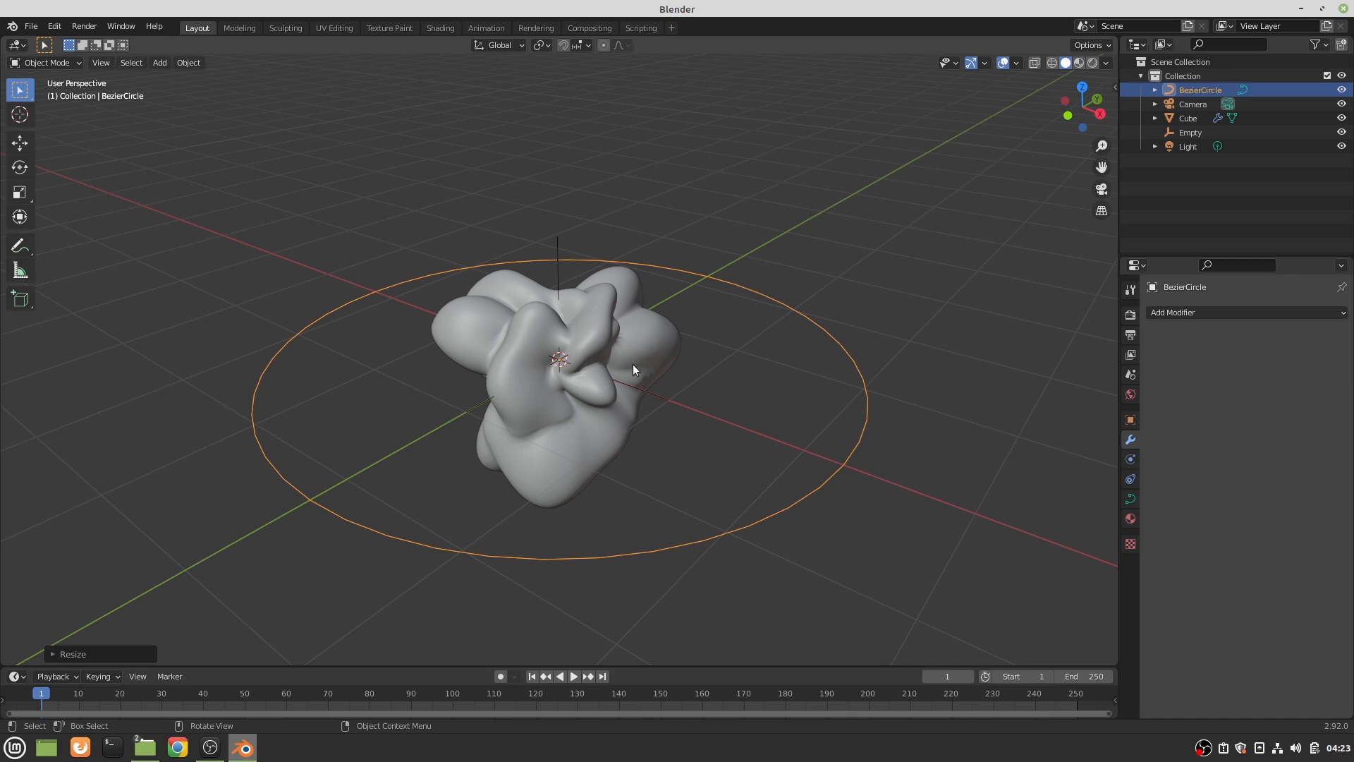
{"action": "mouse_move", "coordinate": [635, 375]}
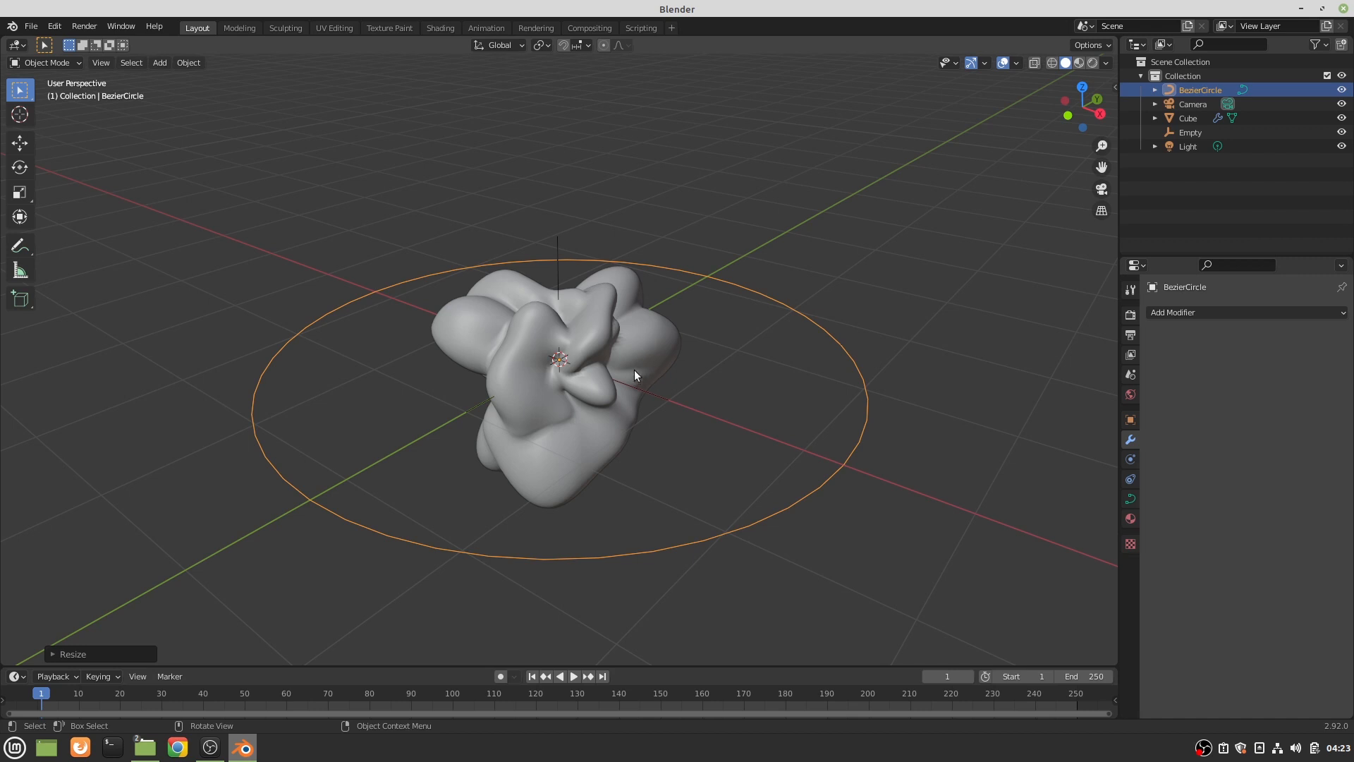
{"action": "left_click", "coordinate": [1189, 132]}
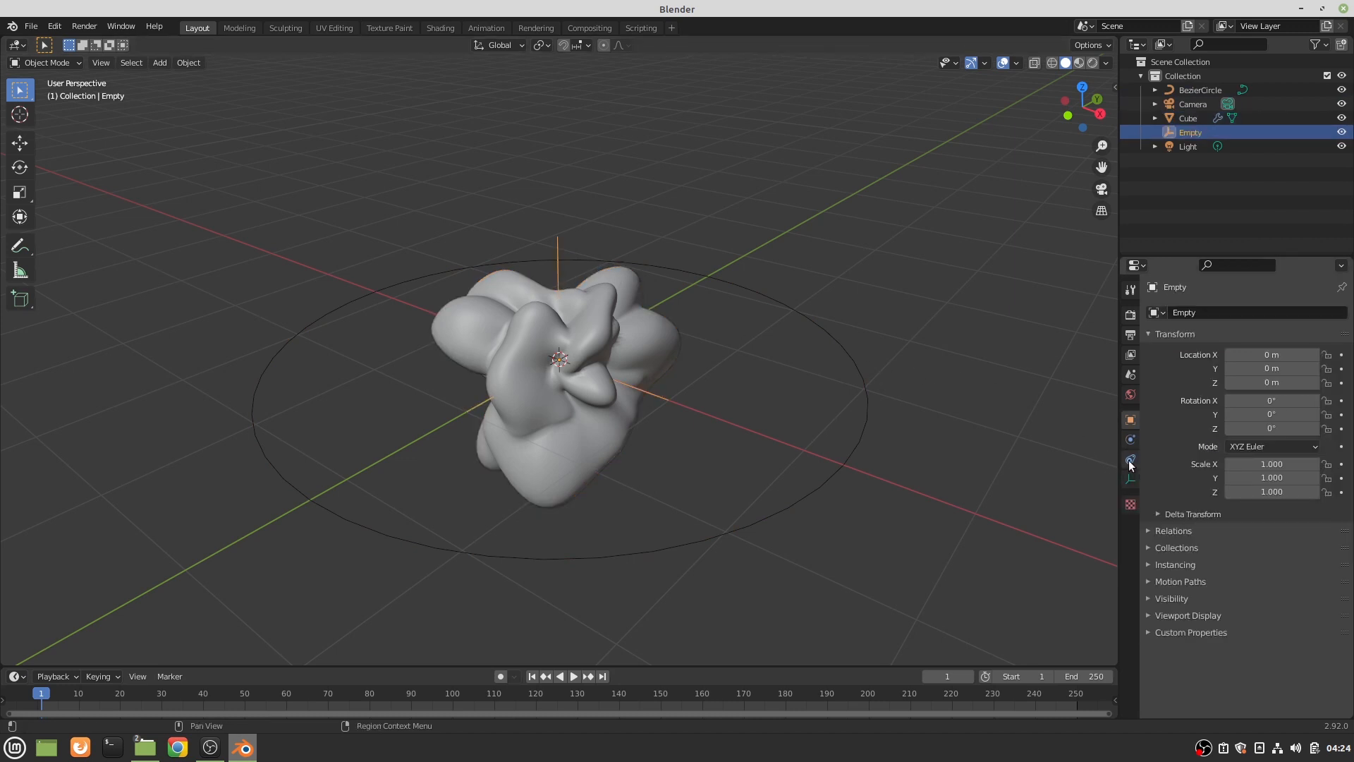
- Give the Empty a Follow Path constraint targeting BezierCircle
{"action": "left_click", "coordinate": [1130, 458]}
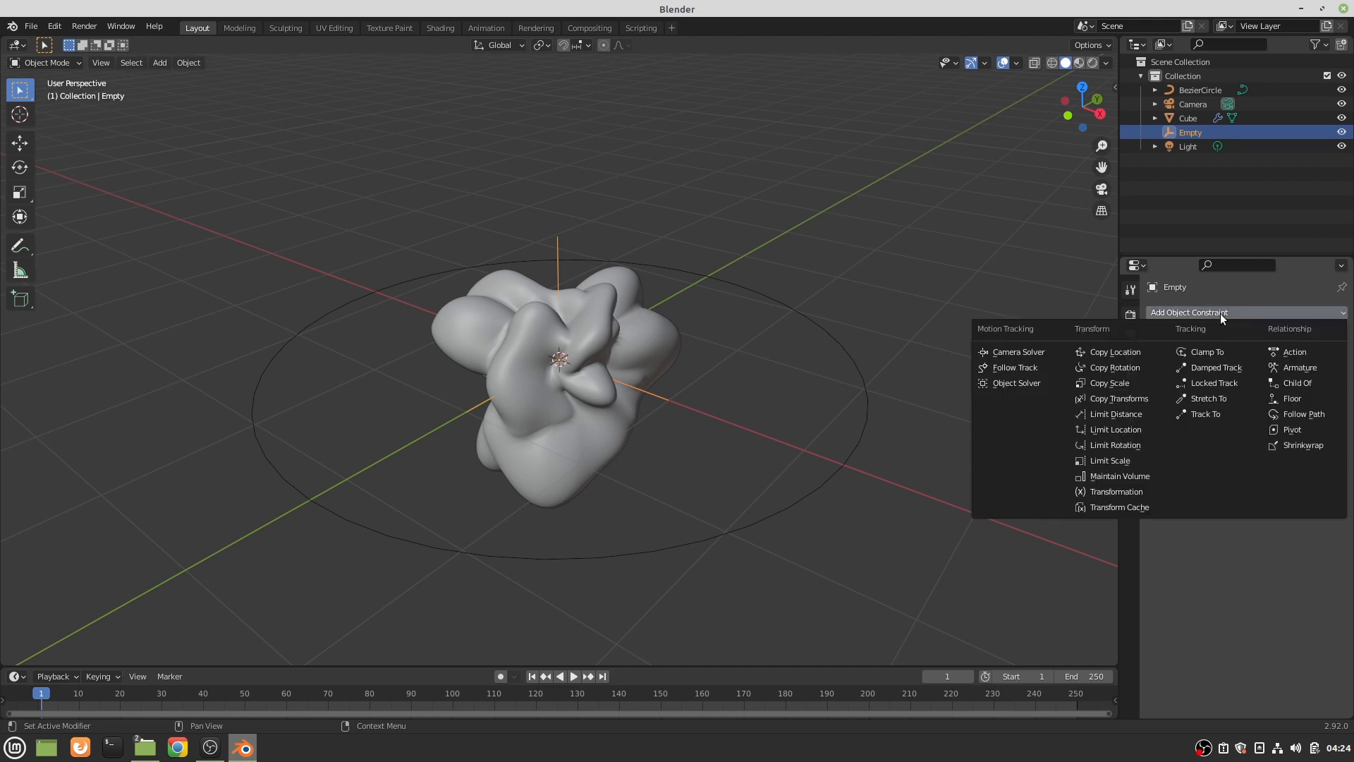
{"action": "left_click", "coordinate": [1304, 414]}
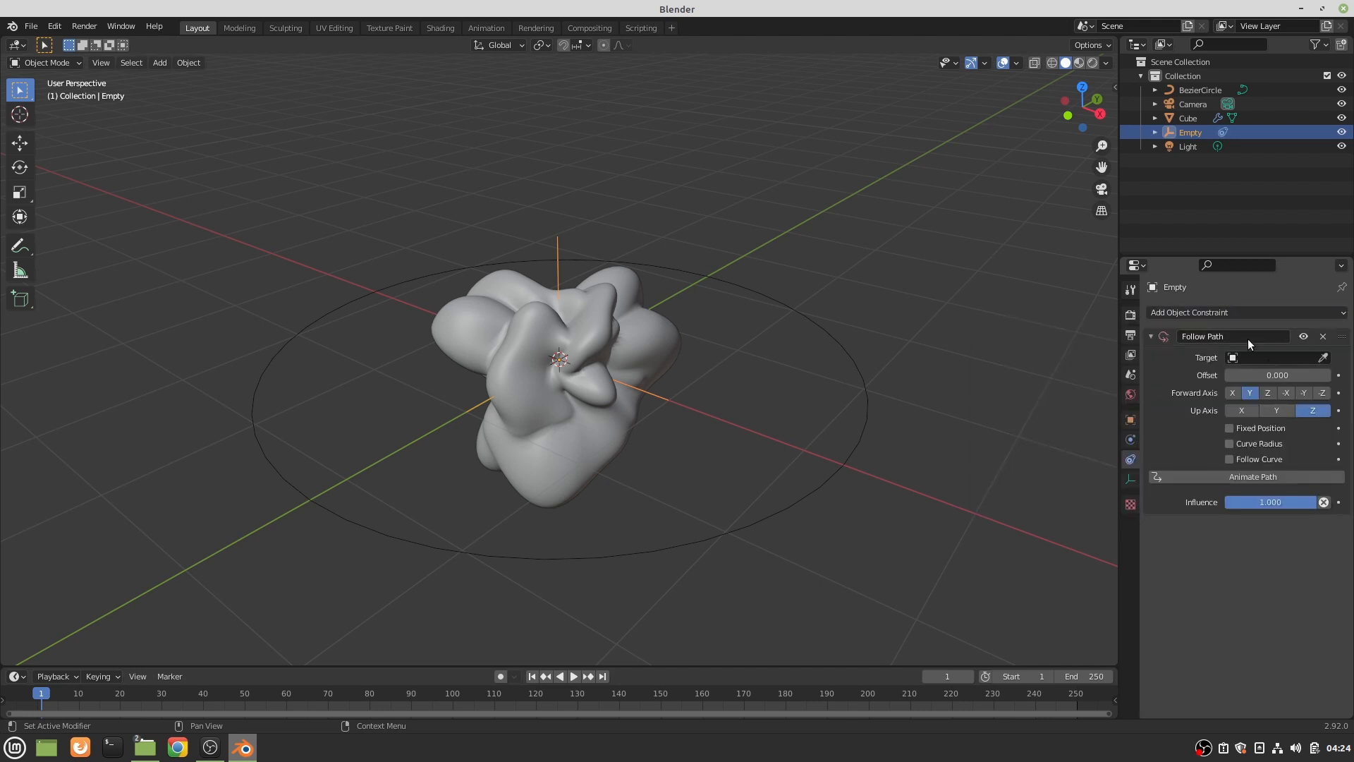
{"action": "left_click", "coordinate": [1234, 356]}
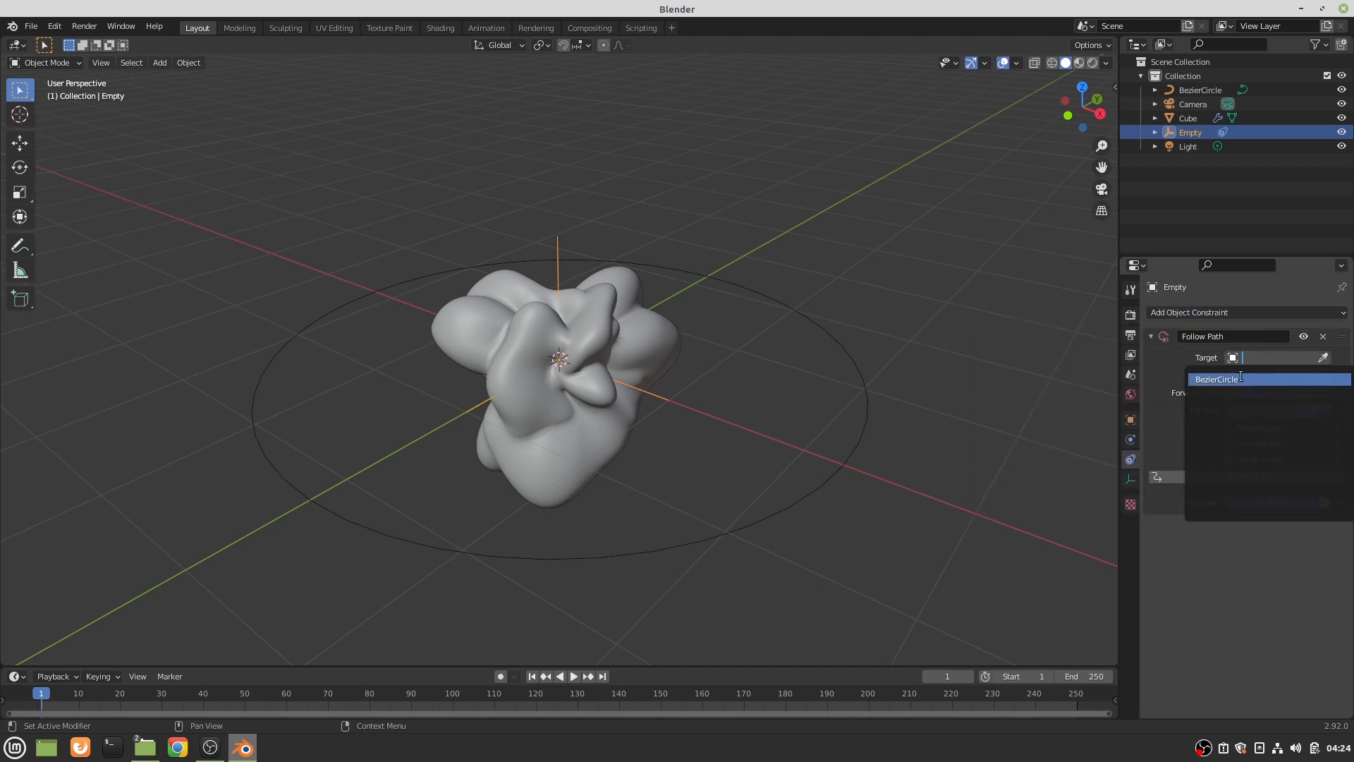
{"action": "left_click", "coordinate": [1216, 378]}
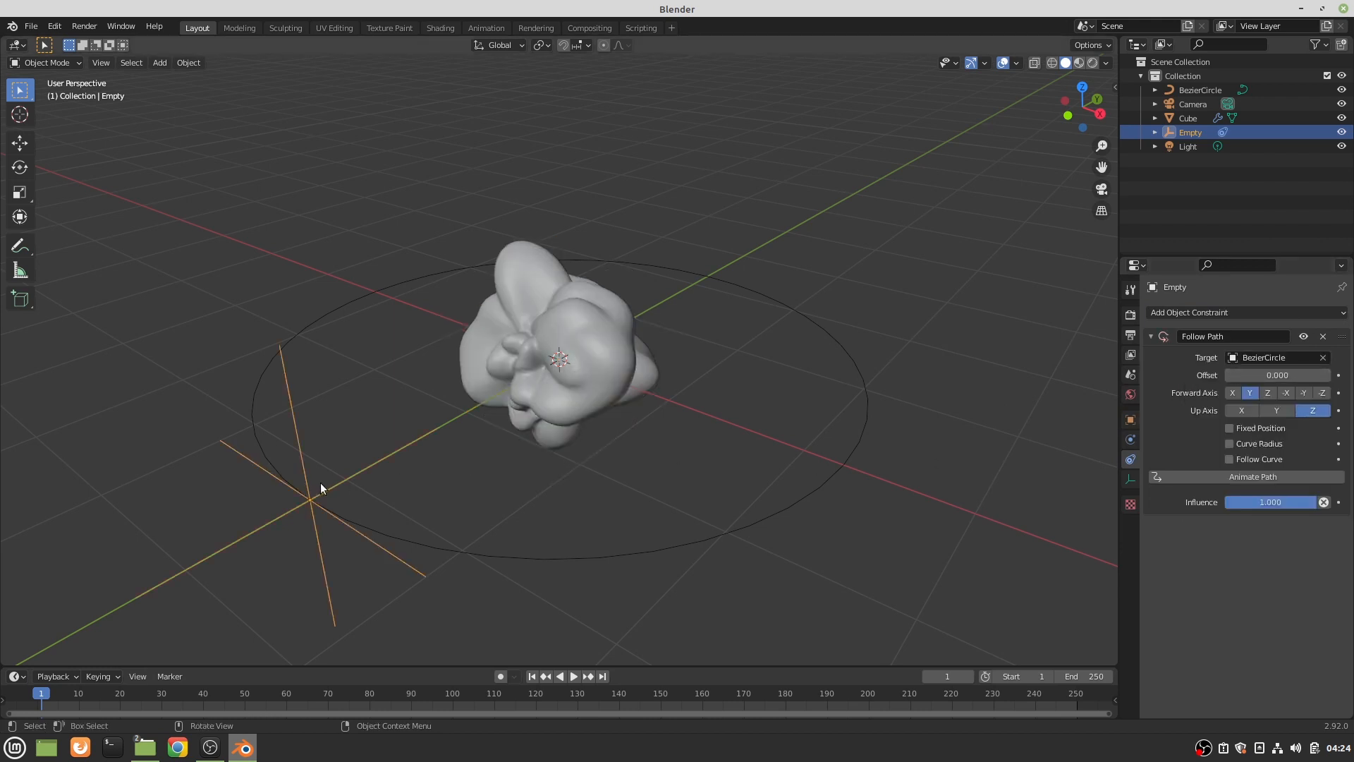
{"action": "mouse_move", "coordinate": [316, 502]}
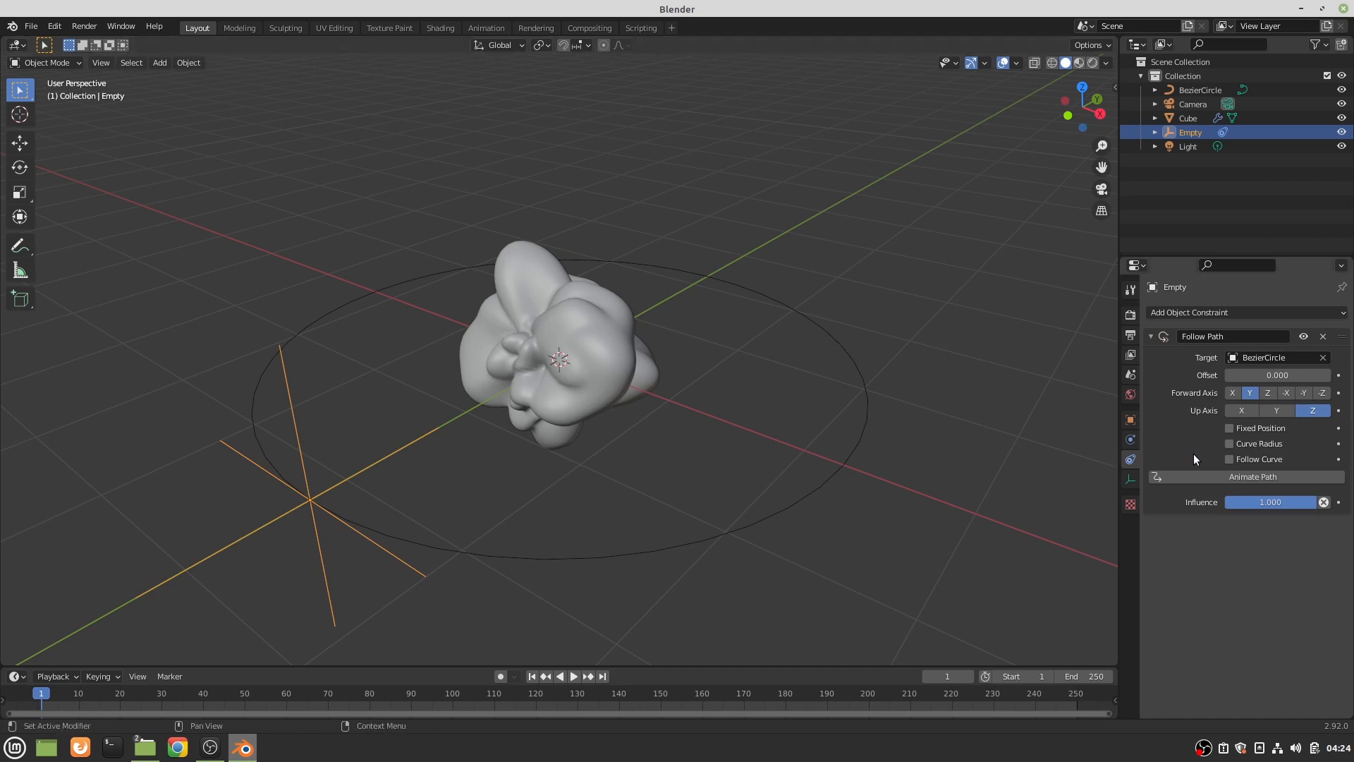
{"action": "mouse_move", "coordinate": [1147, 458]}
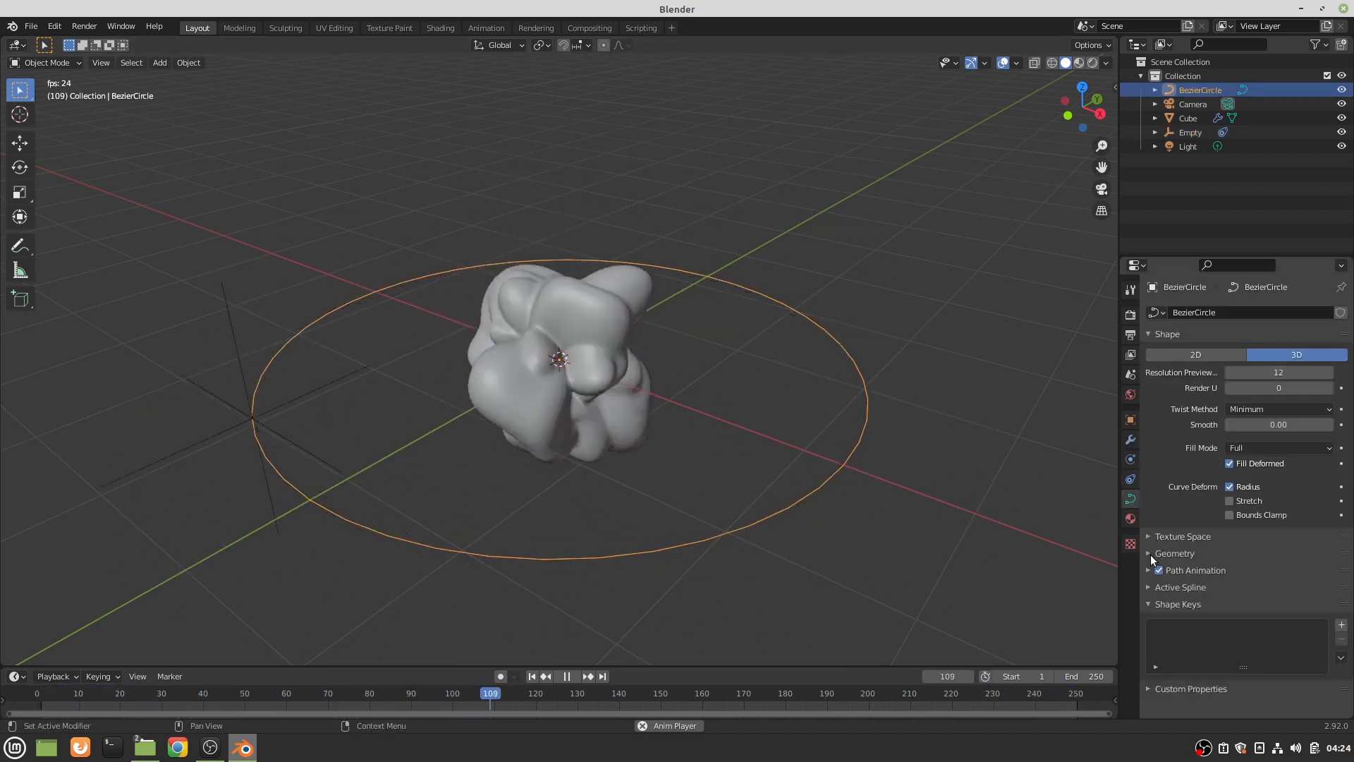
- Set the circle's Path Animation to 250 frames and view the scene through the camera
{"action": "left_click", "coordinate": [1150, 570]}
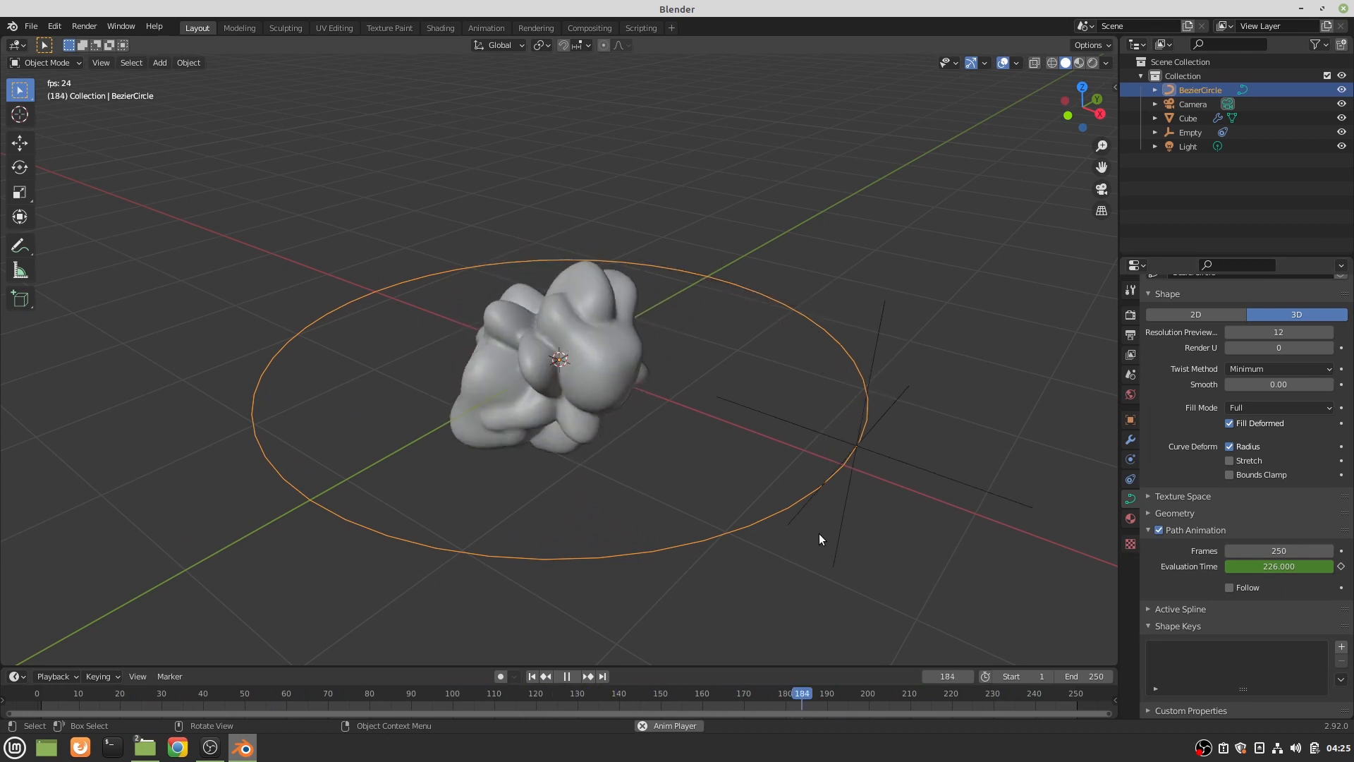
{"action": "left_click", "coordinate": [566, 676]}
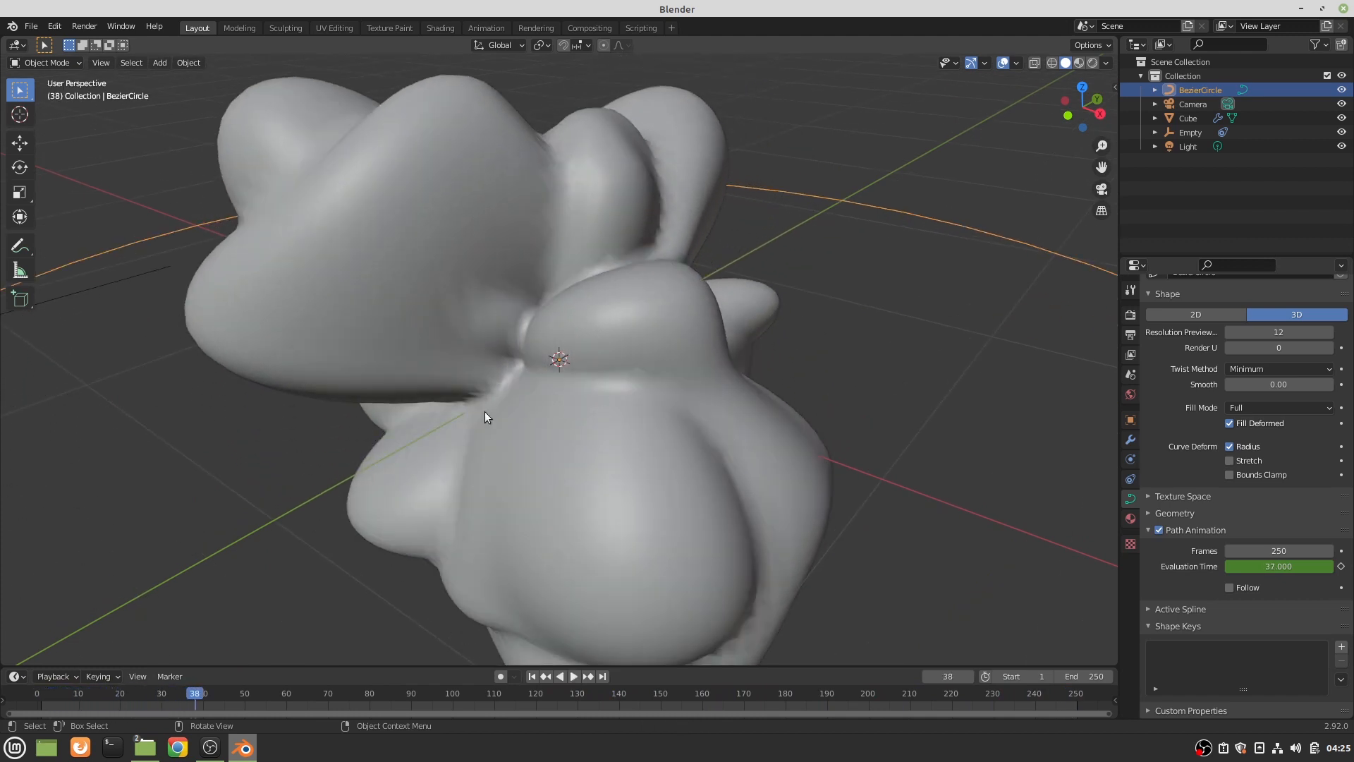
{"action": "mouse_move", "coordinate": [663, 253]}
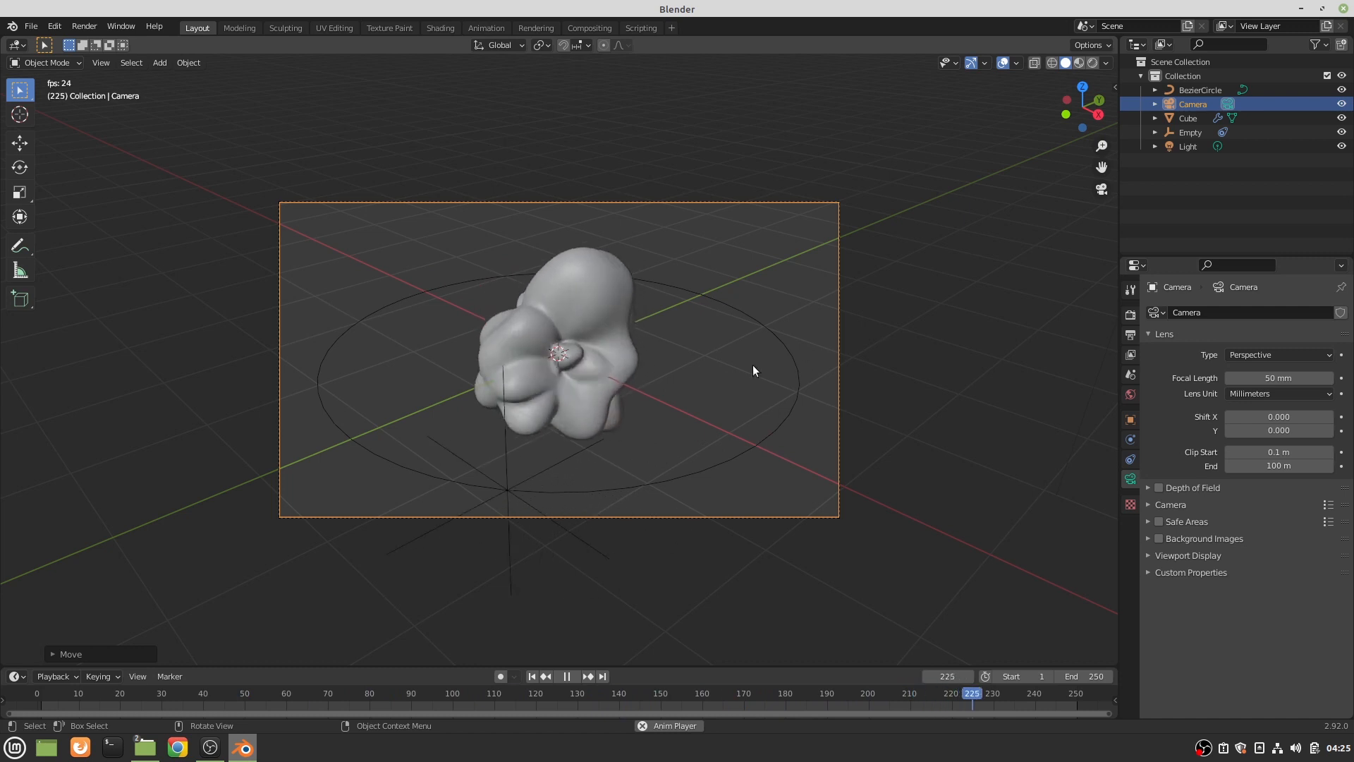
- Add a plane mesh and enlarge it beyond the camera frame as a floor
{"action": "left_click", "coordinate": [132, 693]}
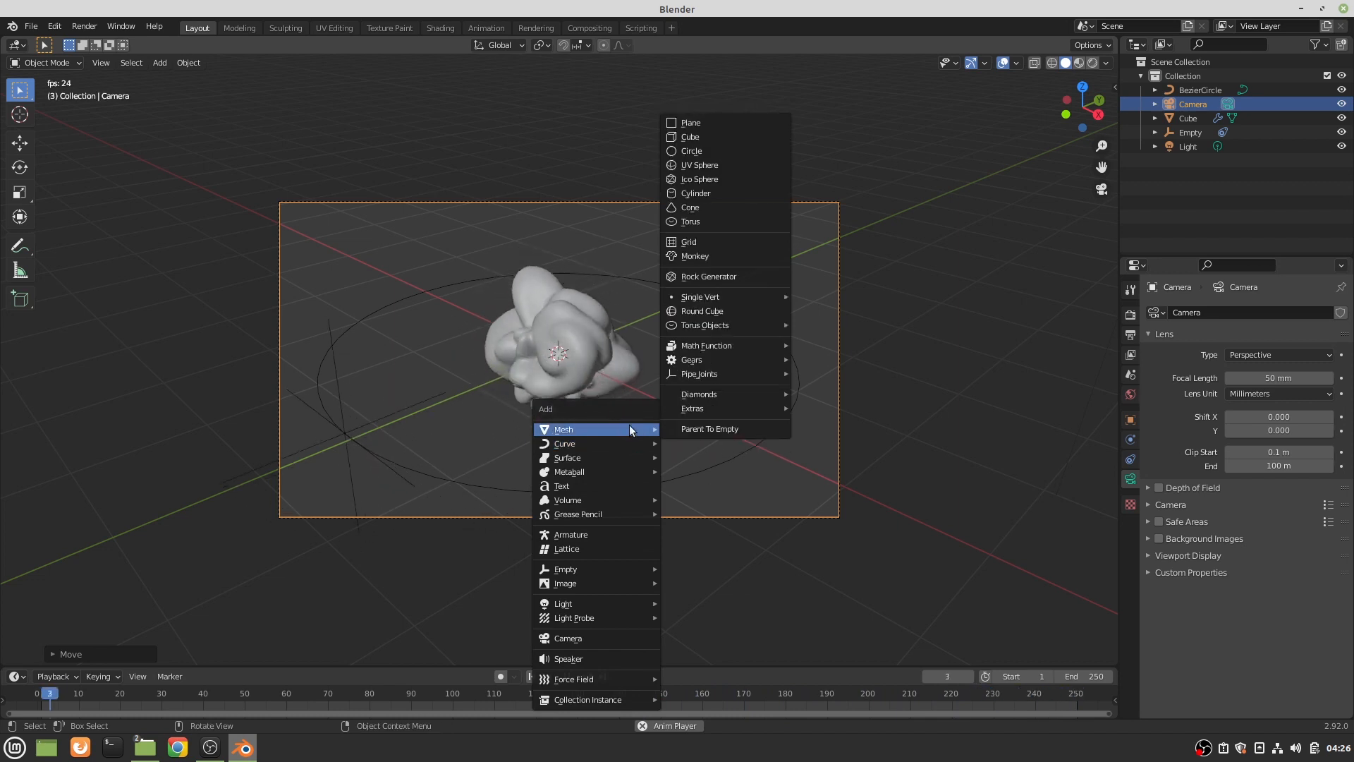
{"action": "left_click", "coordinate": [690, 122]}
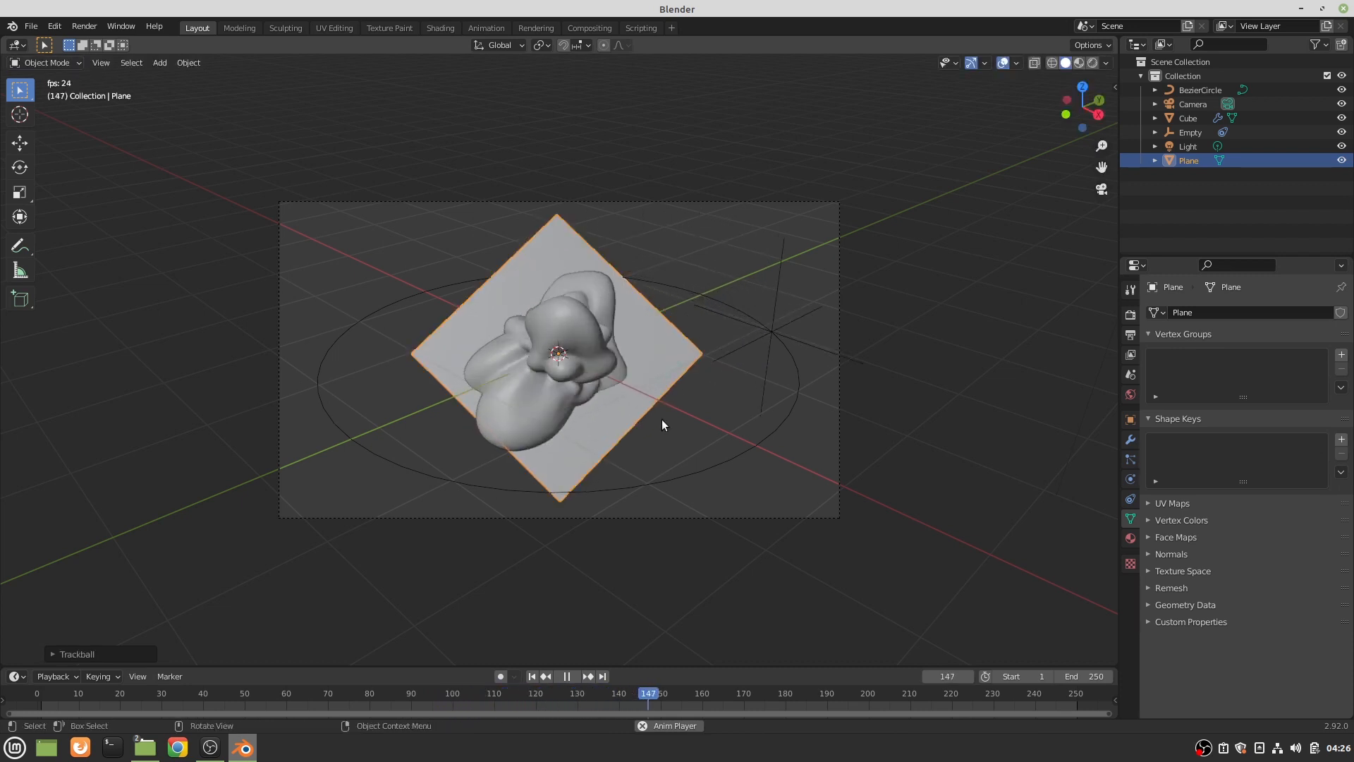
{"action": "key", "text": "r"}
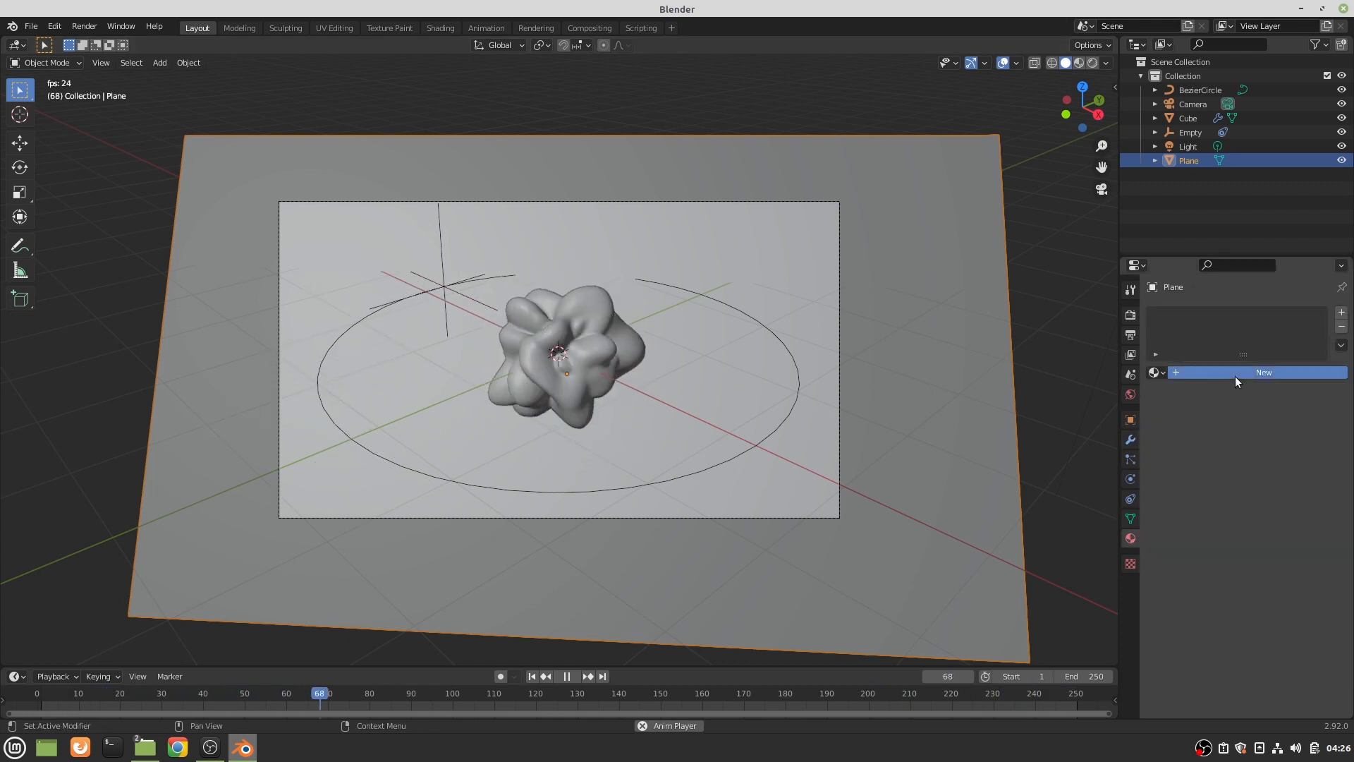
- Give the plane a new material with an Emission surface at strength 1
{"action": "left_click", "coordinate": [1263, 372]}
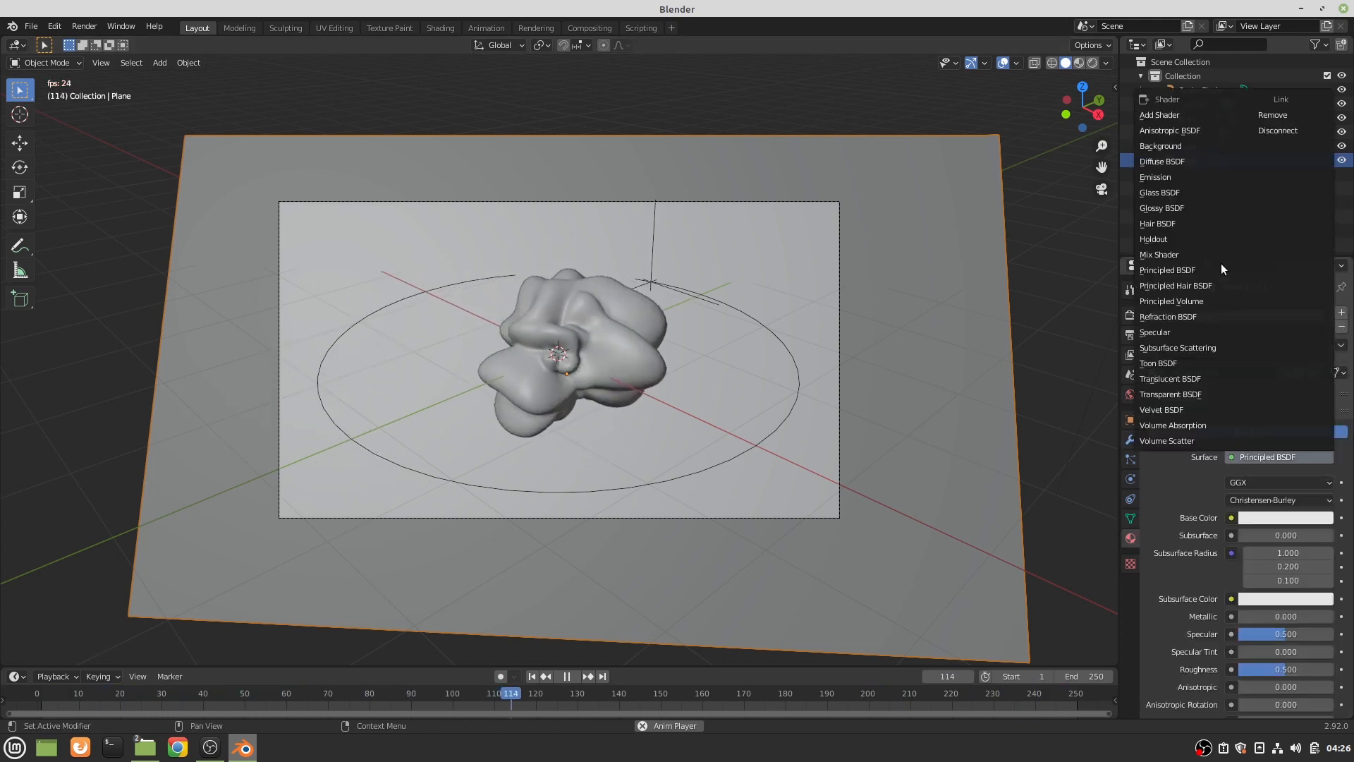
{"action": "left_click", "coordinate": [1154, 177]}
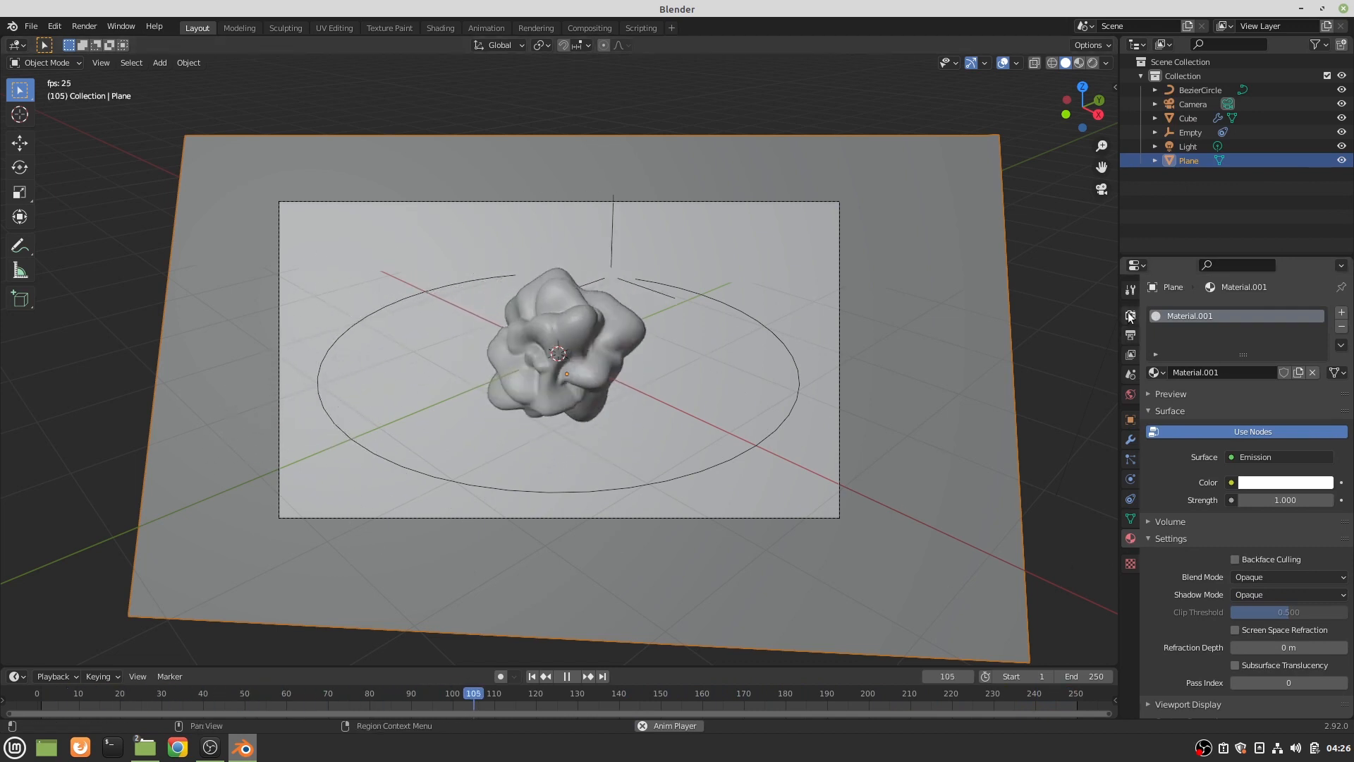
{"action": "left_click", "coordinate": [1128, 289]}
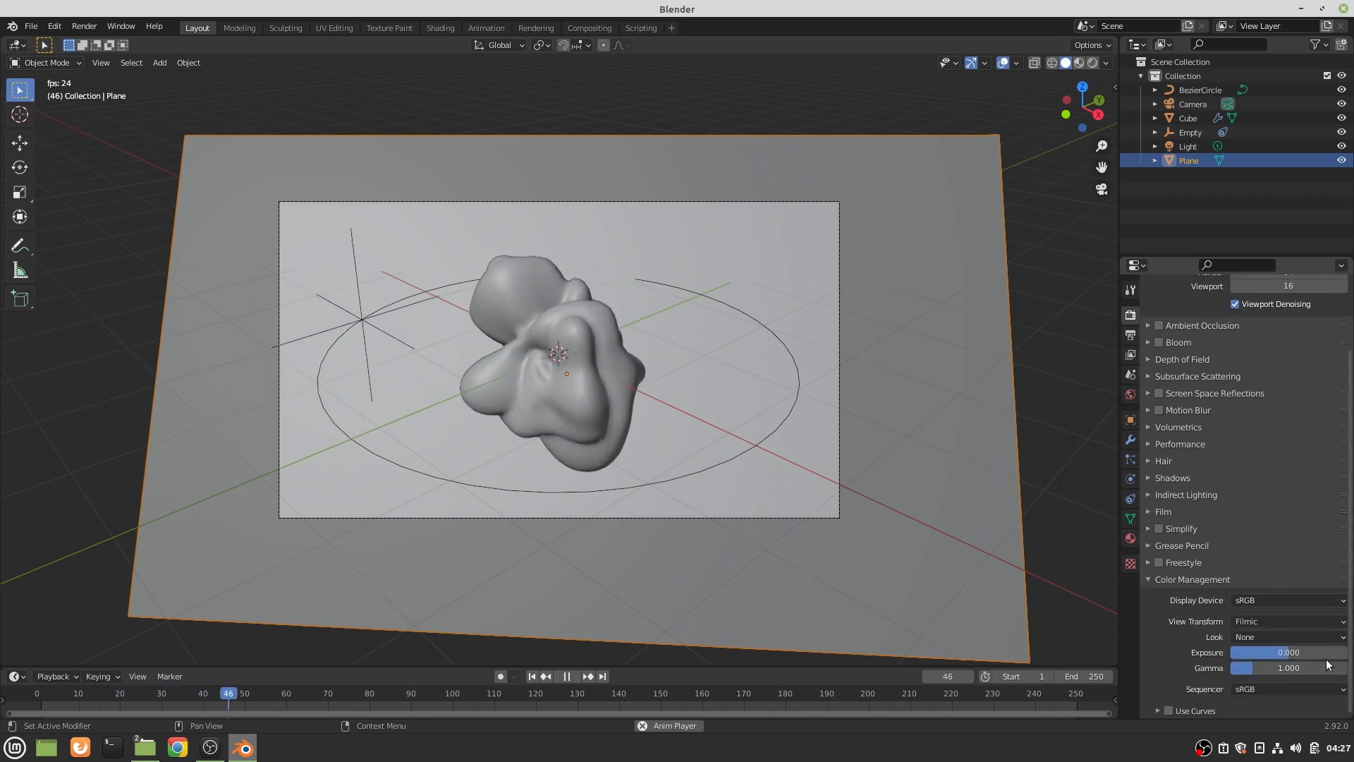
- Set the Color Management view transform to Standard after comparing it with Filmic
{"action": "left_click", "coordinate": [1286, 620]}
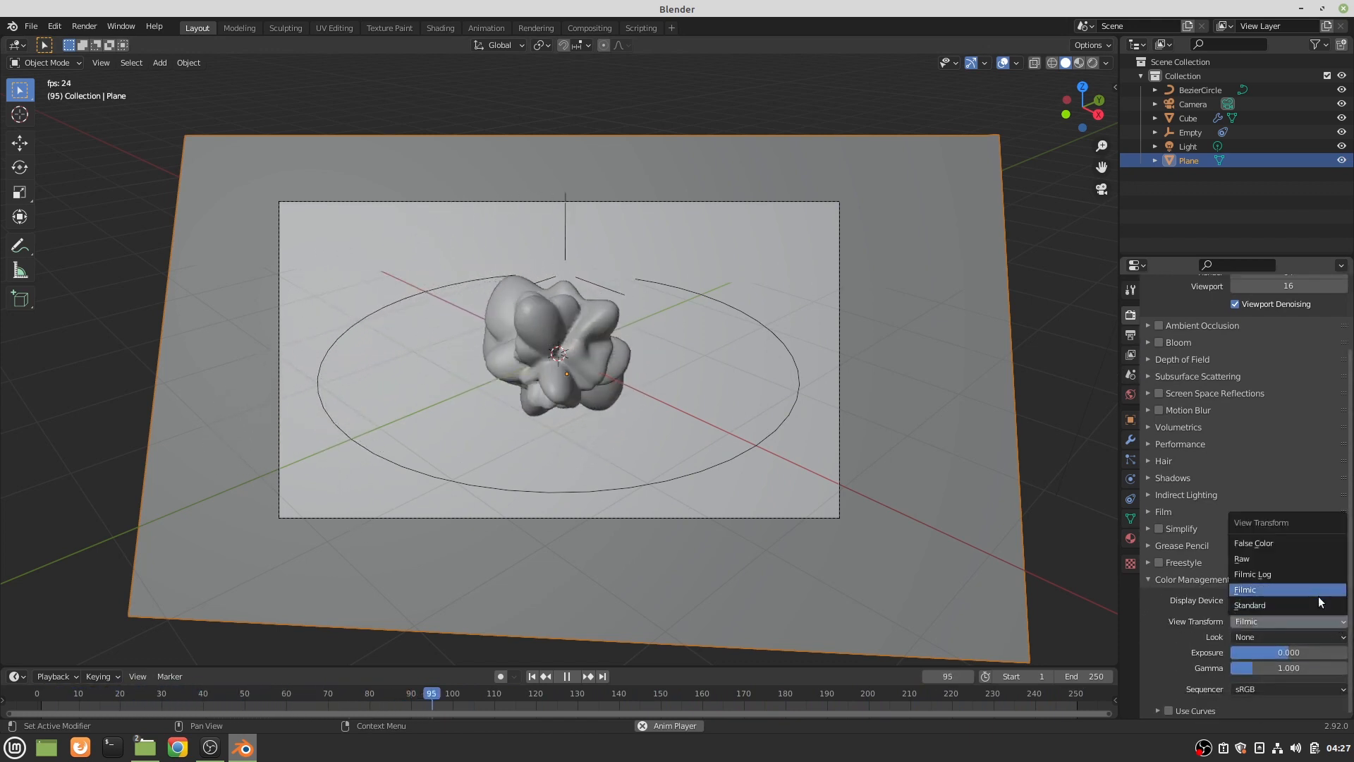
{"action": "left_click", "coordinate": [1250, 604]}
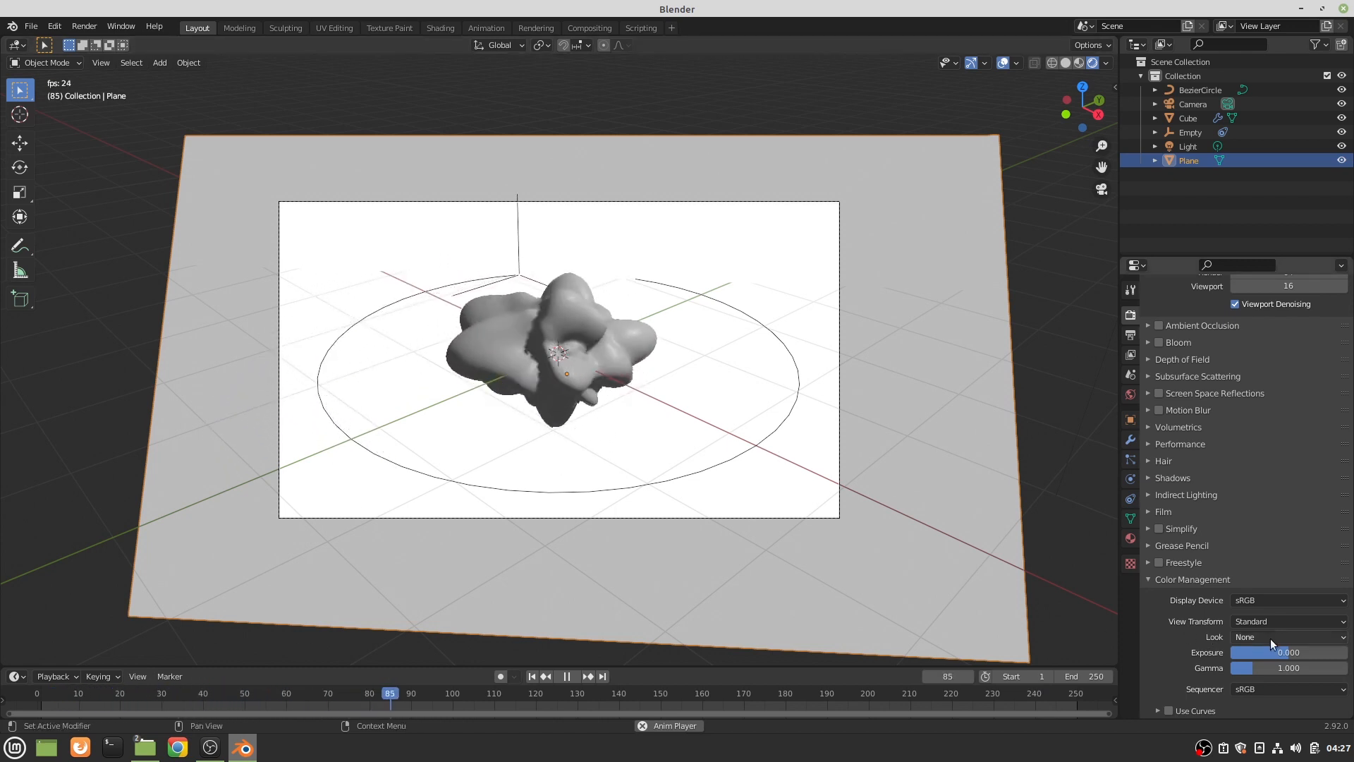
{"action": "left_click", "coordinate": [1285, 621]}
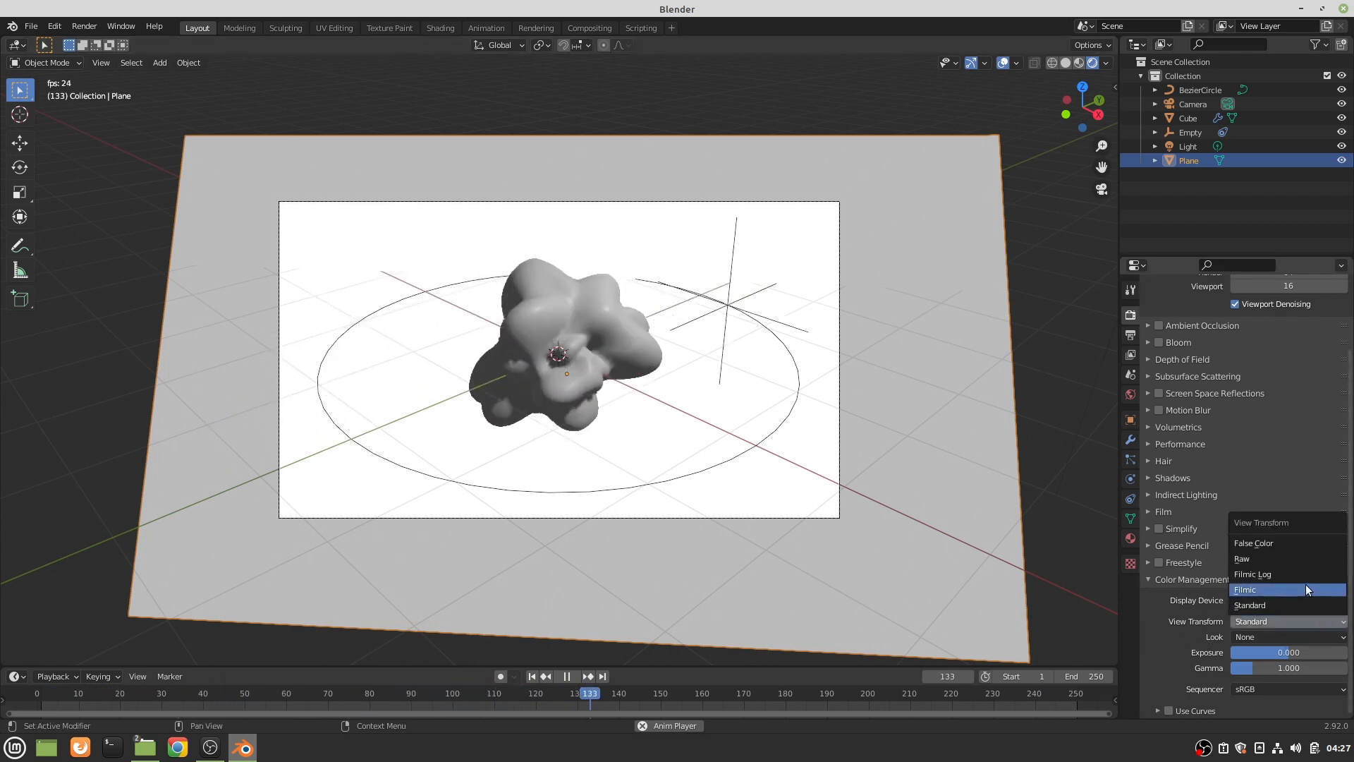
{"action": "left_click", "coordinate": [1244, 590]}
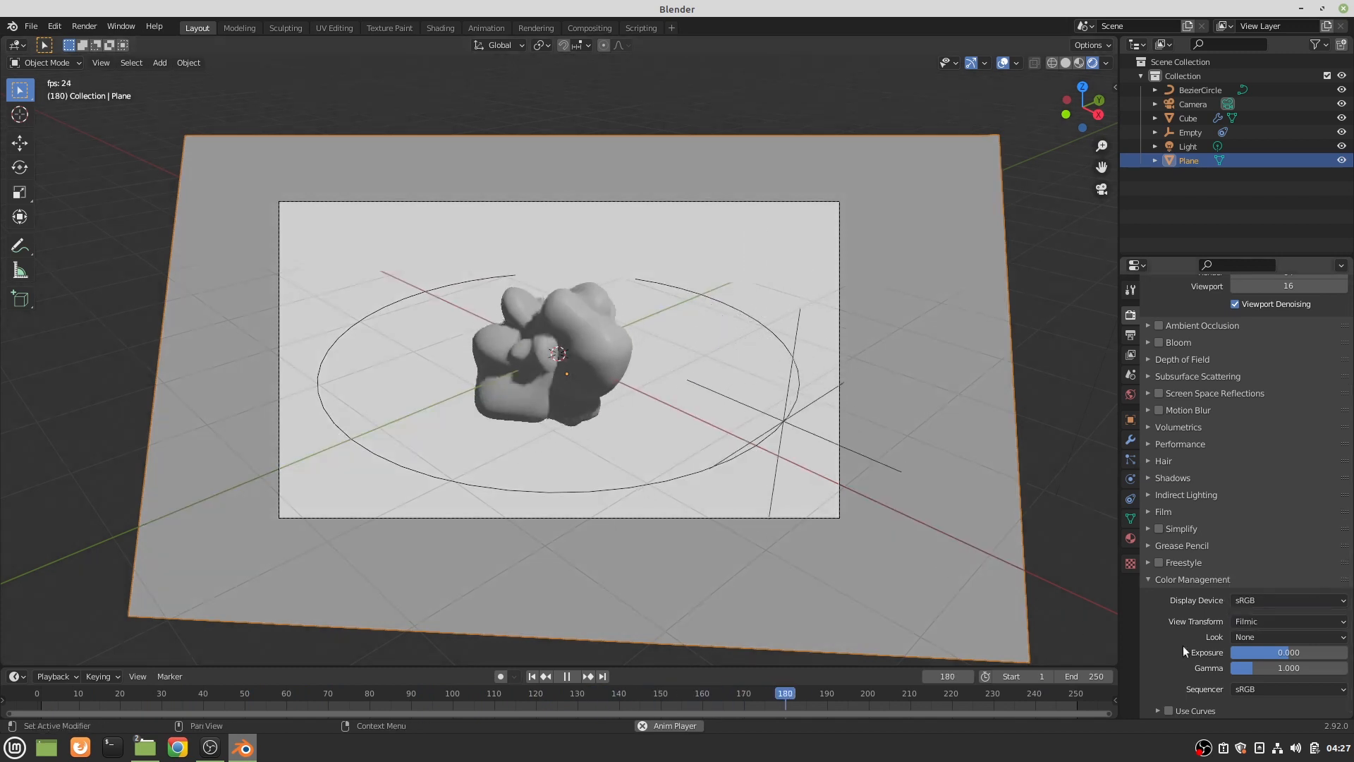
{"action": "left_click", "coordinate": [1286, 620]}
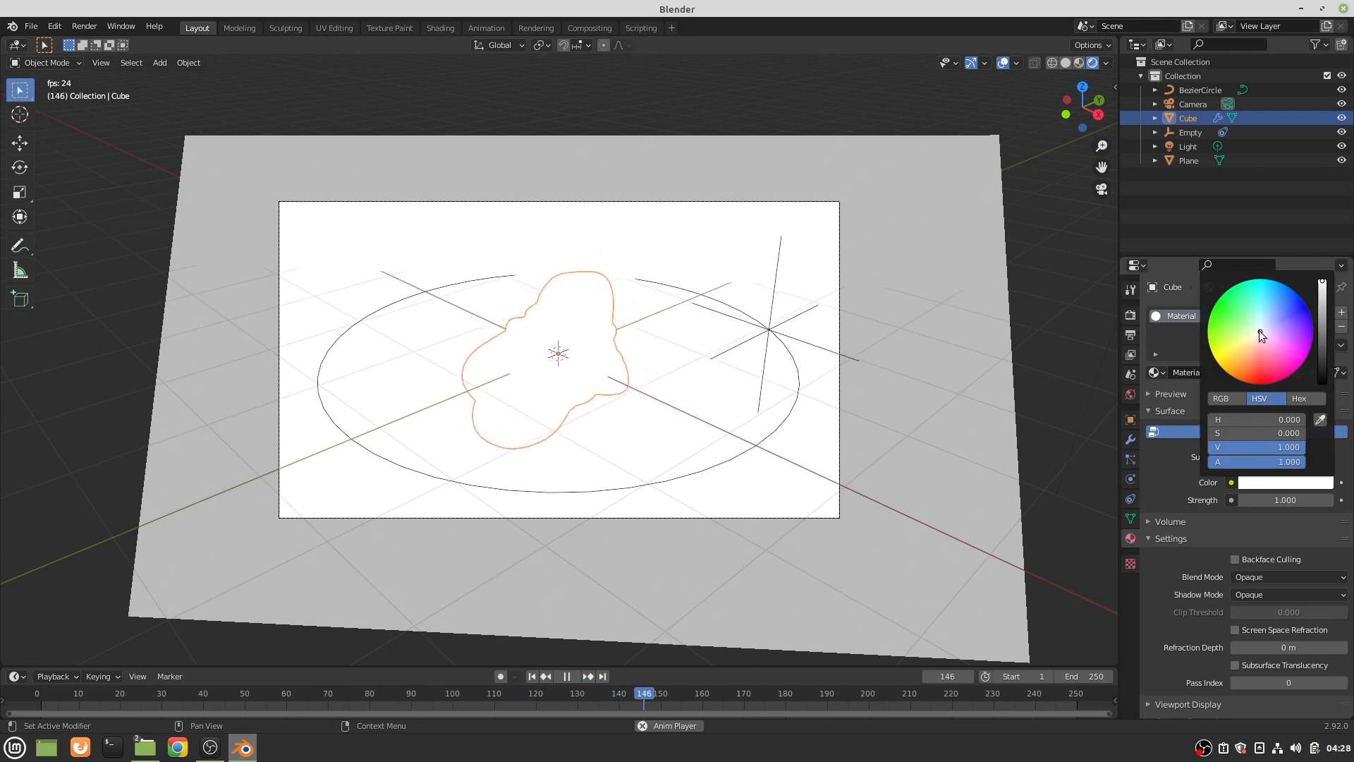
- Change the cube's Emission colour to blue, giving a flat blue silhouette
{"action": "left_click", "coordinate": [1220, 332]}
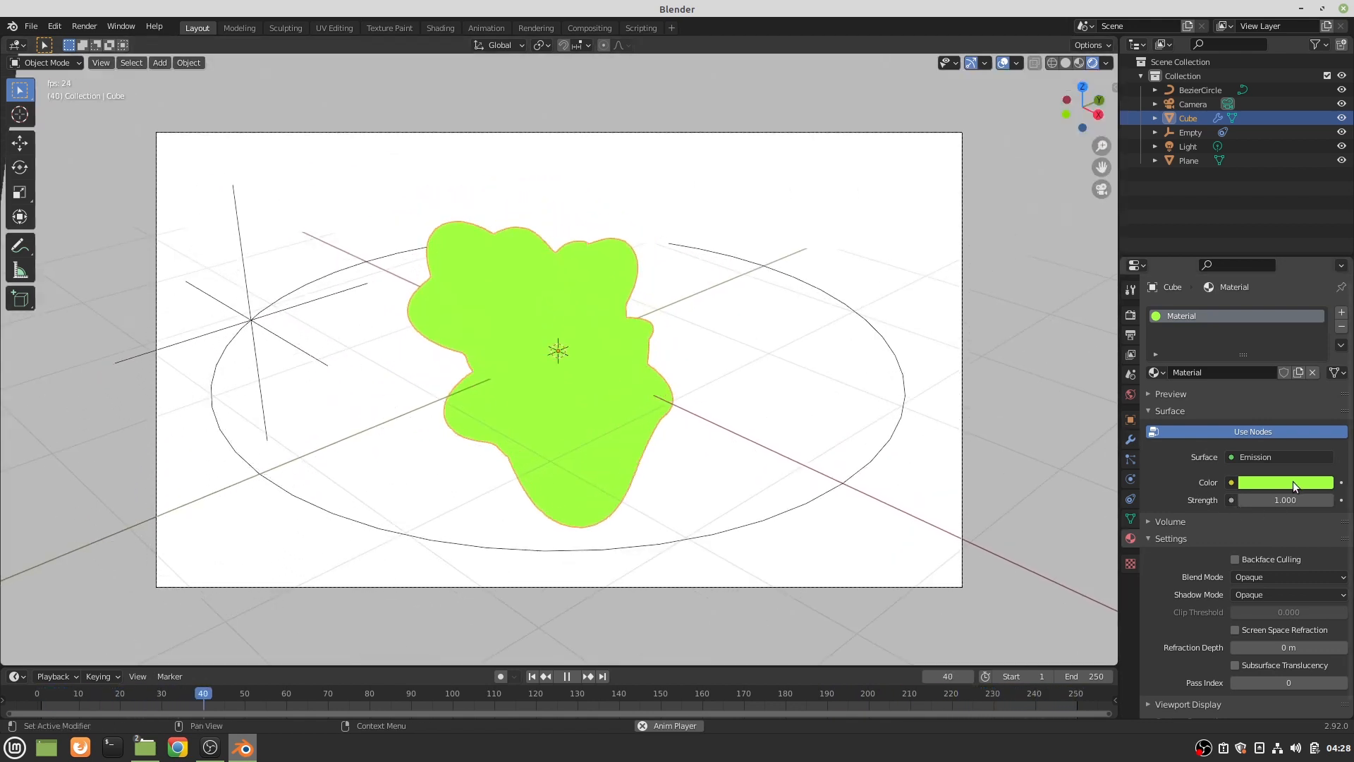
{"action": "left_click", "coordinate": [1284, 482]}
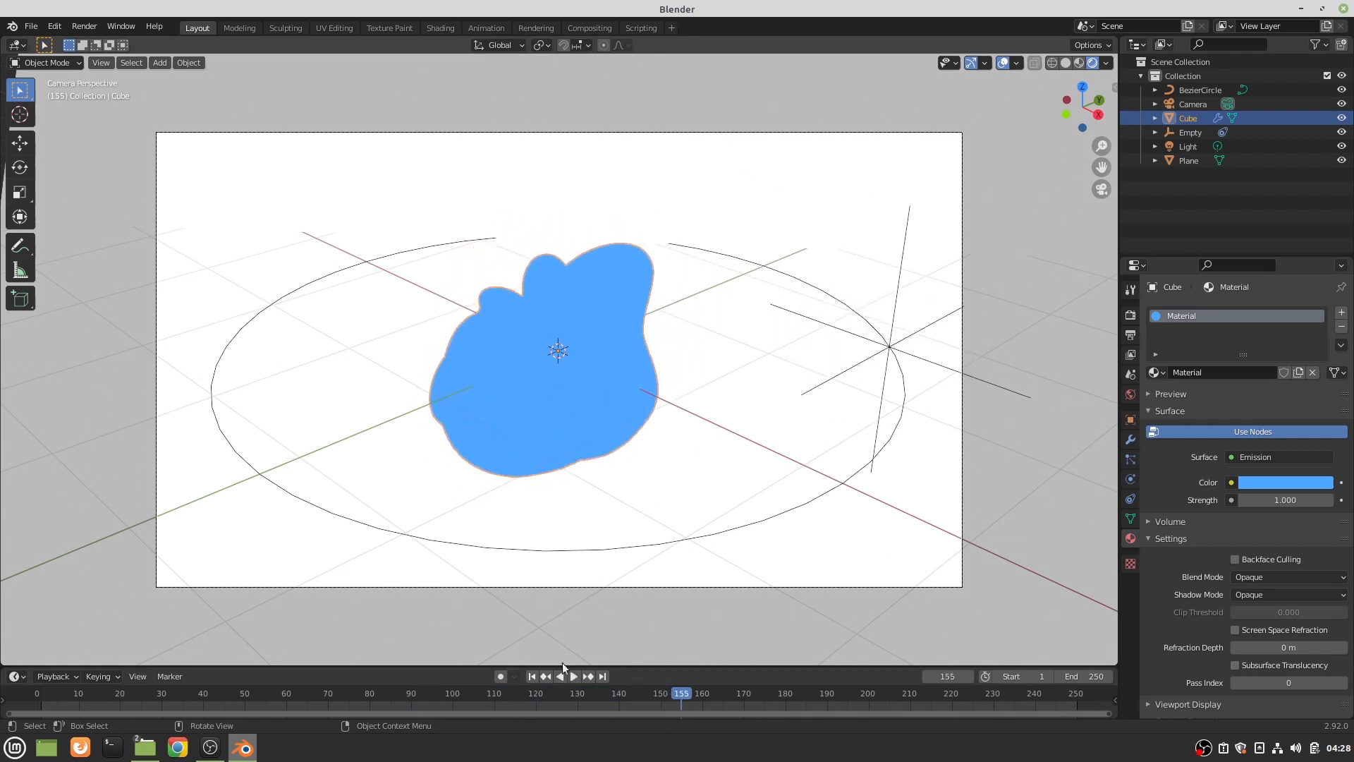
{"action": "left_click", "coordinate": [531, 676]}
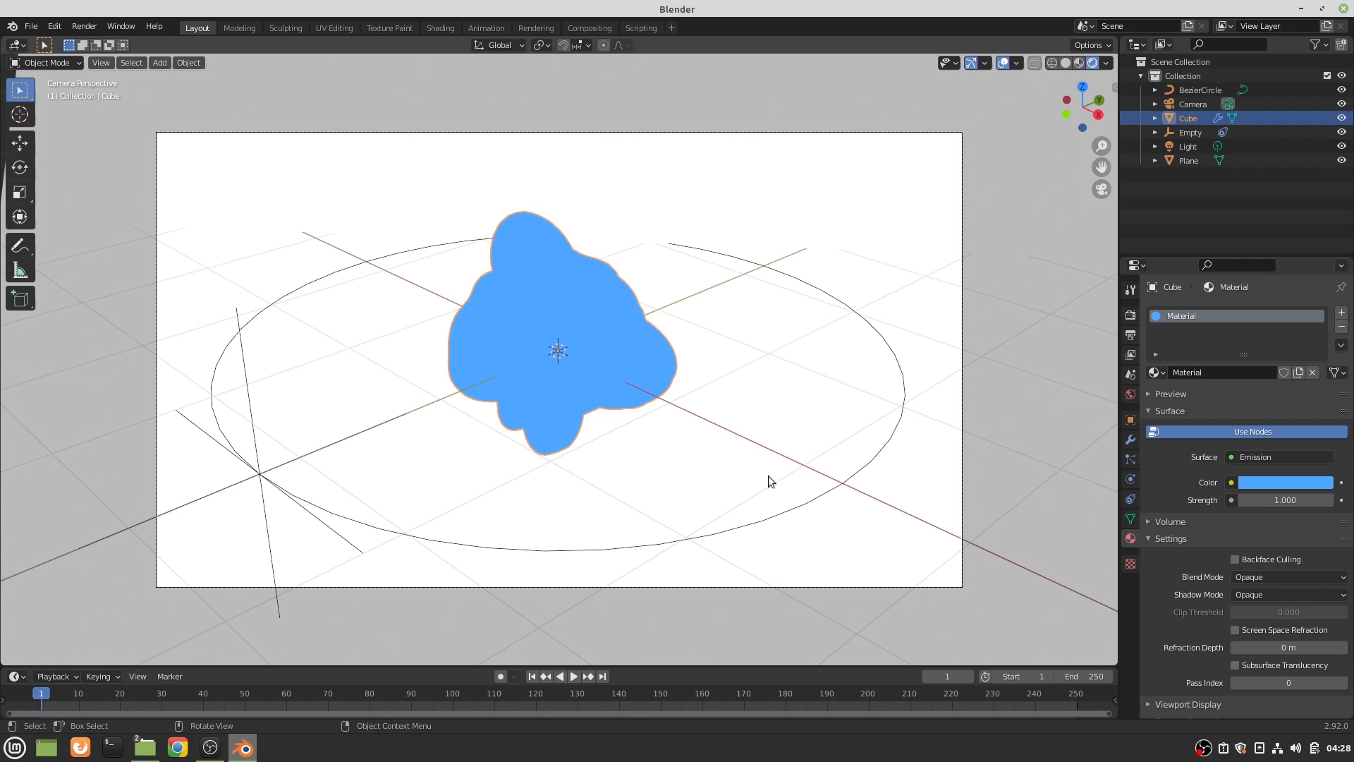
{"action": "mouse_move", "coordinate": [1128, 442]}
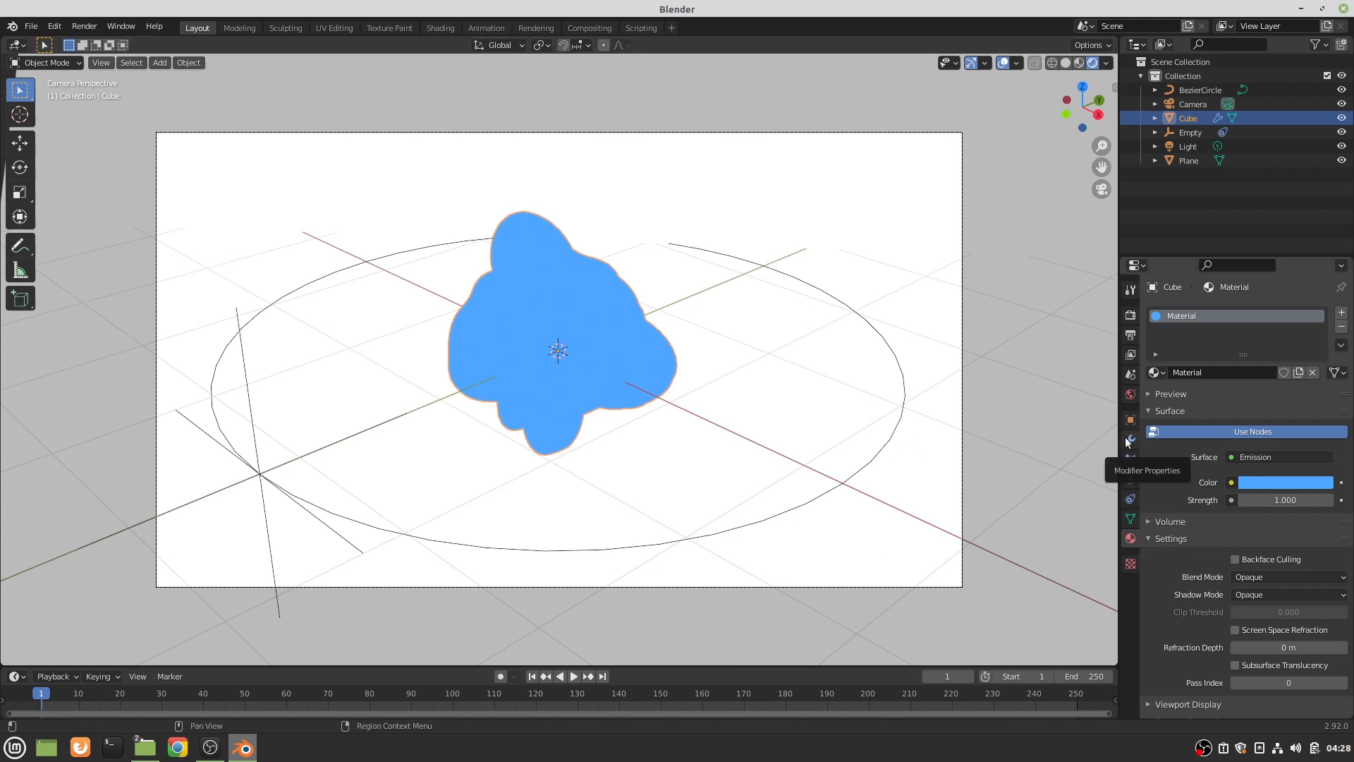
- Add a Solidify modifier with -0.02 m thickness and show the blob in wireframe
{"action": "left_click", "coordinate": [1130, 440]}
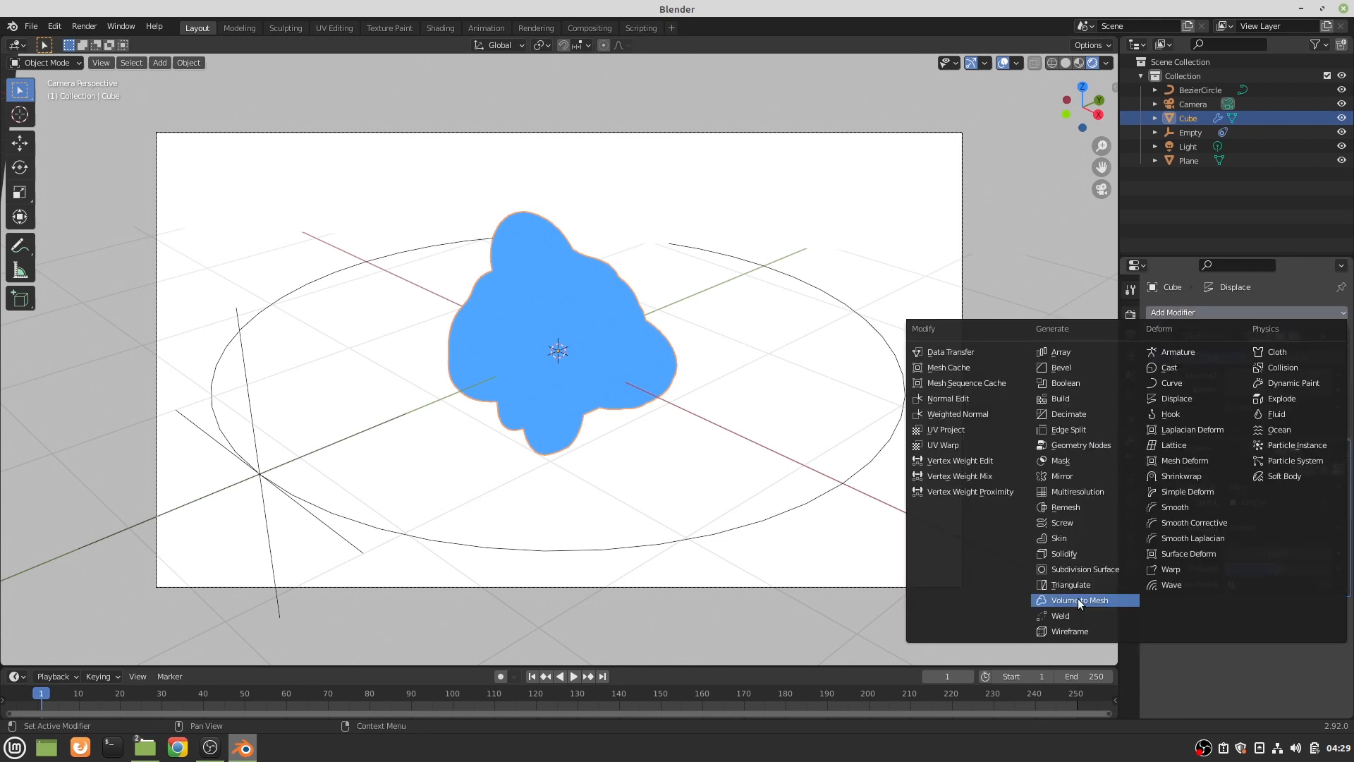
{"action": "mouse_move", "coordinate": [1080, 569]}
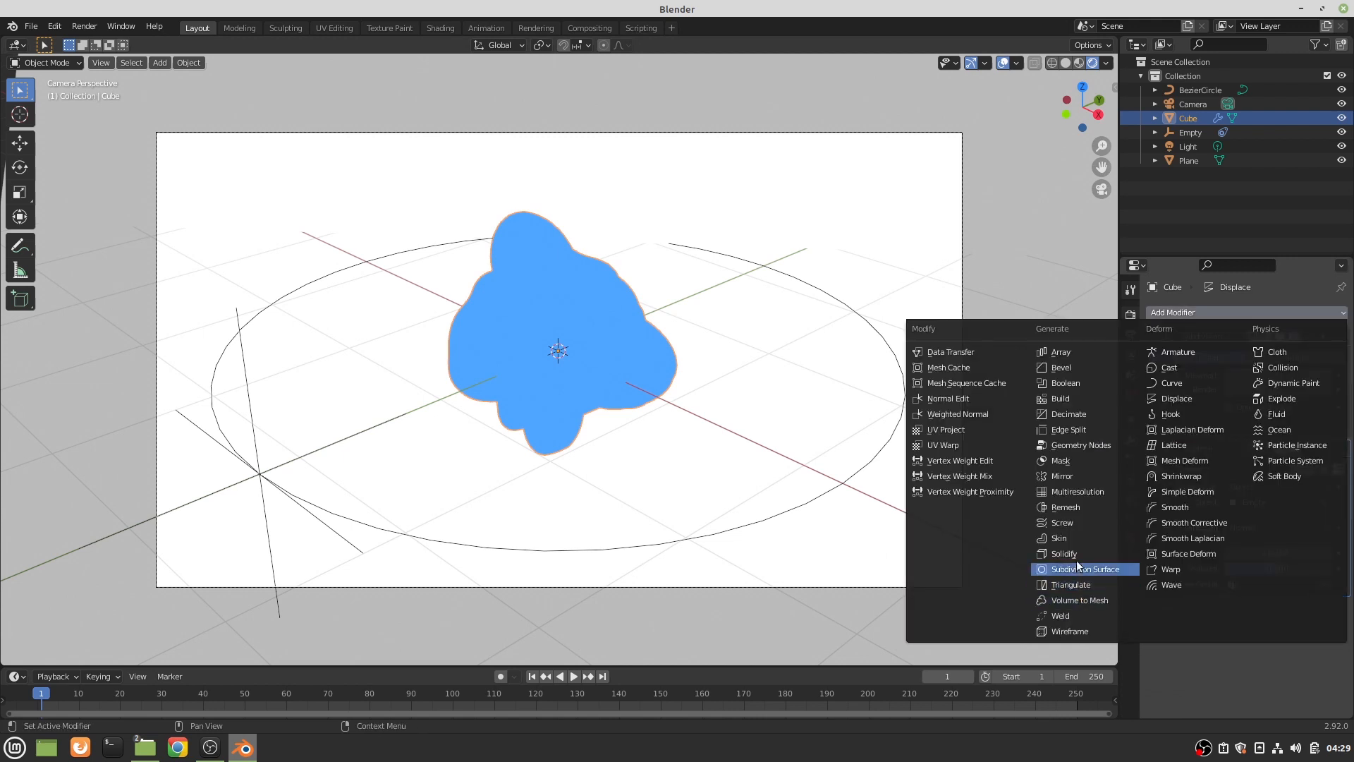
{"action": "left_click", "coordinate": [1084, 569]}
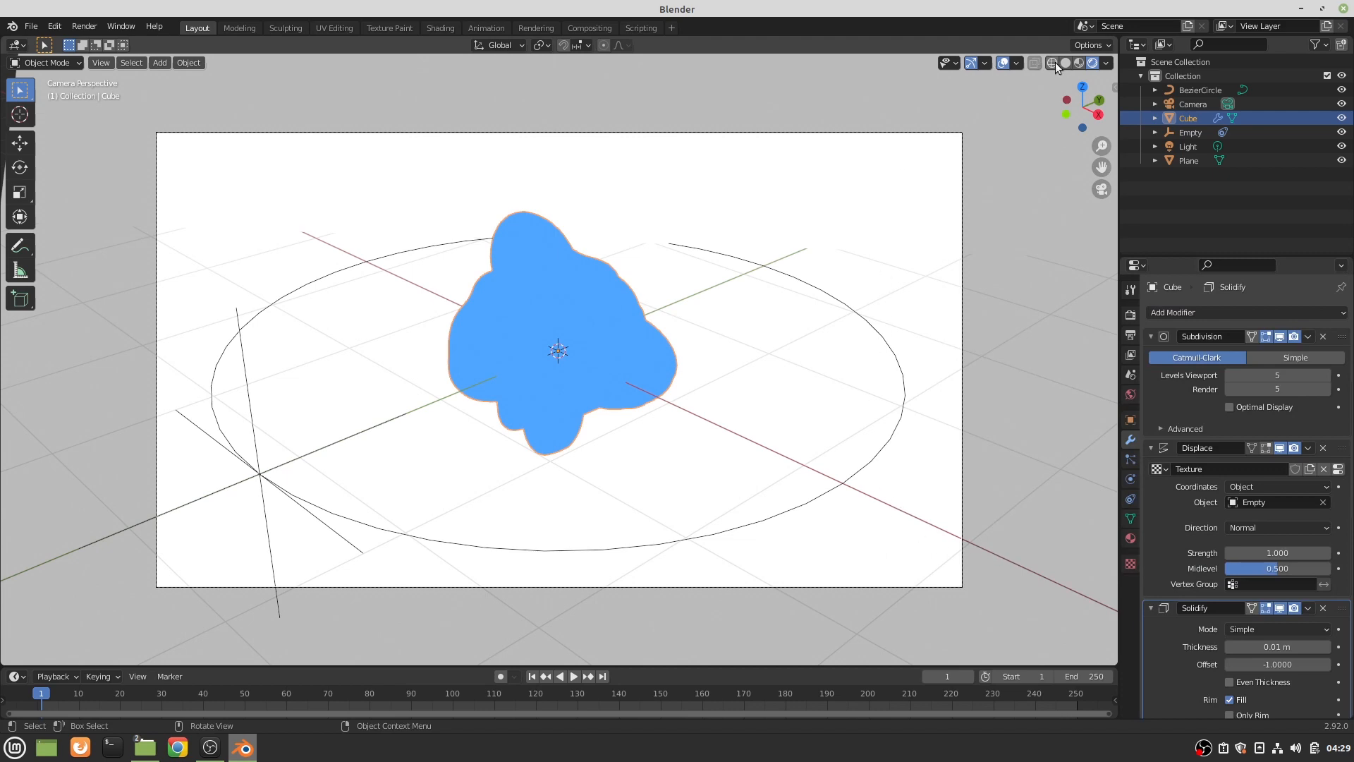
{"action": "left_click", "coordinate": [1053, 62]}
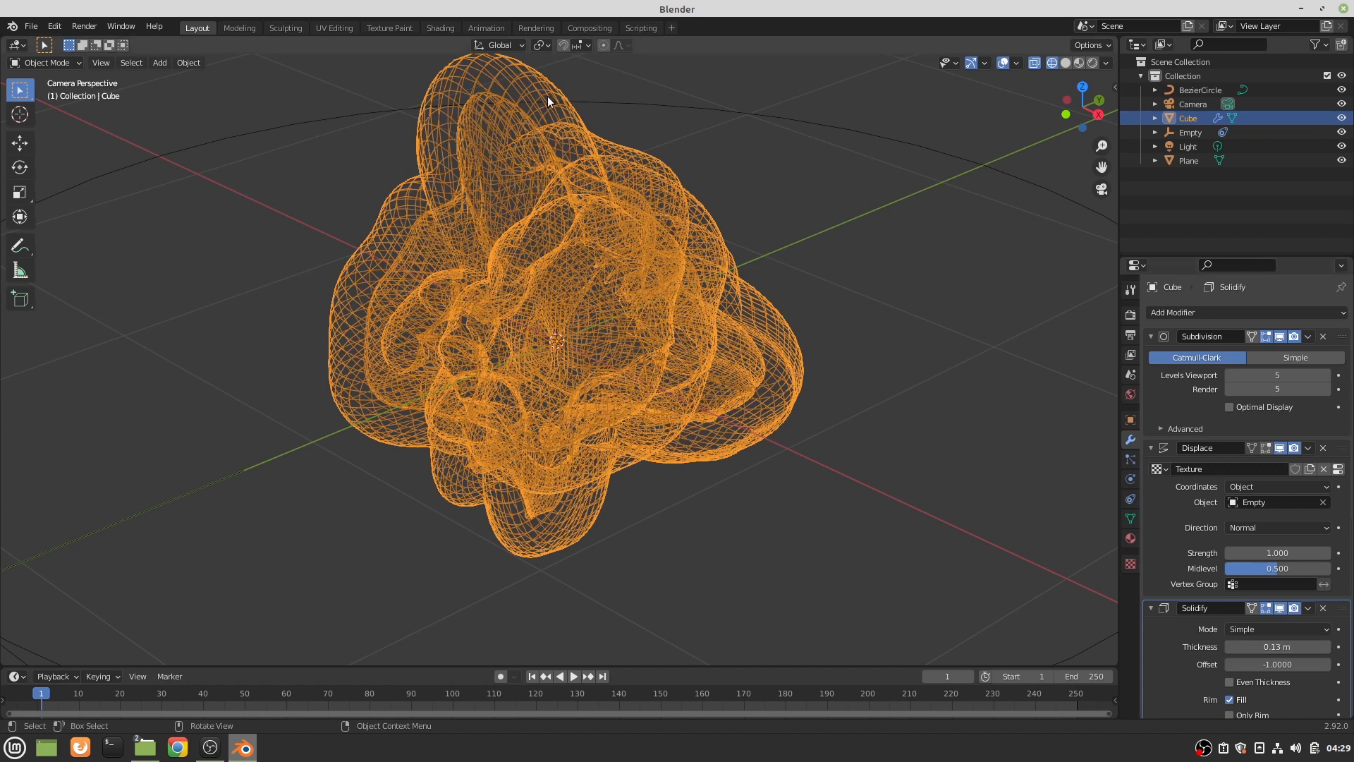
{"action": "mouse_move", "coordinate": [560, 96]}
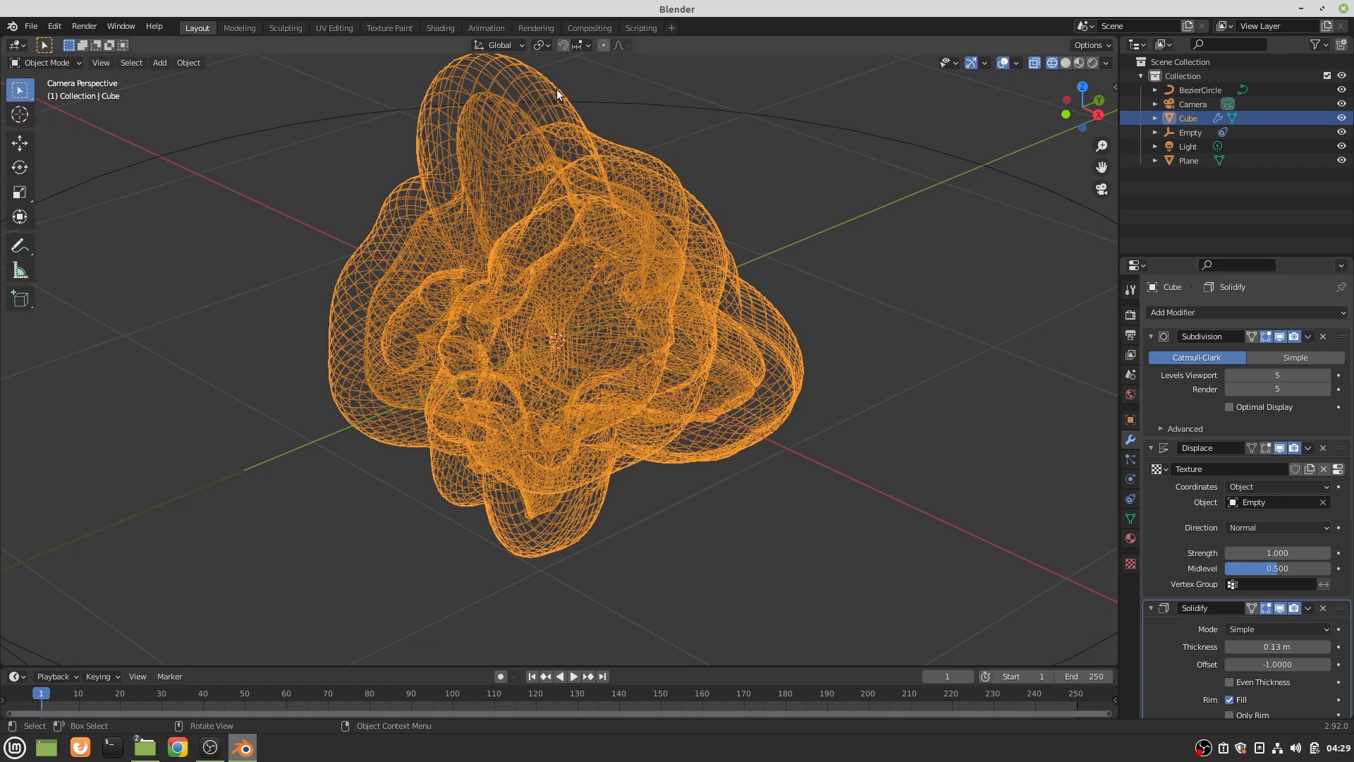
{"action": "left_click", "coordinate": [1199, 90]}
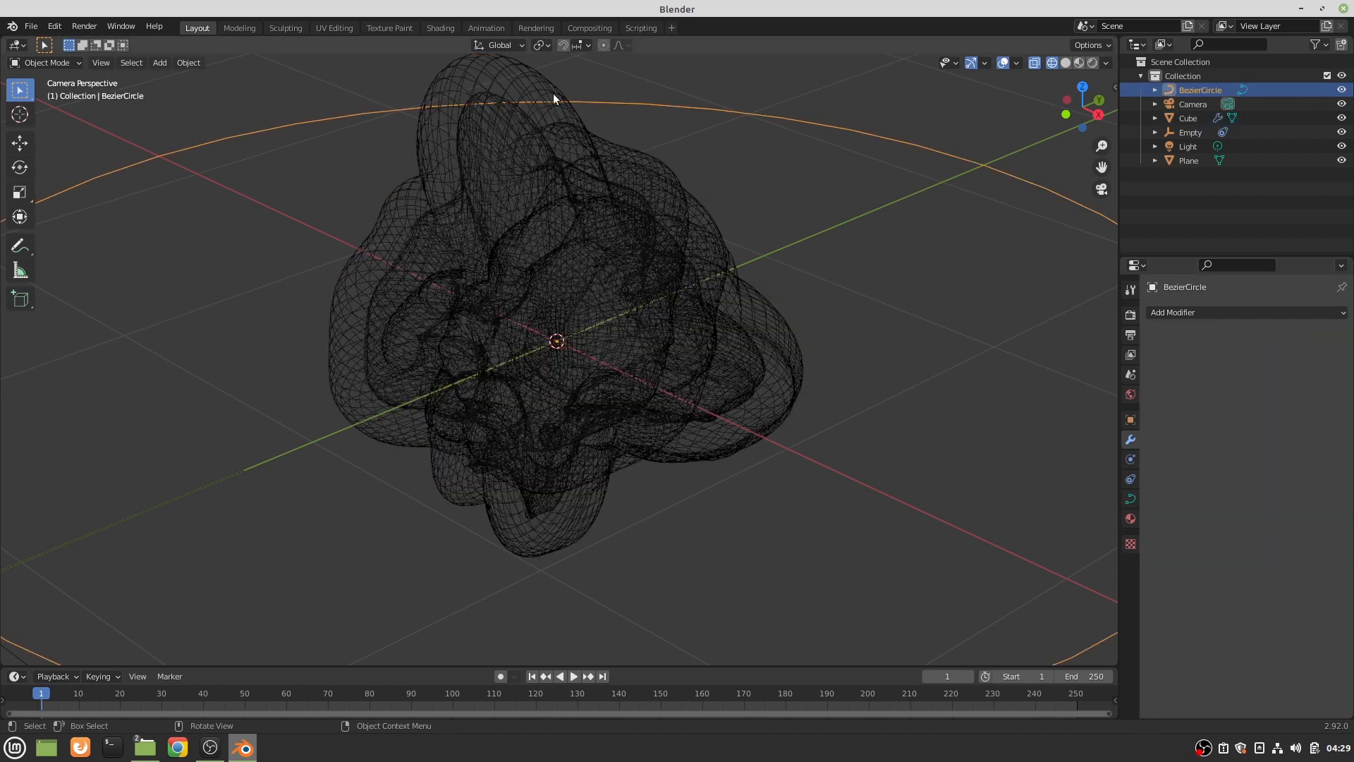
{"action": "left_click", "coordinate": [1187, 117]}
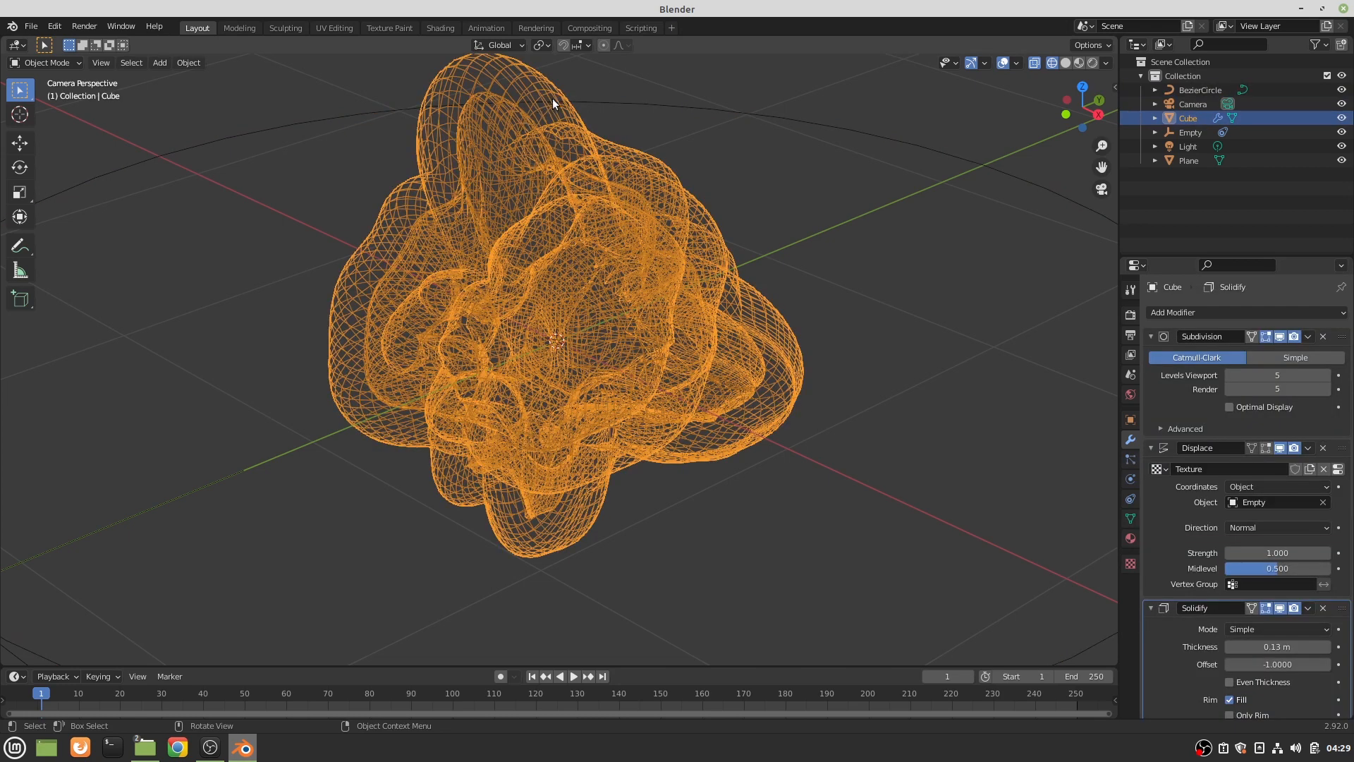
{"action": "mouse_move", "coordinate": [431, 76]}
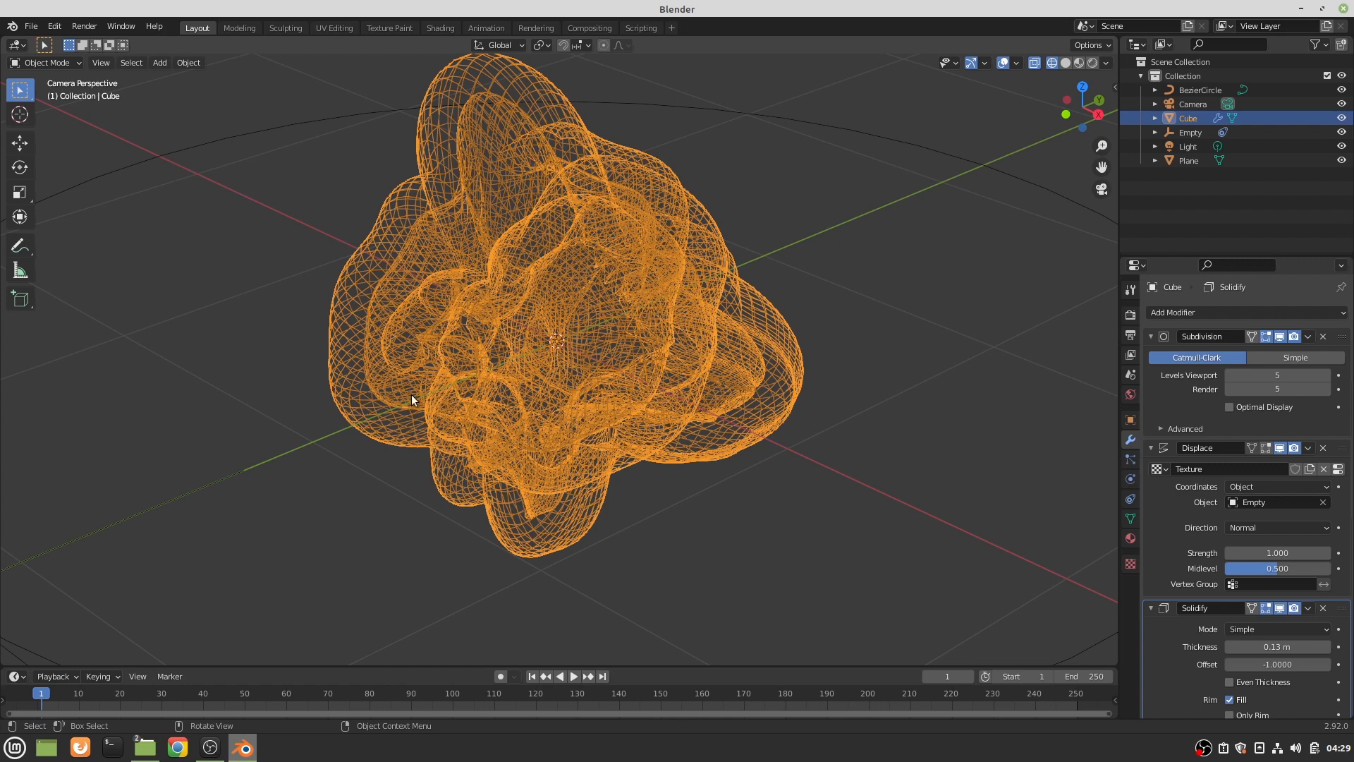
{"action": "mouse_move", "coordinate": [593, 183]}
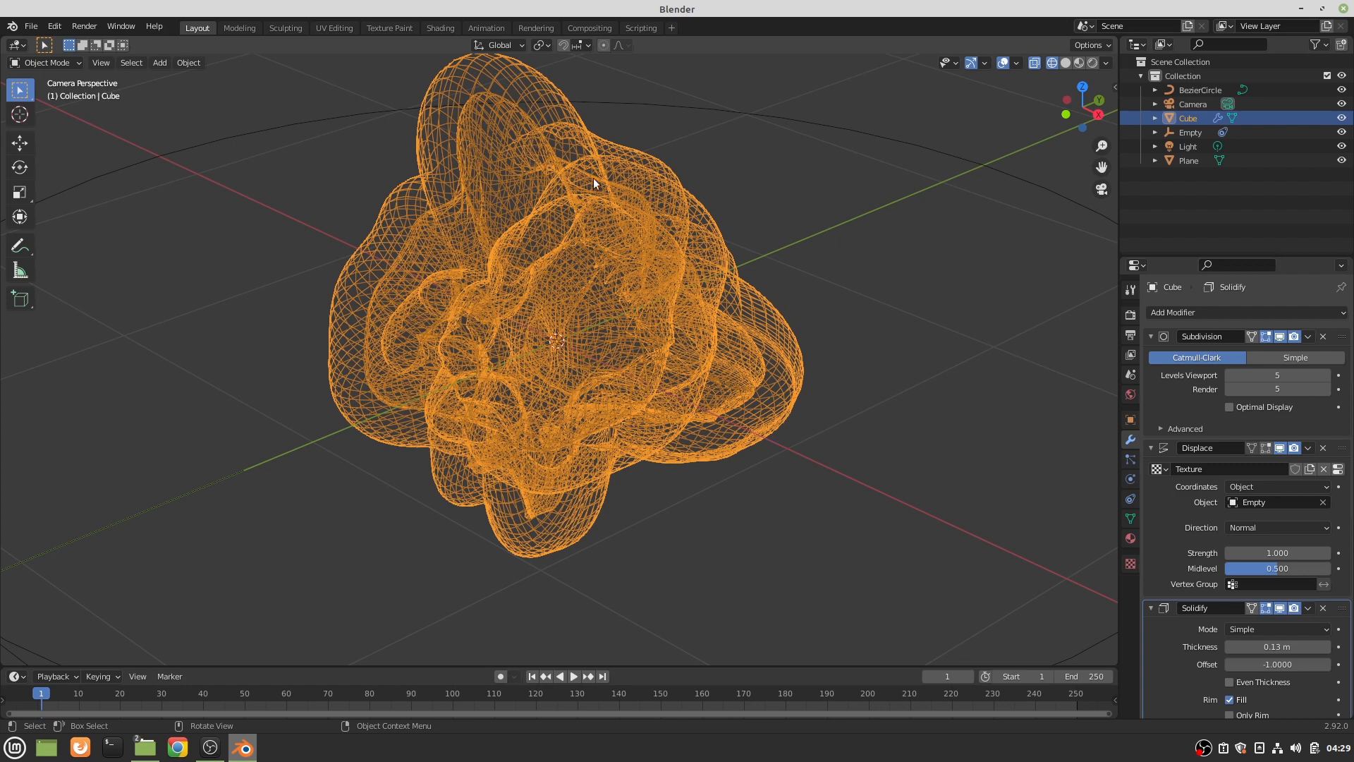
{"action": "mouse_move", "coordinate": [608, 436]}
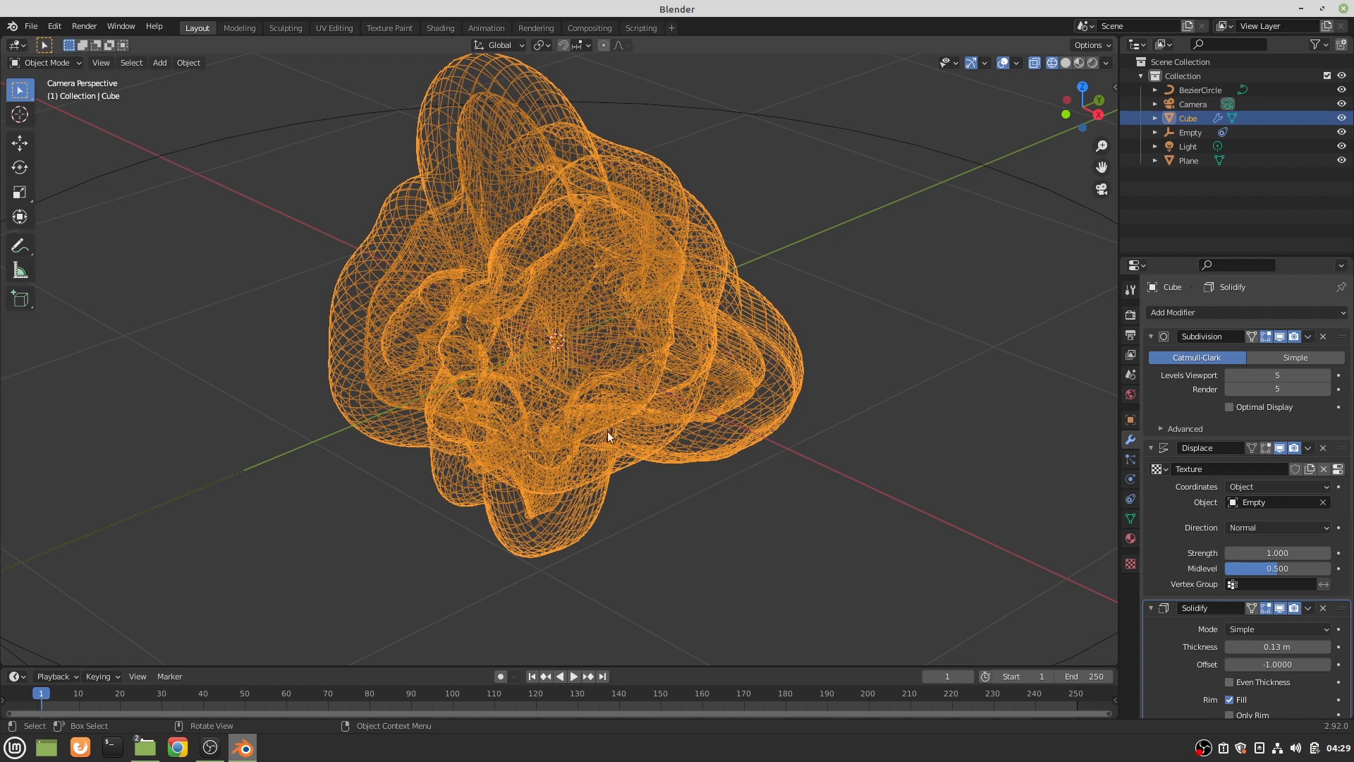
{"action": "mouse_move", "coordinate": [578, 449]}
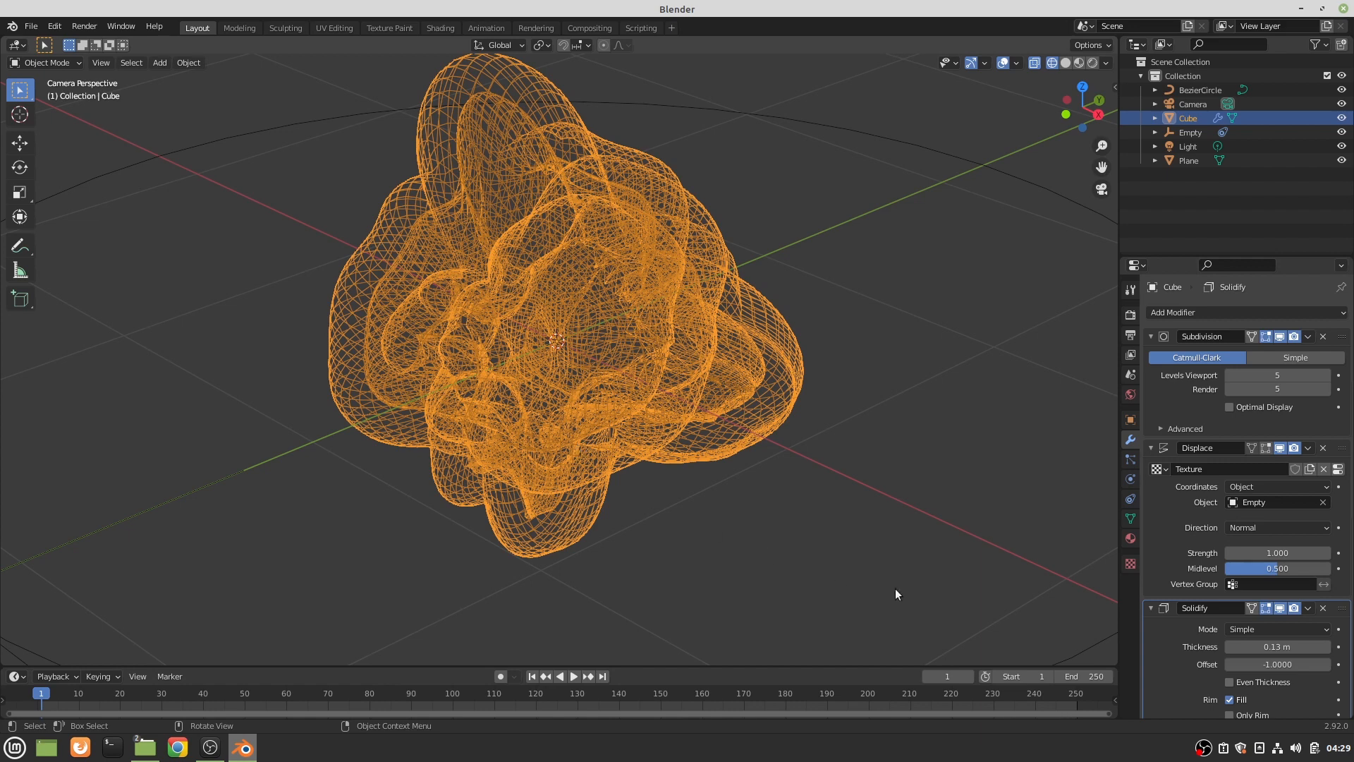
{"action": "mouse_move", "coordinate": [1276, 646]}
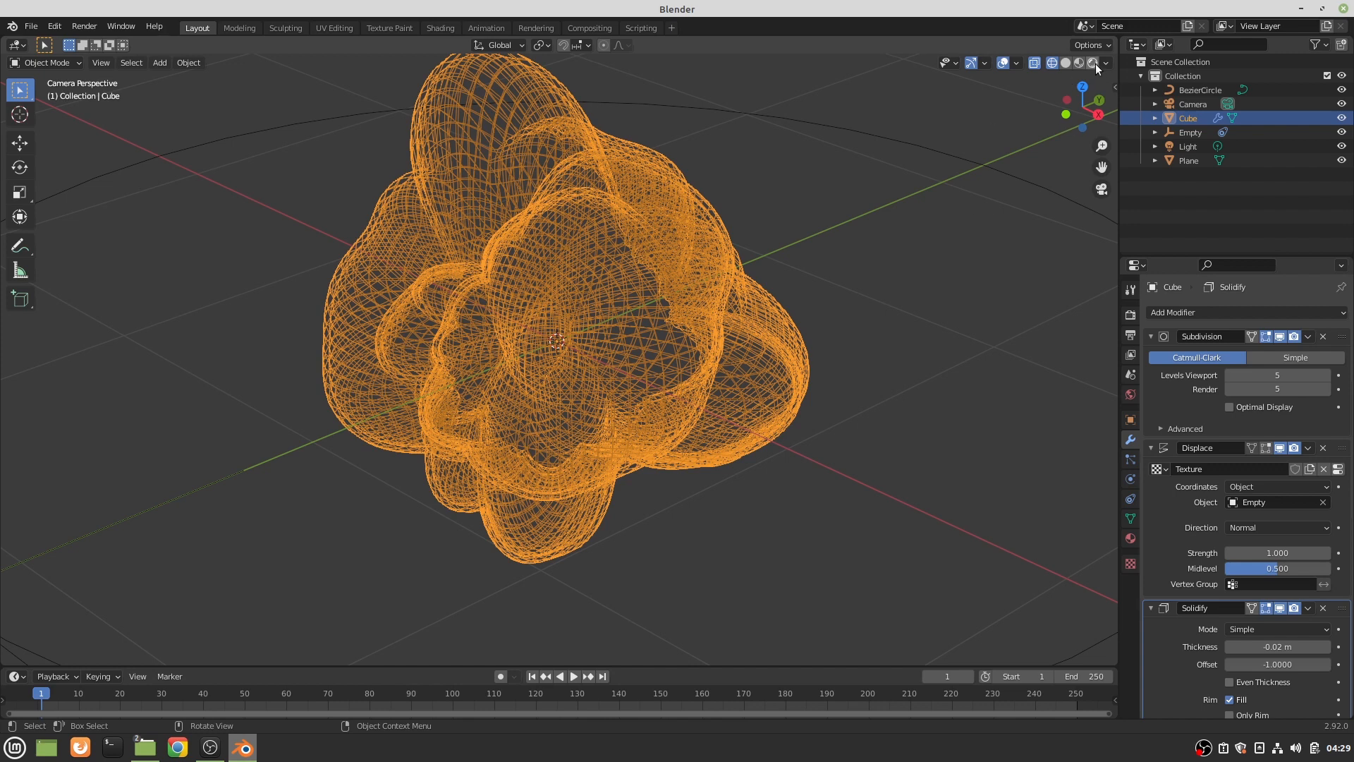
{"action": "mouse_move", "coordinate": [1089, 62]}
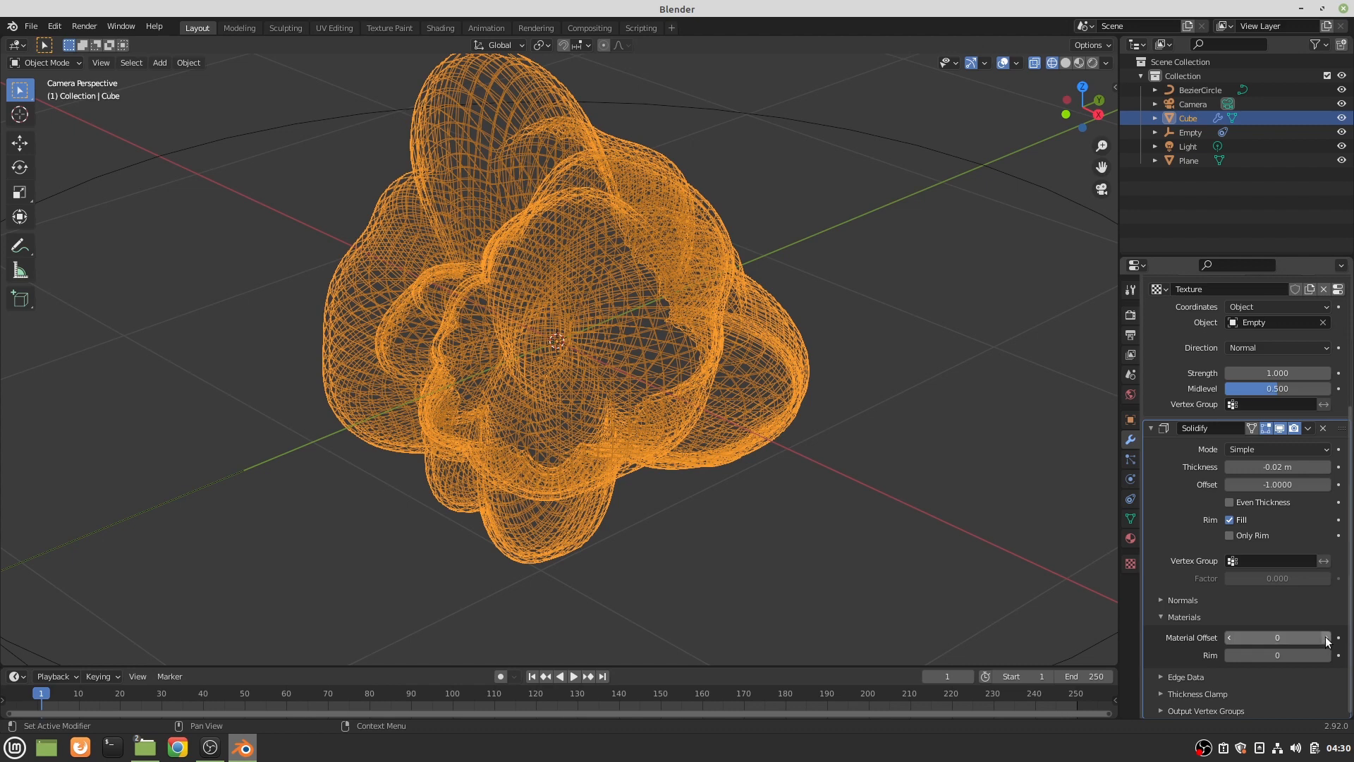
- Set the Solidify Material Offset to 1 and return to solid shading
{"action": "left_click", "coordinate": [1337, 638]}
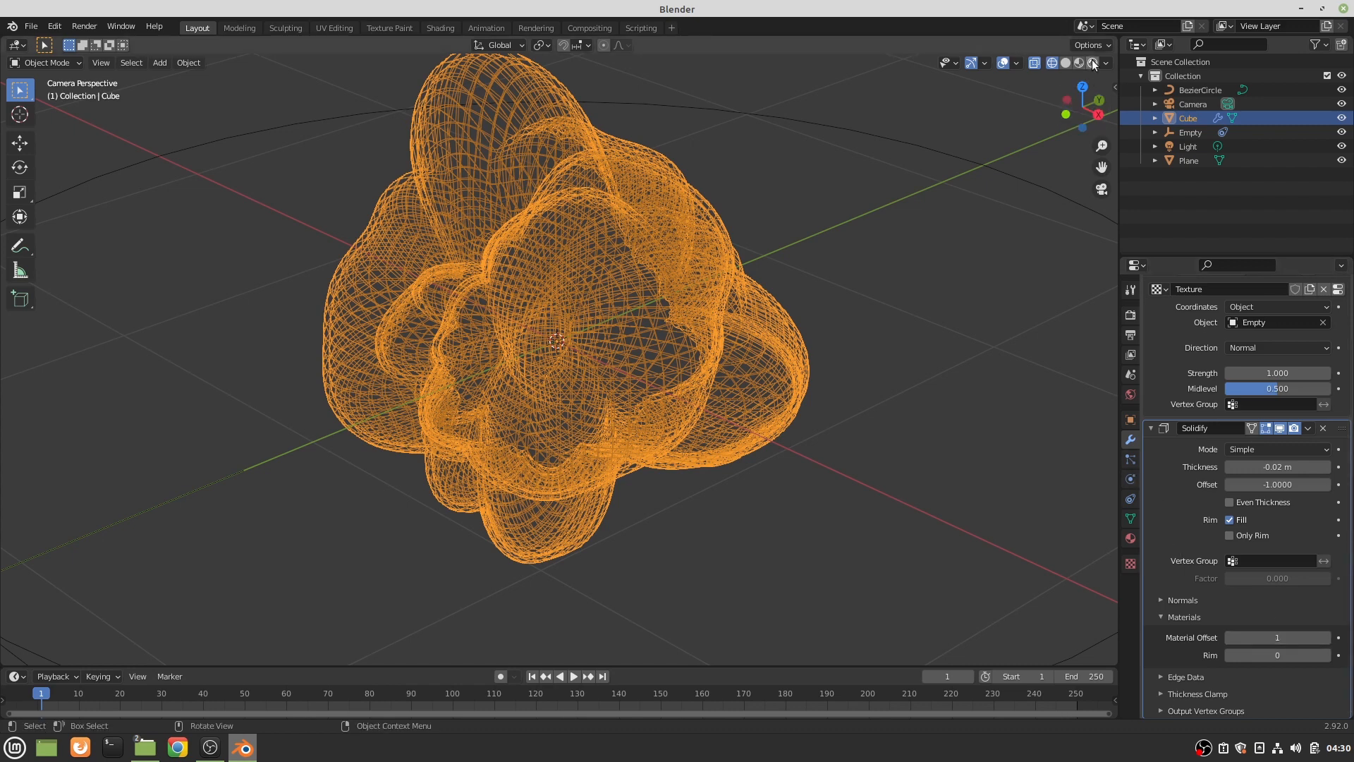
{"action": "left_click", "coordinate": [1064, 62]}
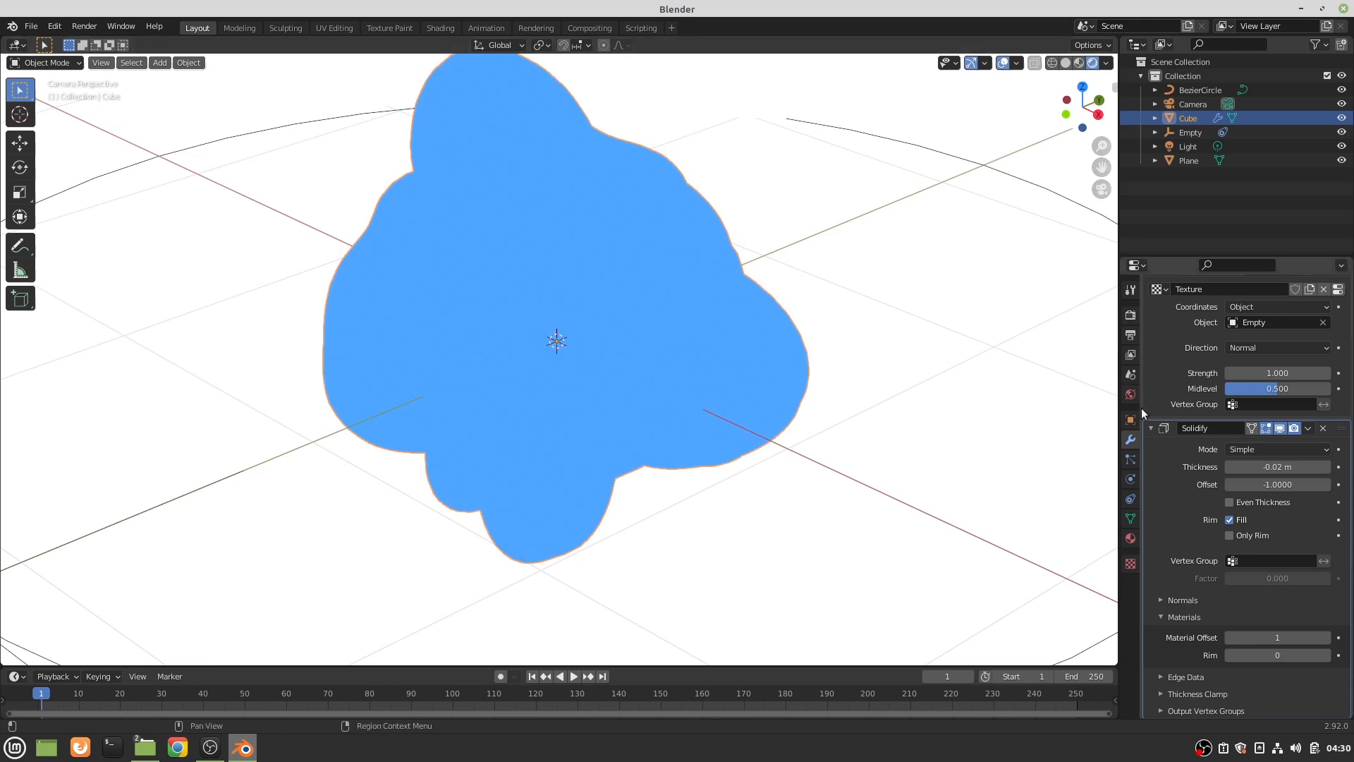
{"action": "left_click", "coordinate": [1161, 599]}
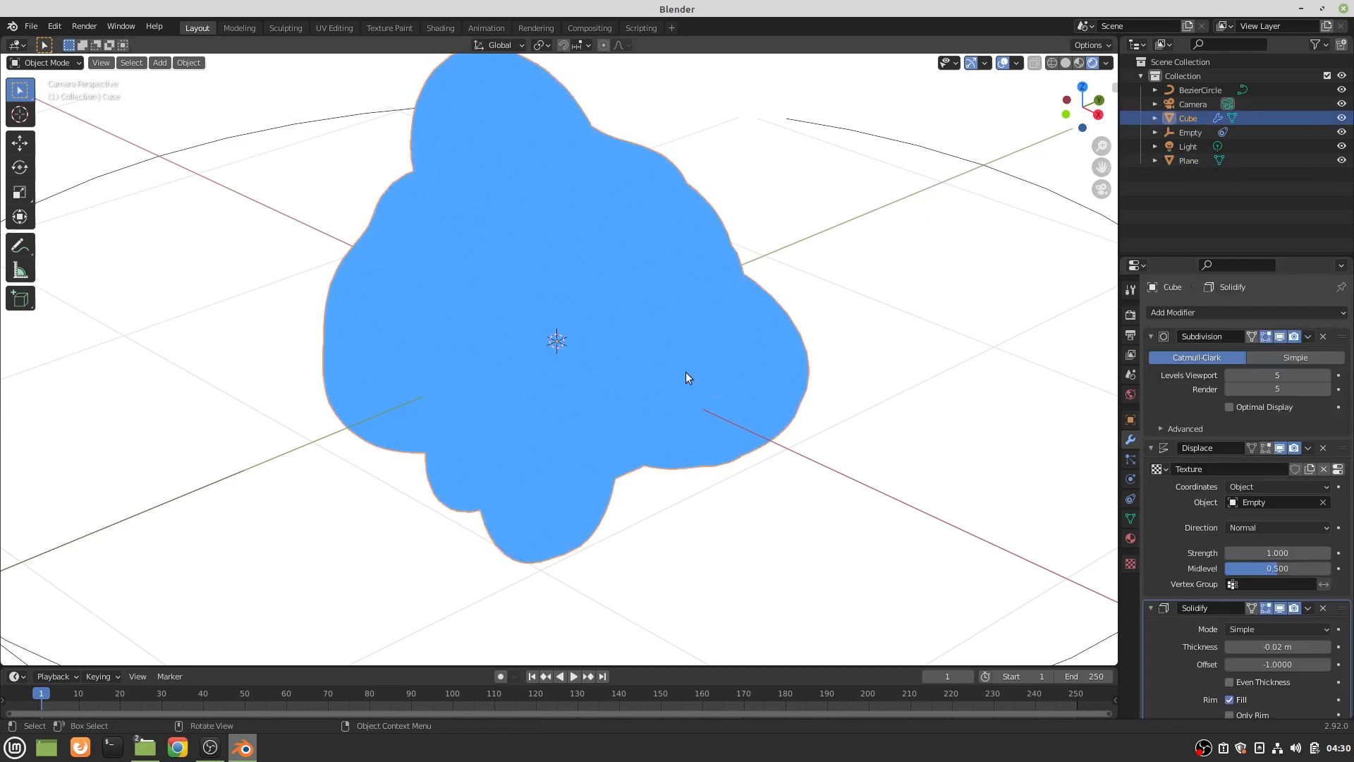
- Give the cube a second material, Material.002, with a black Emission shader
{"action": "left_click", "coordinate": [1130, 419]}
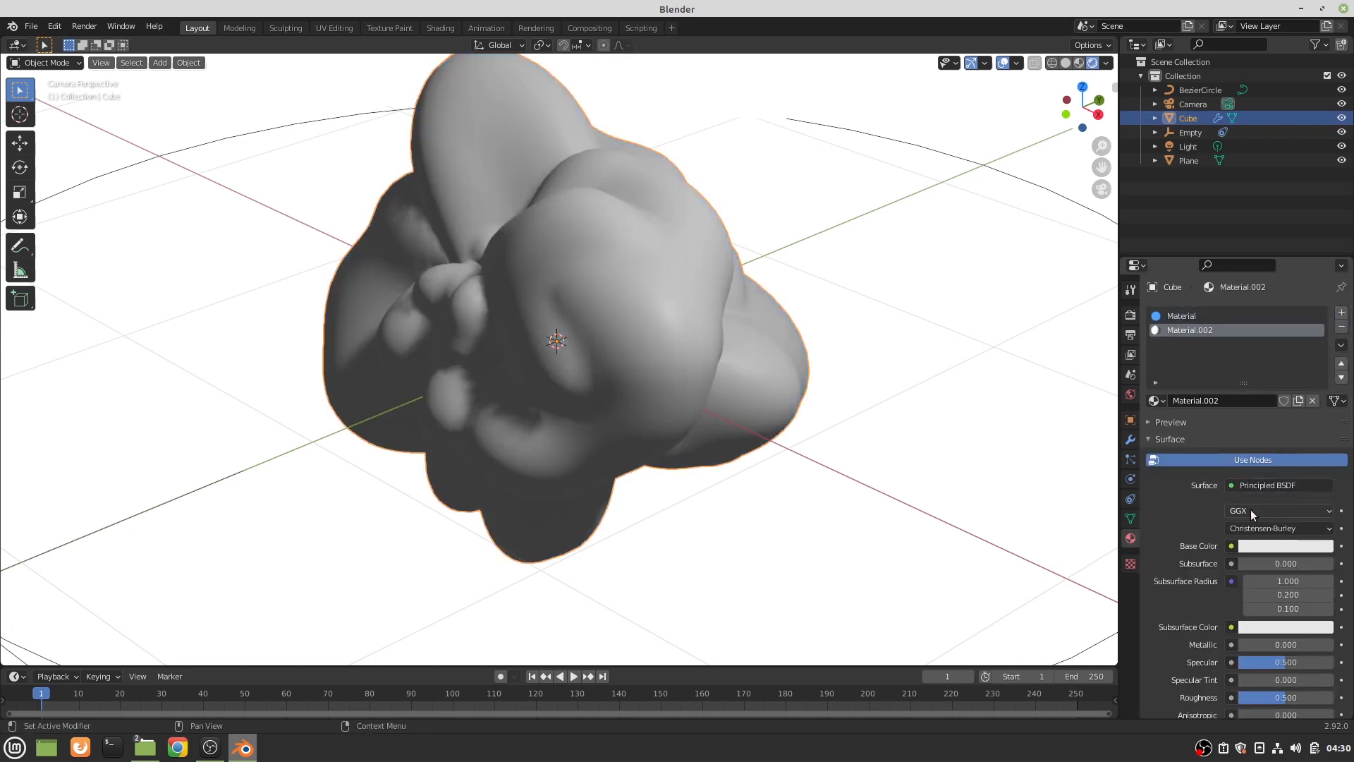
{"action": "left_click", "coordinate": [1278, 485]}
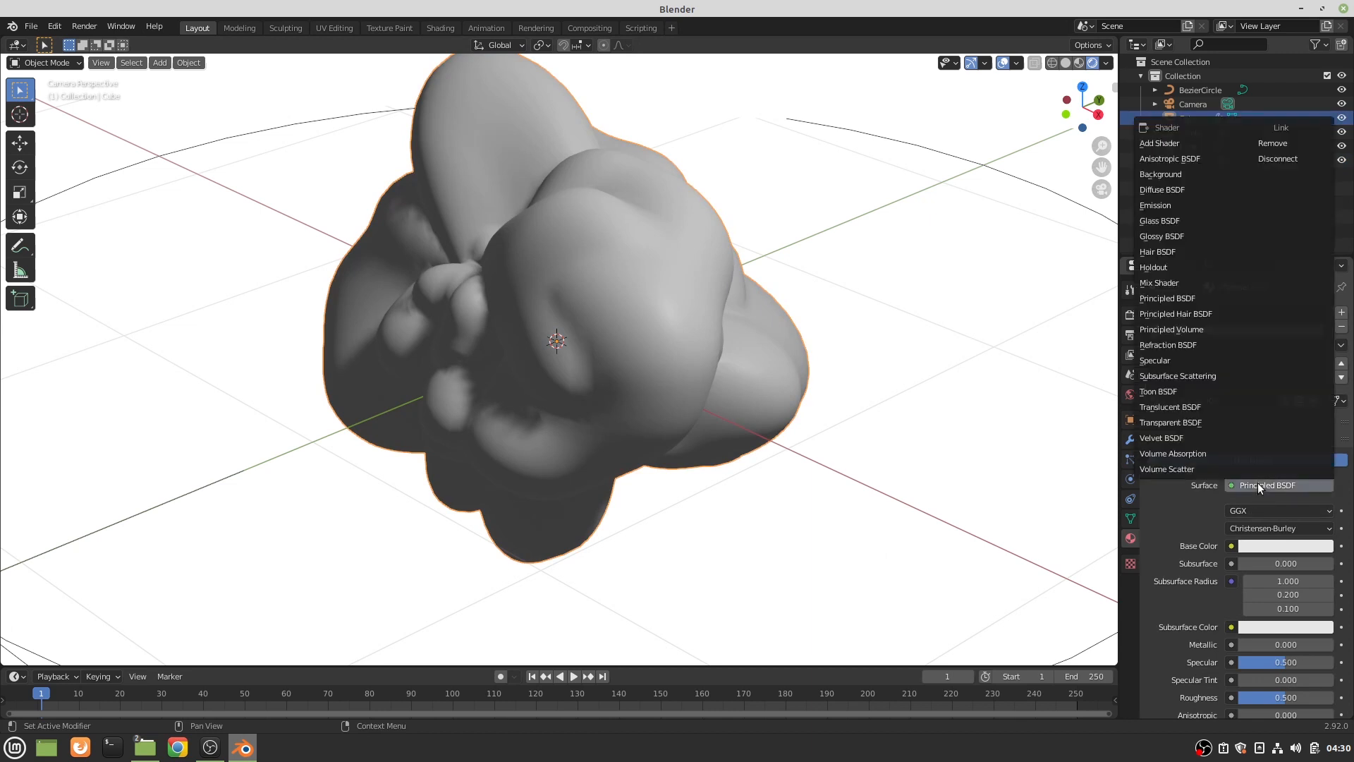
{"action": "left_click", "coordinate": [1155, 204]}
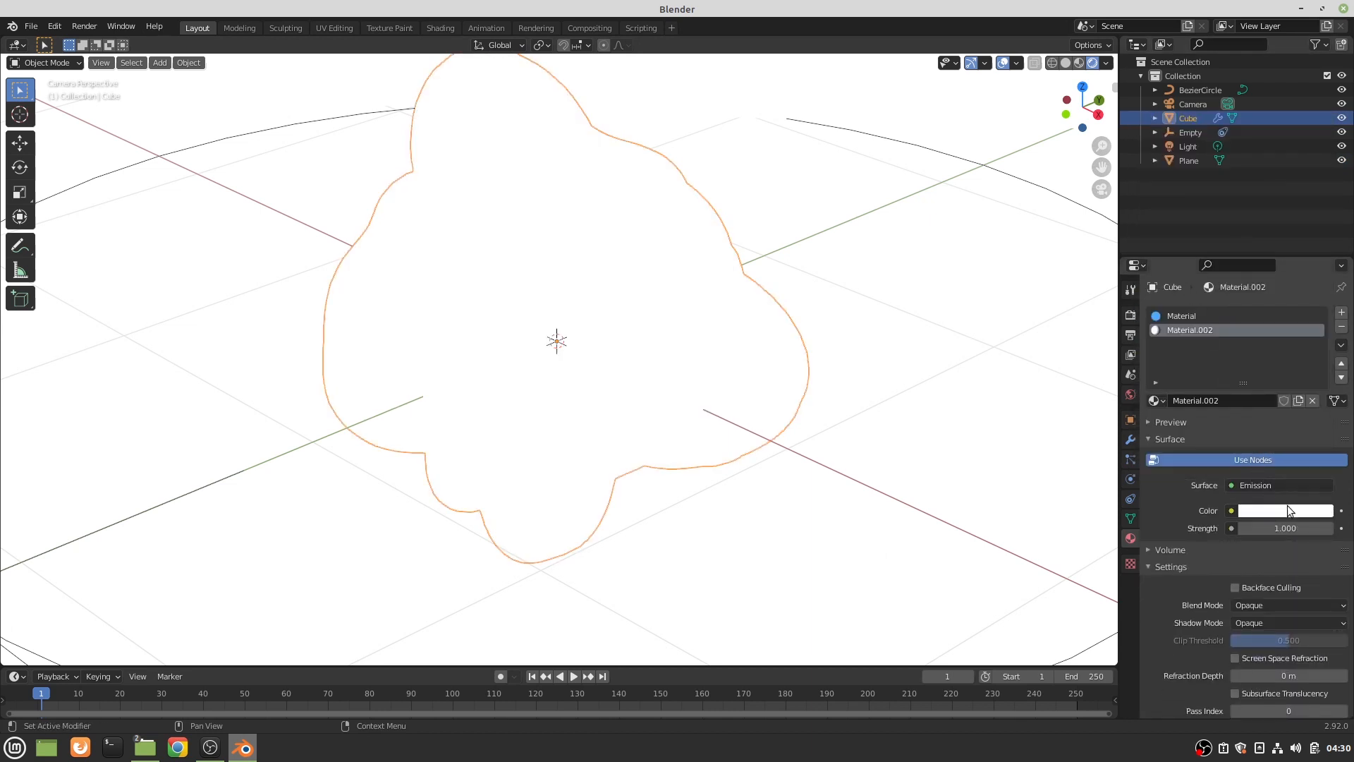
{"action": "left_click", "coordinate": [1285, 510]}
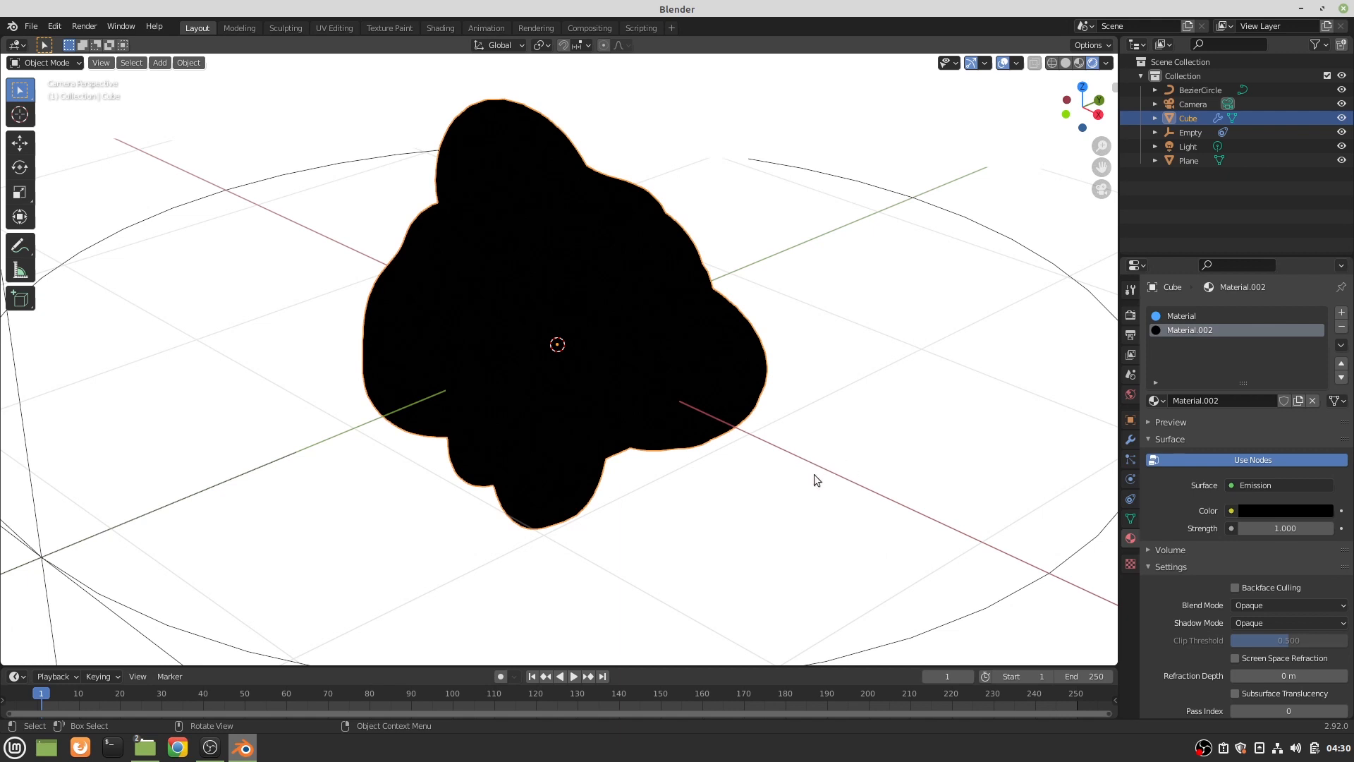
{"action": "mouse_move", "coordinate": [1059, 510]}
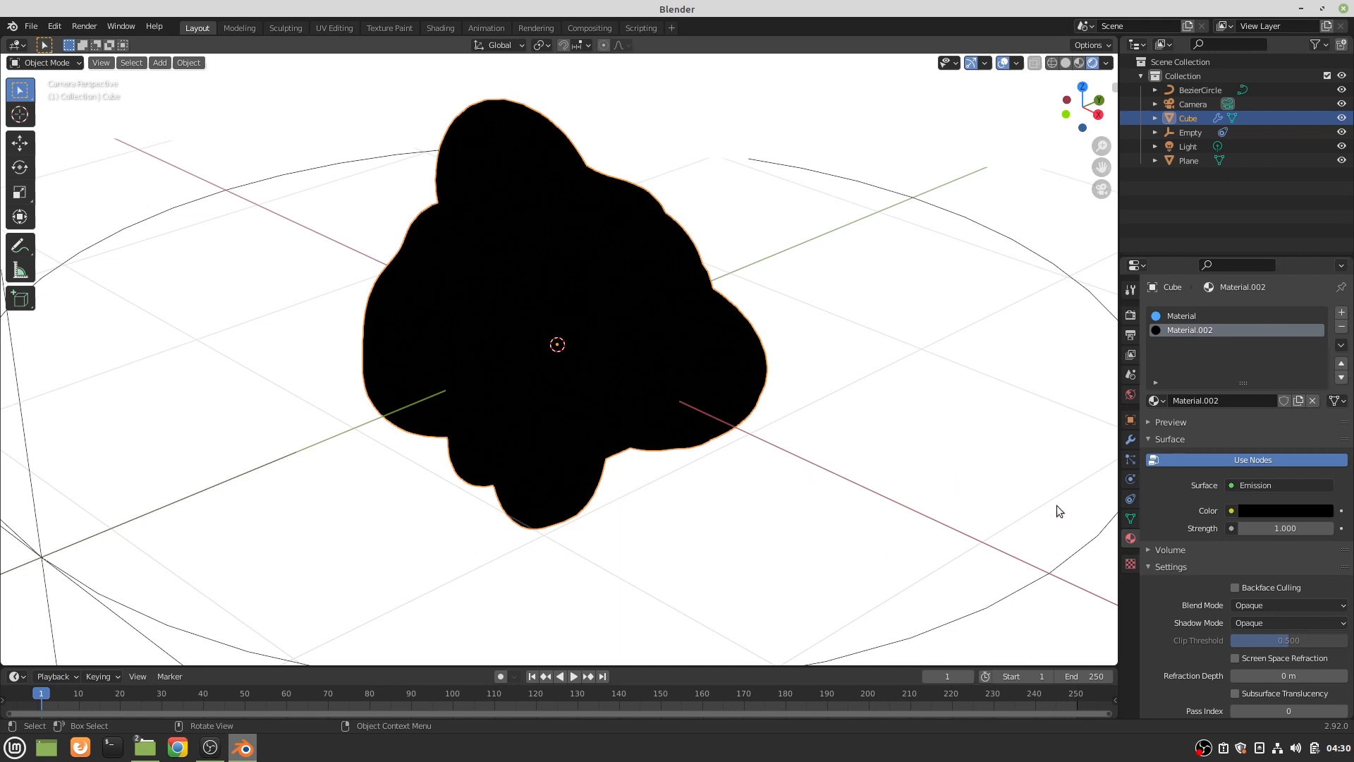
{"action": "mouse_move", "coordinate": [1117, 531]}
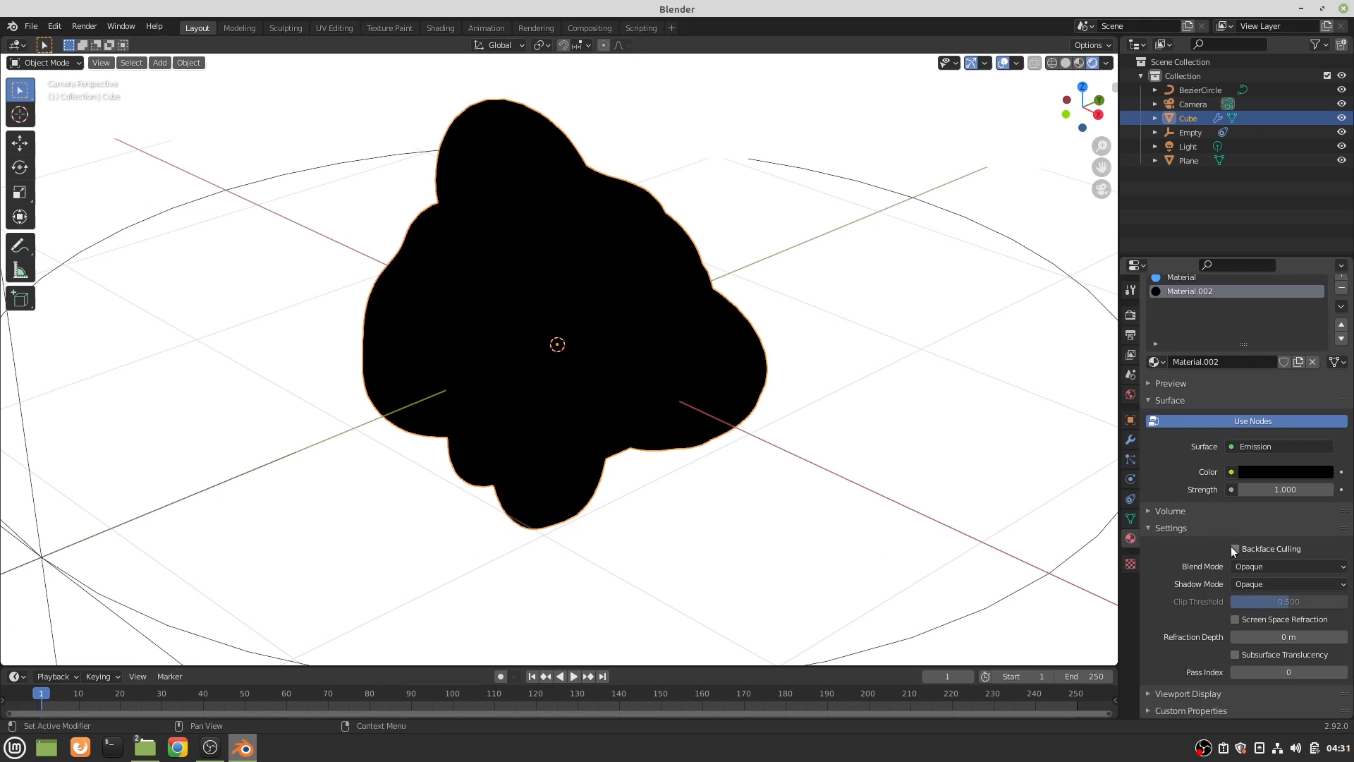
- Enable Backface Culling on the black material to reveal the outline, then play the animation
{"action": "left_click", "coordinate": [1235, 549]}
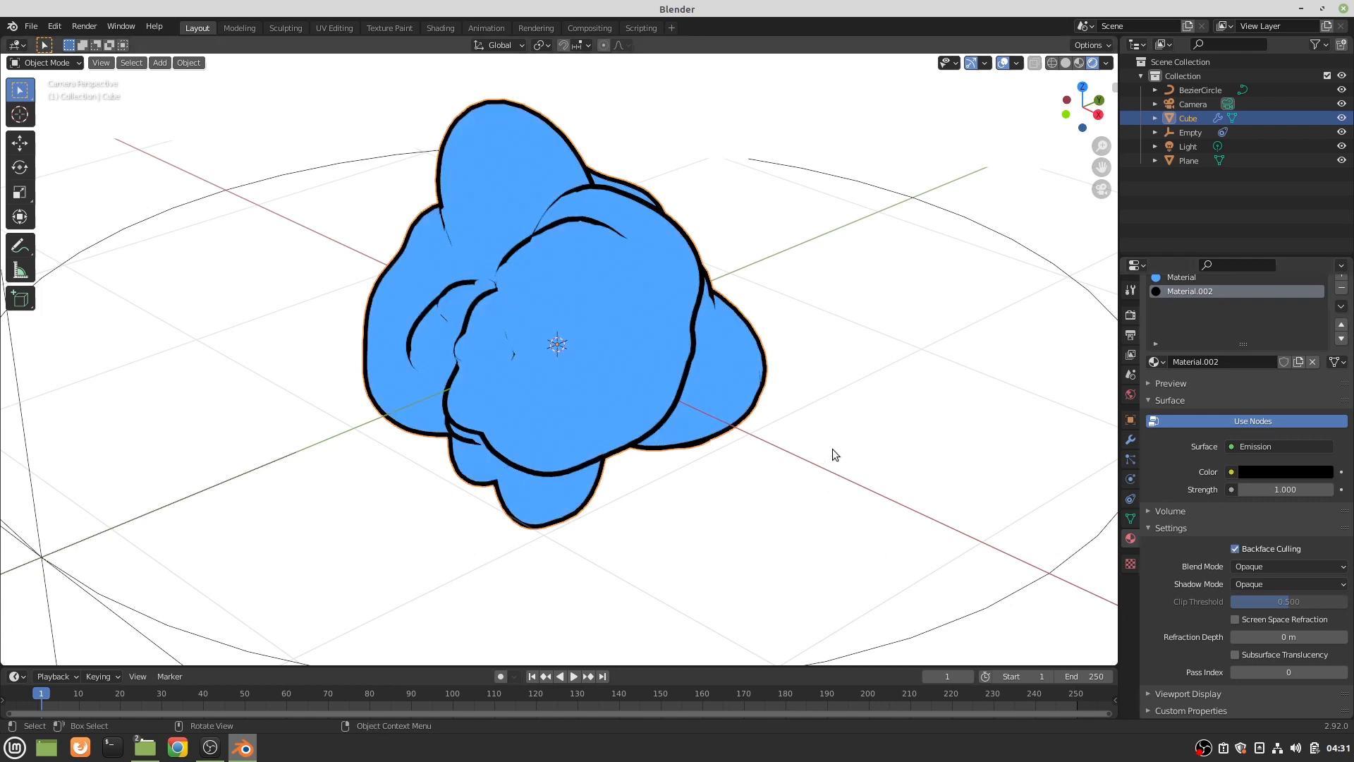
{"action": "mouse_move", "coordinate": [824, 353]}
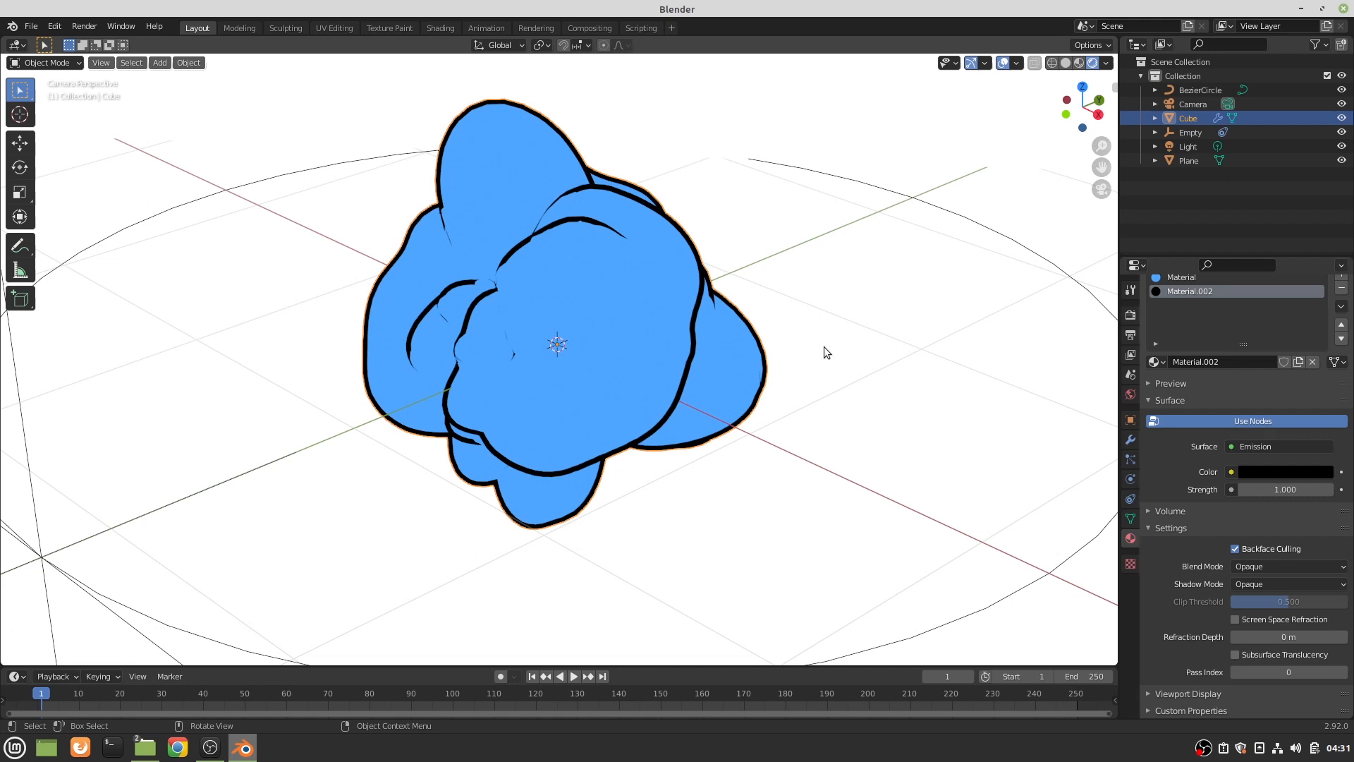
{"action": "left_click", "coordinate": [572, 677]}
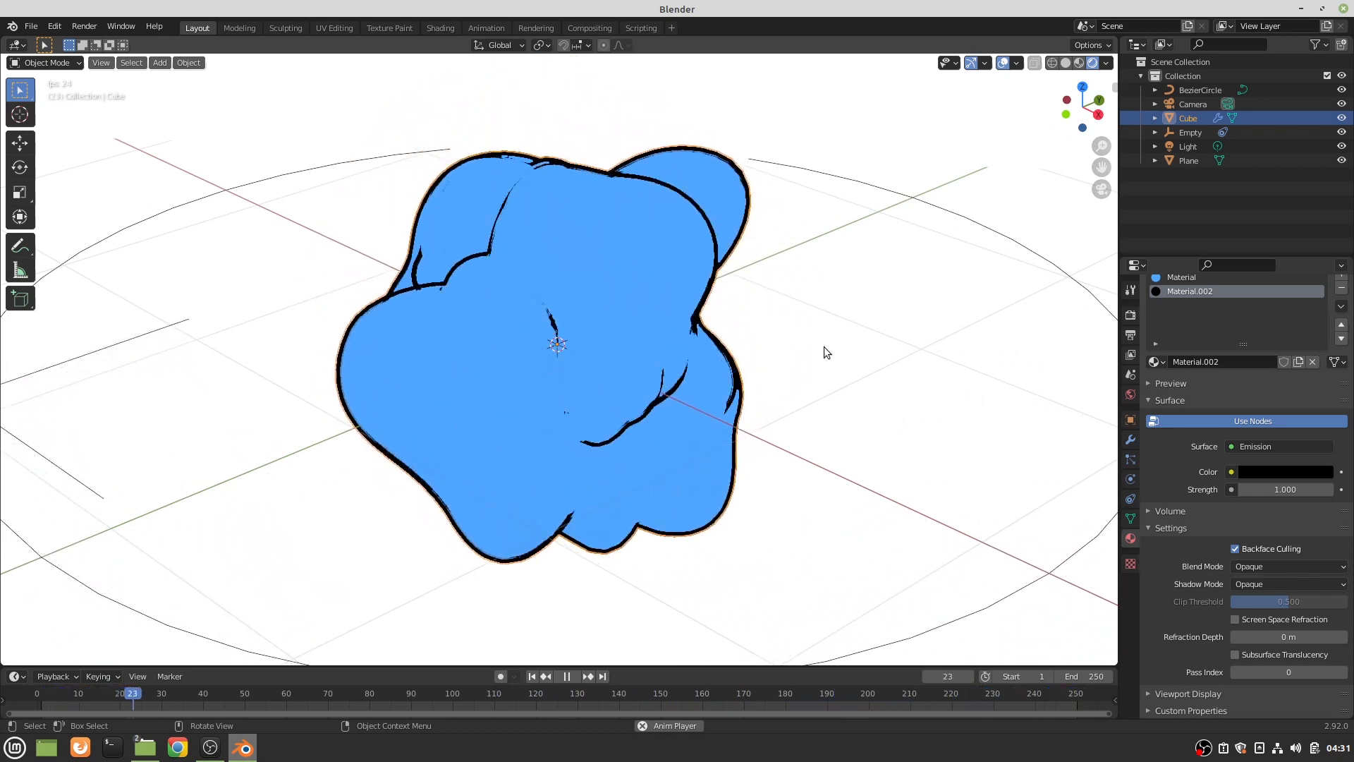
- Split the 3D Viewport into a camera preview and a solid-shaded view
{"action": "left_click", "coordinate": [566, 677]}
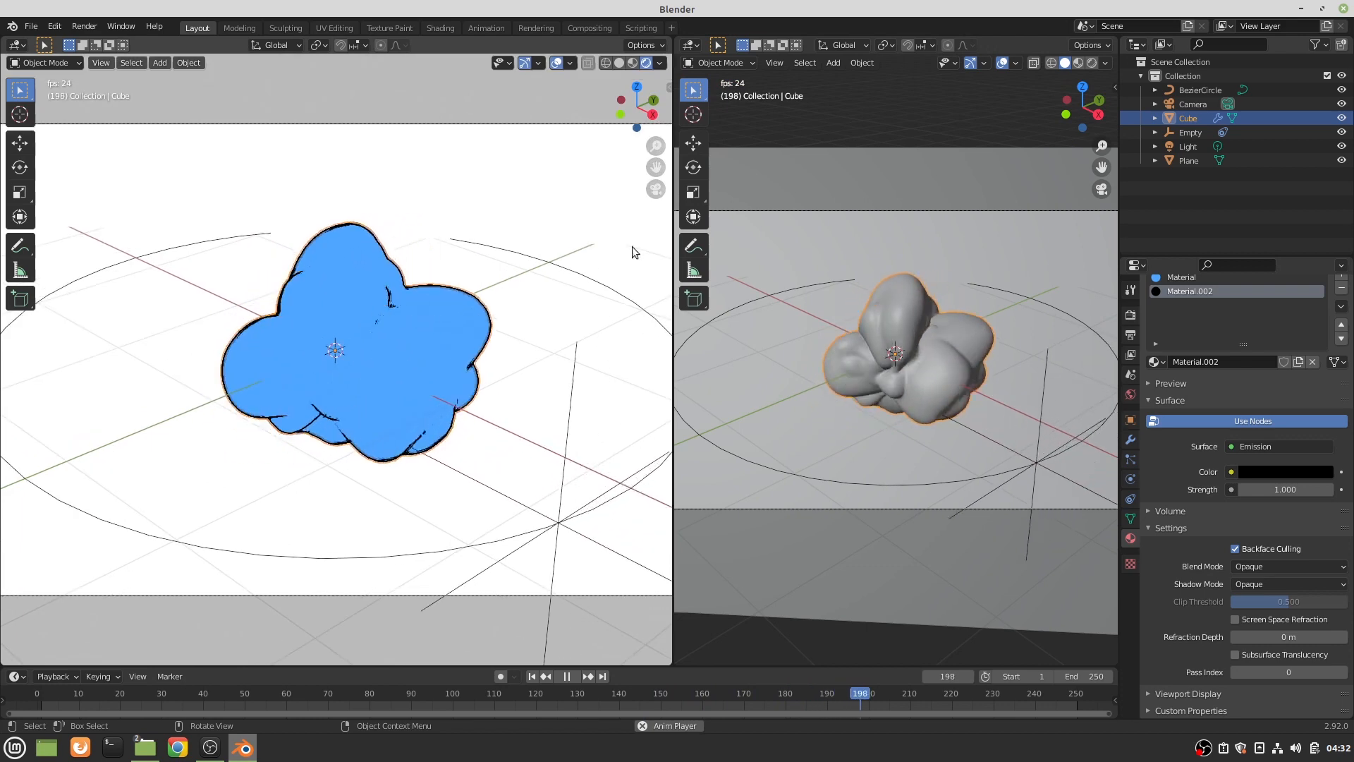
- Turn the right view into a Shader Editor and select the Plane's white emission material
{"action": "left_click", "coordinate": [689, 45]}
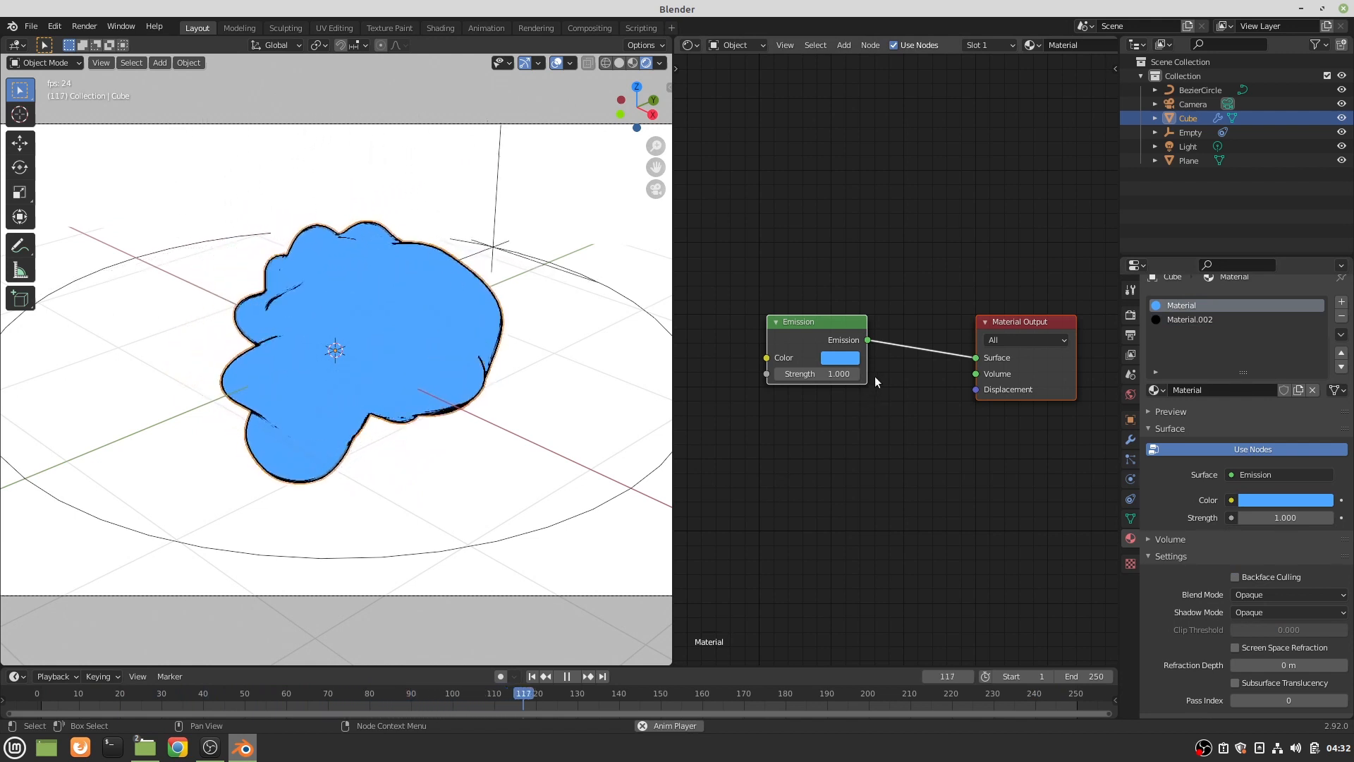
{"action": "left_click", "coordinate": [838, 357]}
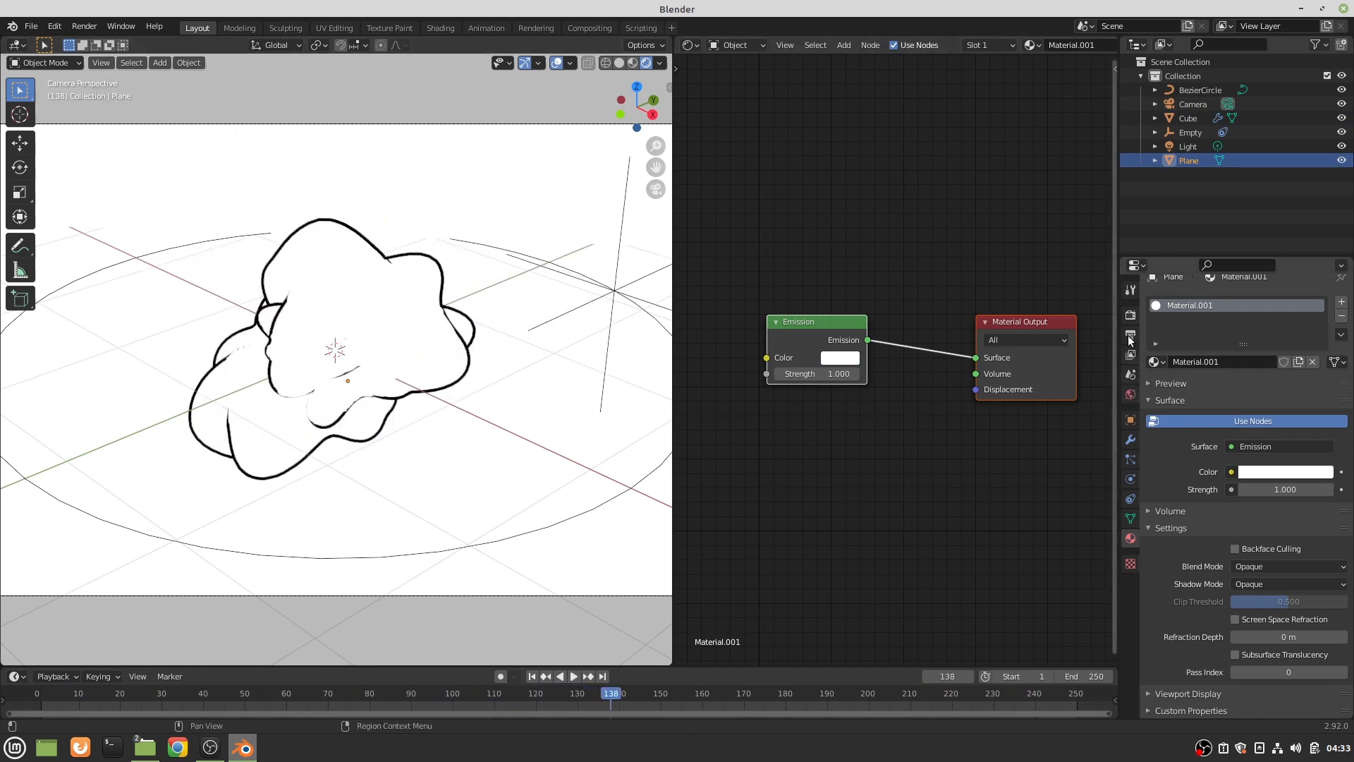
- Set the render View Transform to Standard and reselect the cube's node tree
{"action": "left_click", "coordinate": [1128, 314]}
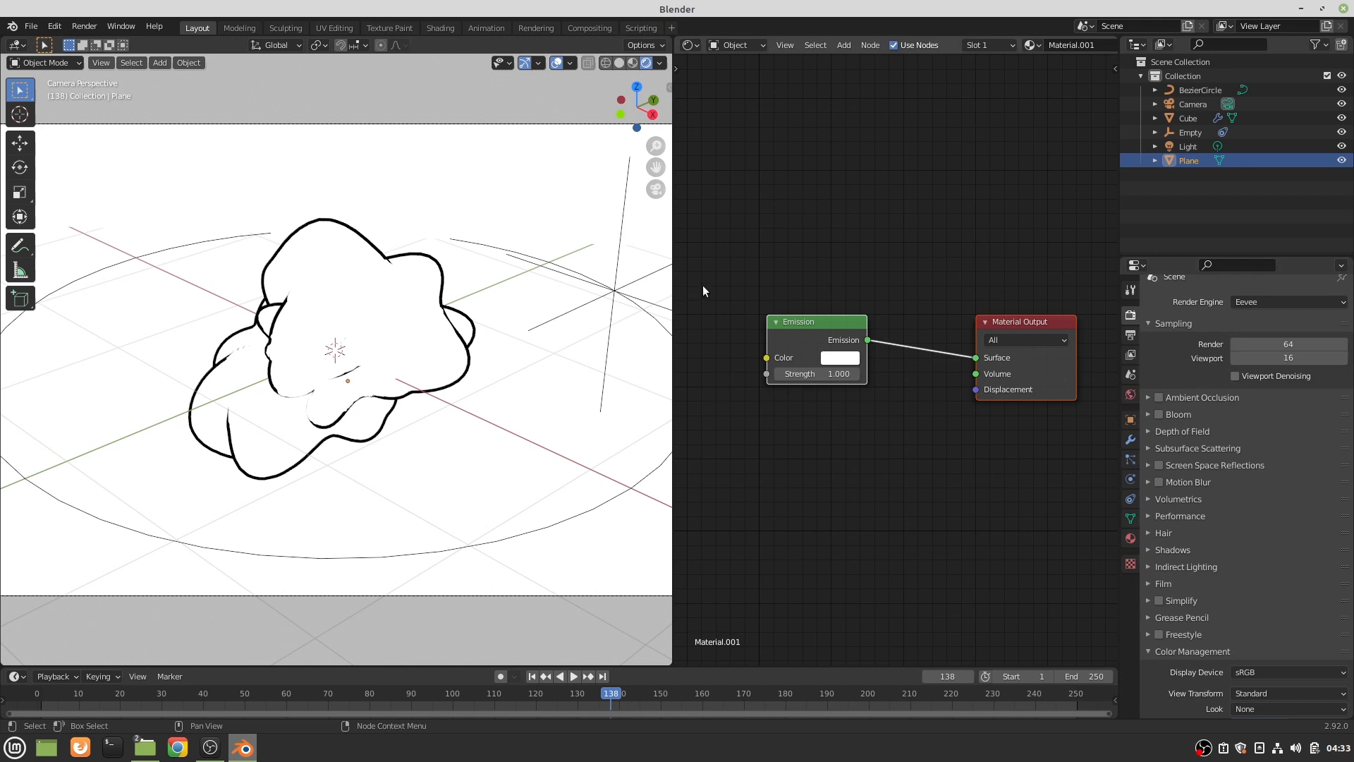
{"action": "left_click", "coordinate": [572, 676]}
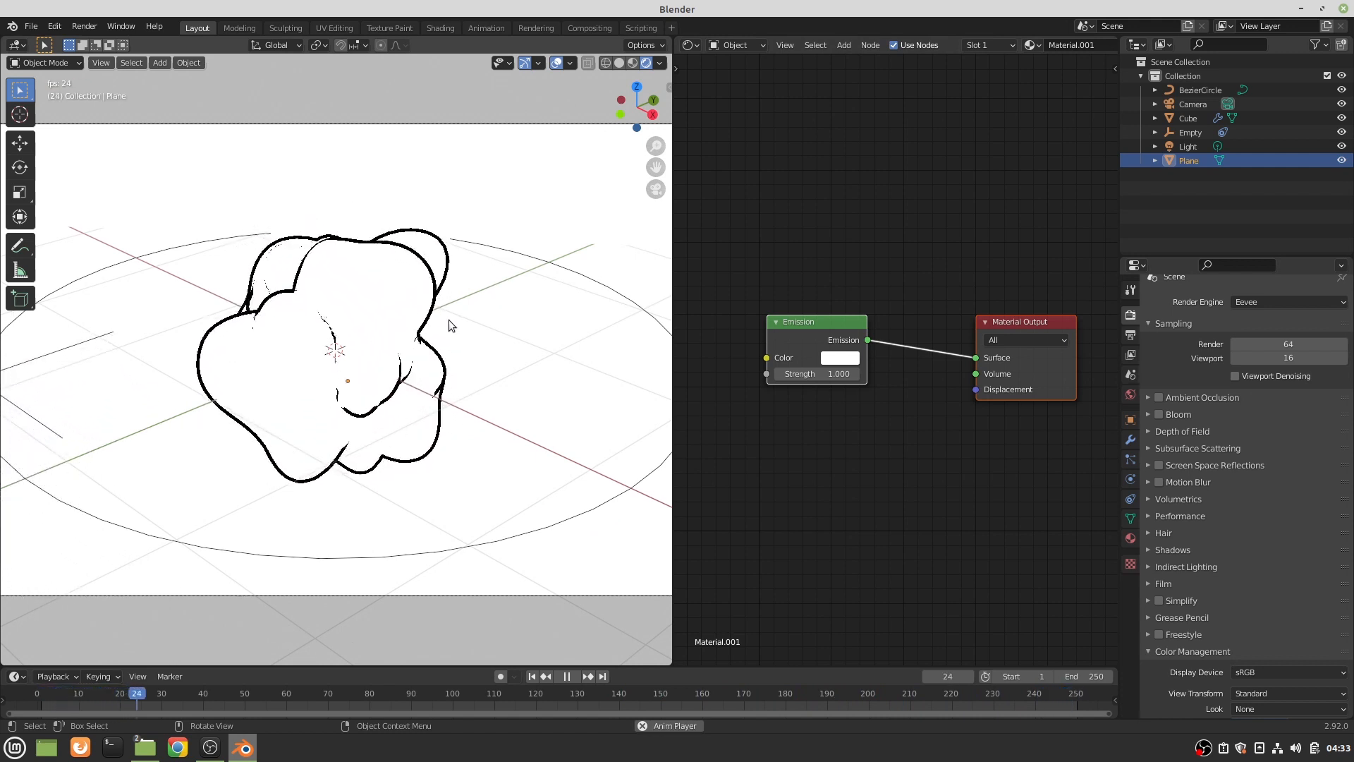
{"action": "left_click", "coordinate": [565, 677]}
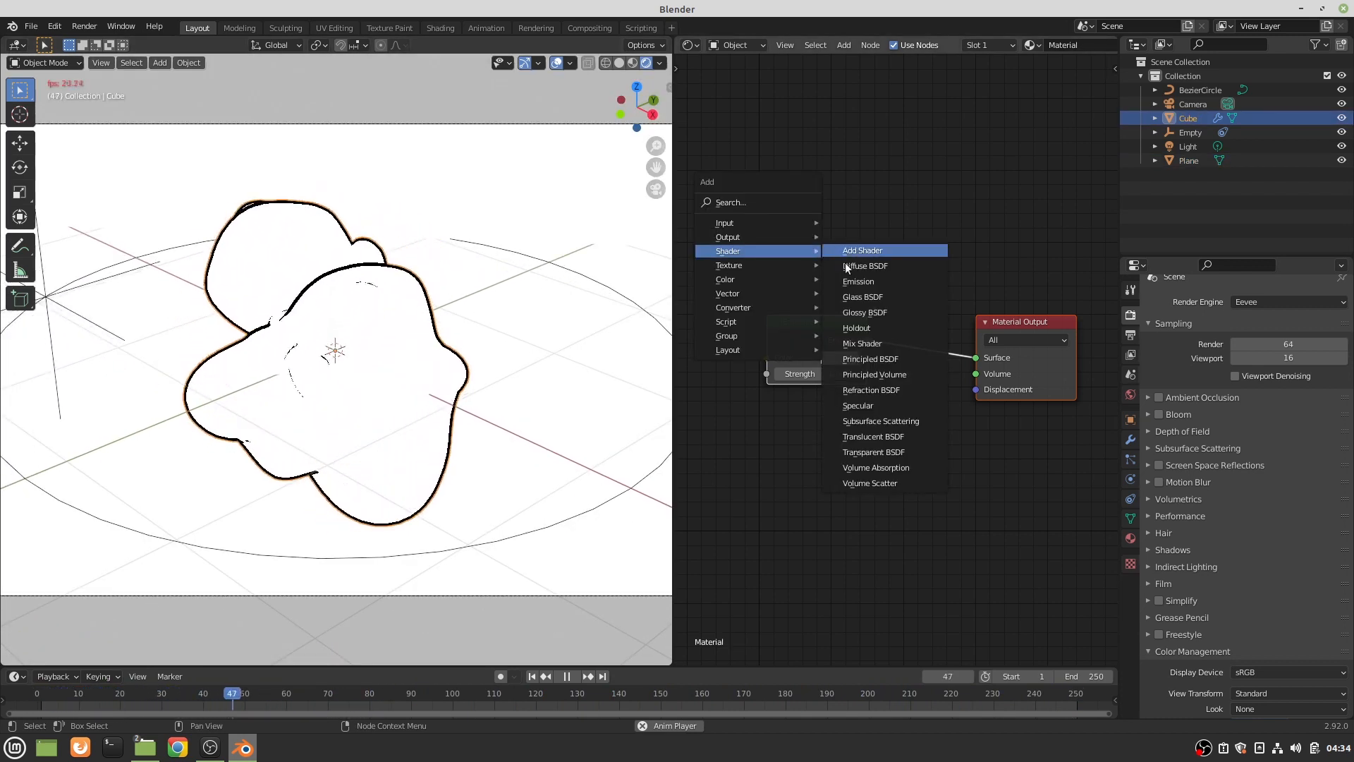
- Connect a Diffuse BSDF to the cube's Material Output and add a ColorRamp node
{"action": "left_click", "coordinate": [863, 266]}
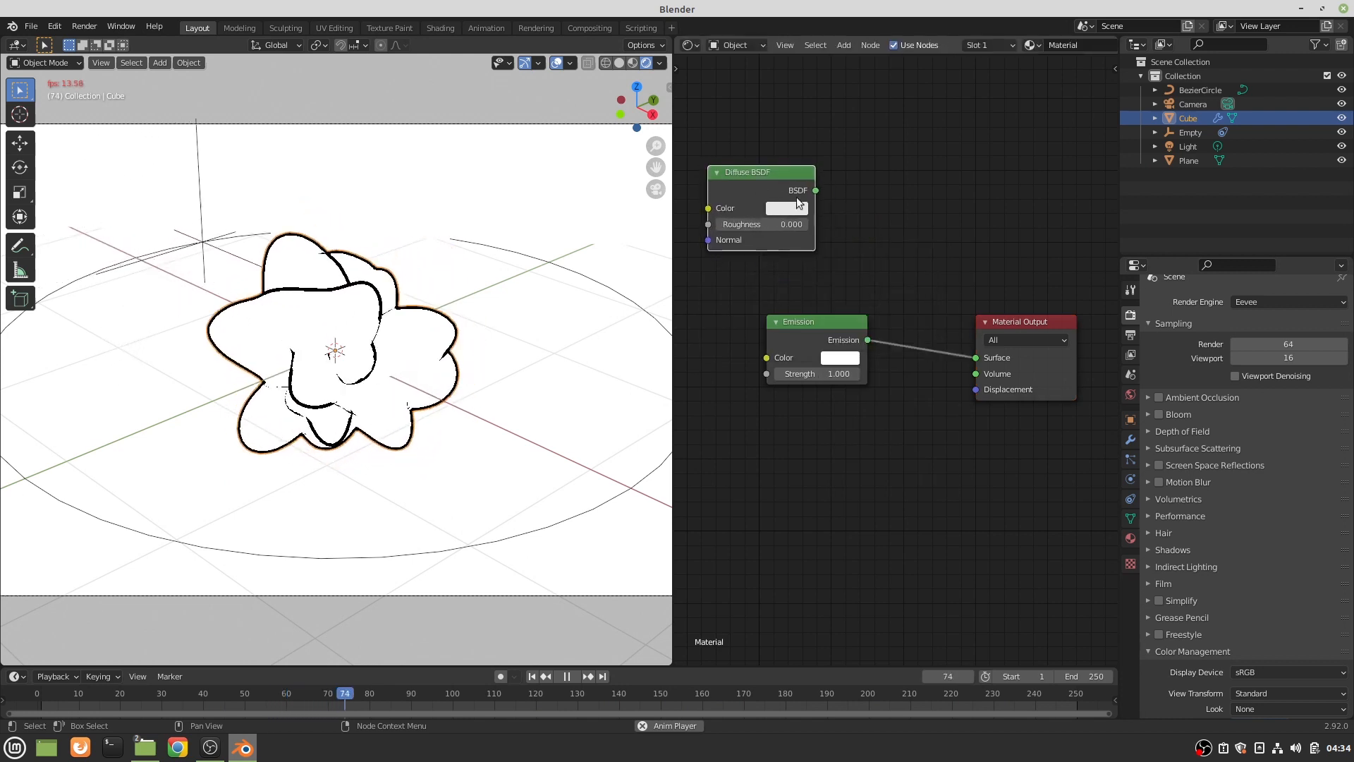
{"action": "left_click_drag", "start_coordinate": [813, 189], "coordinate": [971, 358]}
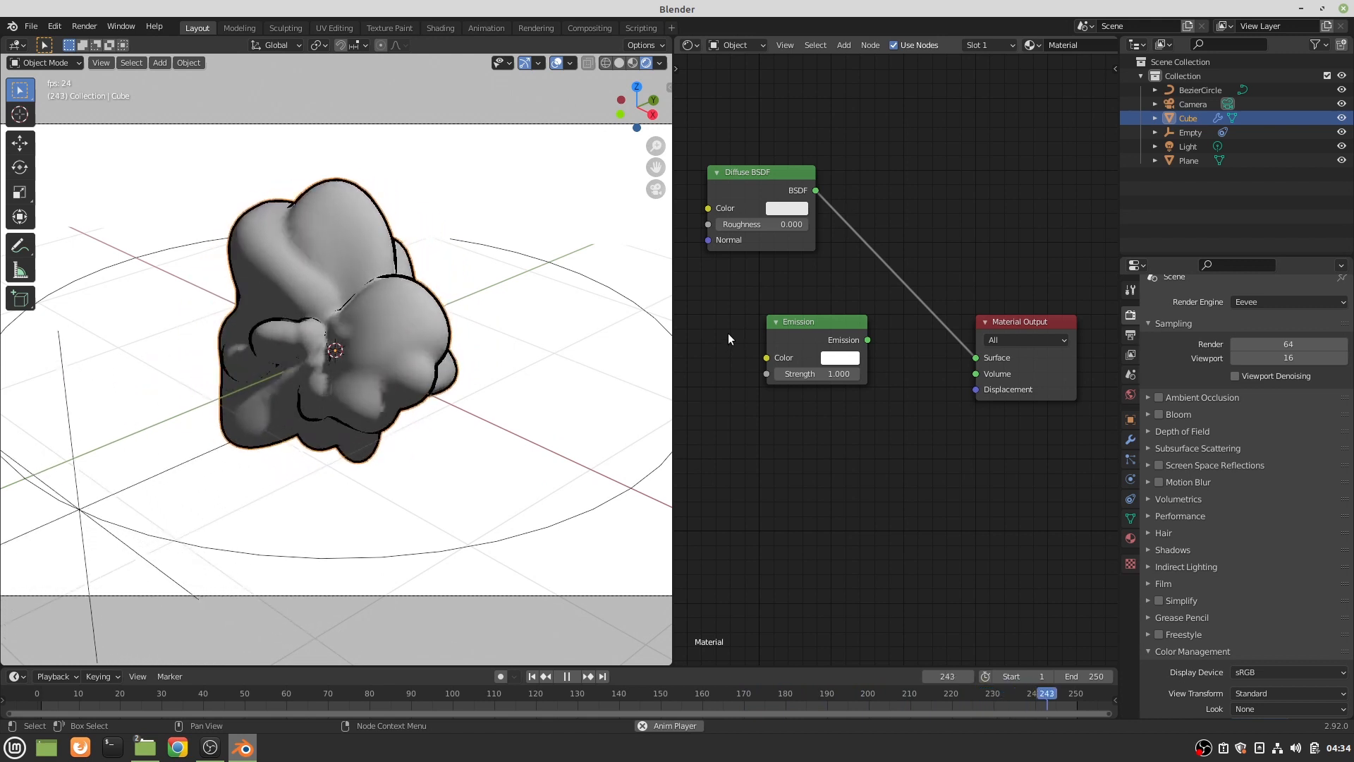
{"action": "left_click", "coordinate": [567, 677]}
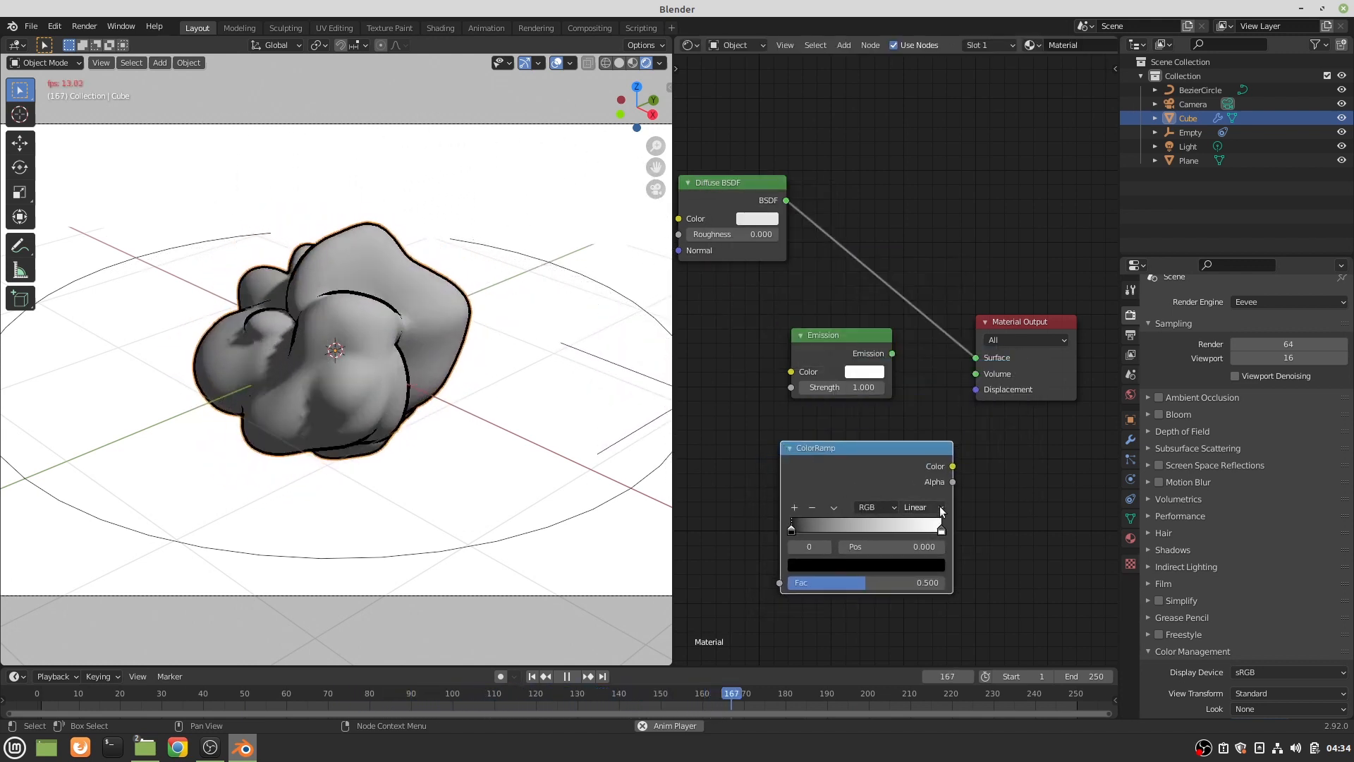
- Change the ColorRamp interpolation from Linear to Constant
{"action": "left_click", "coordinate": [920, 507]}
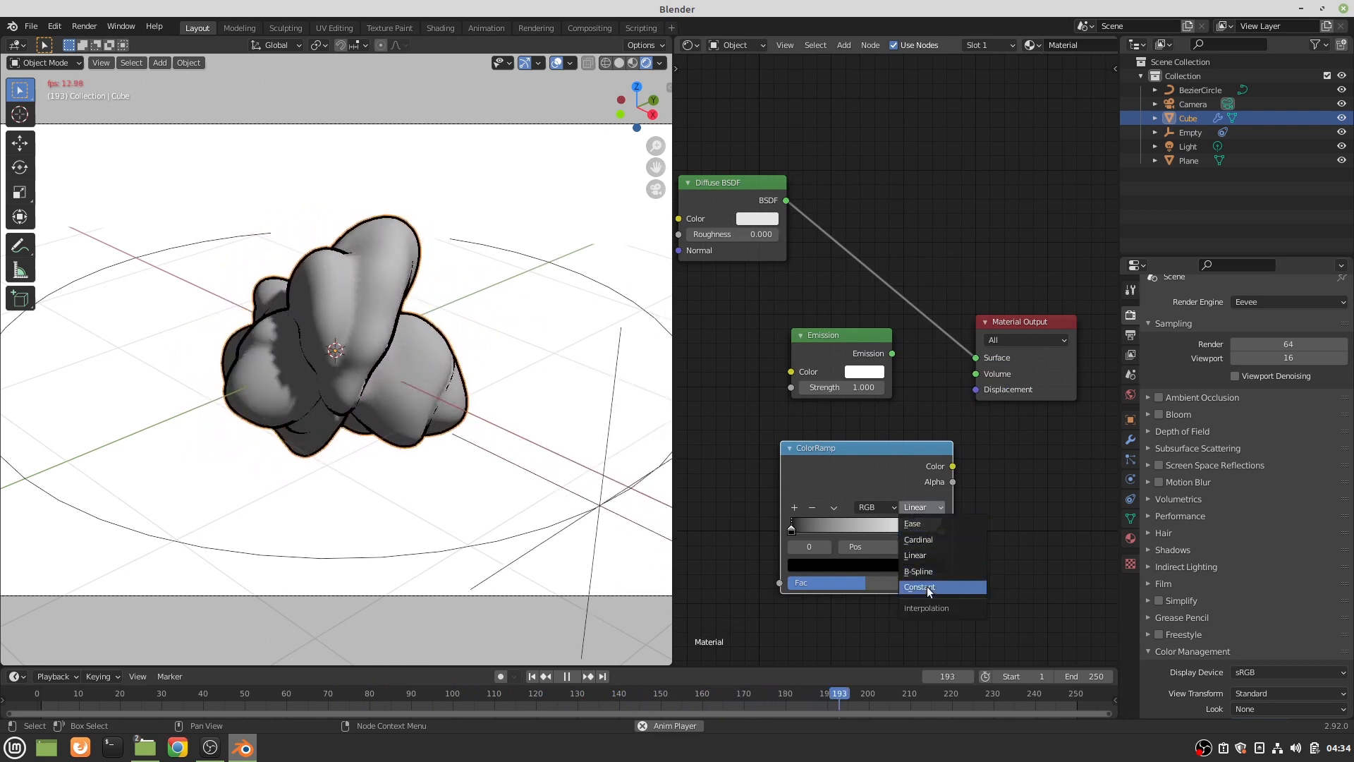
{"action": "left_click", "coordinate": [918, 587]}
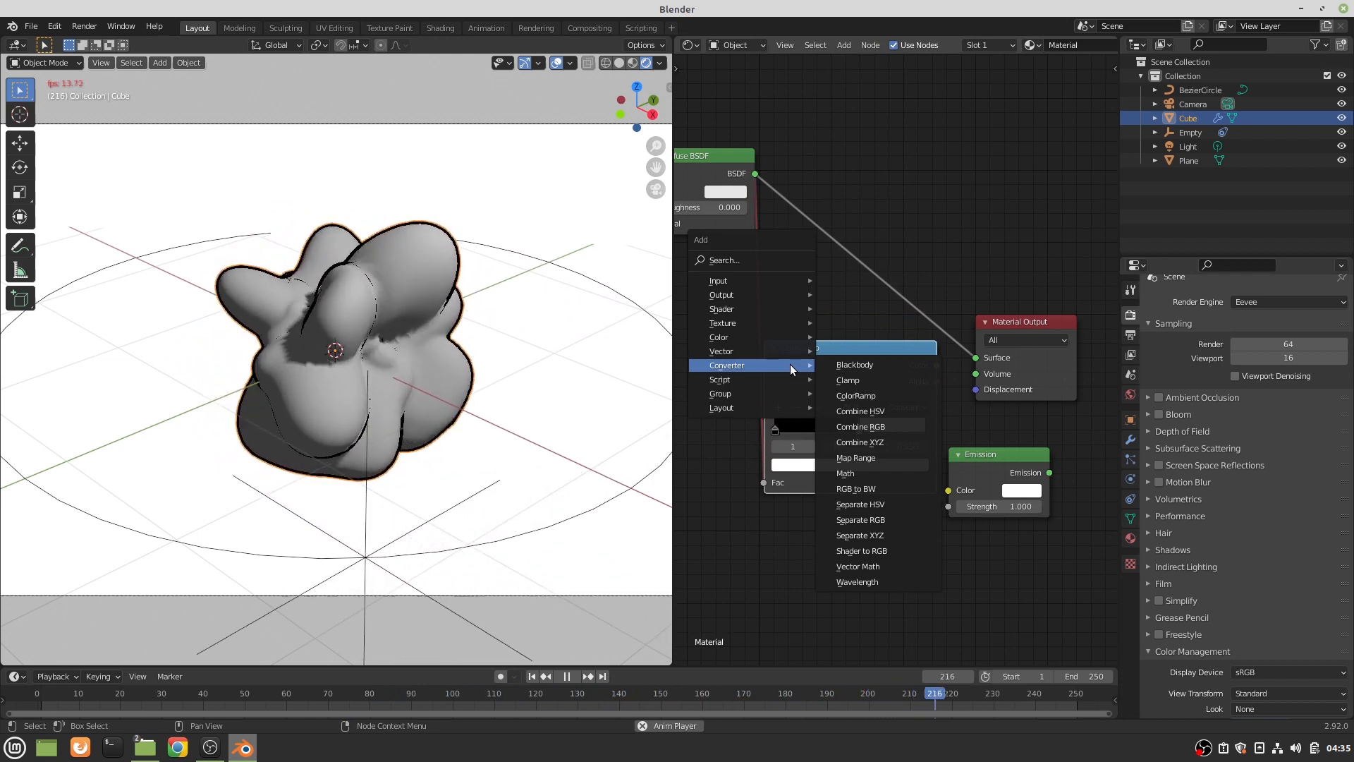
{"action": "mouse_move", "coordinate": [859, 550]}
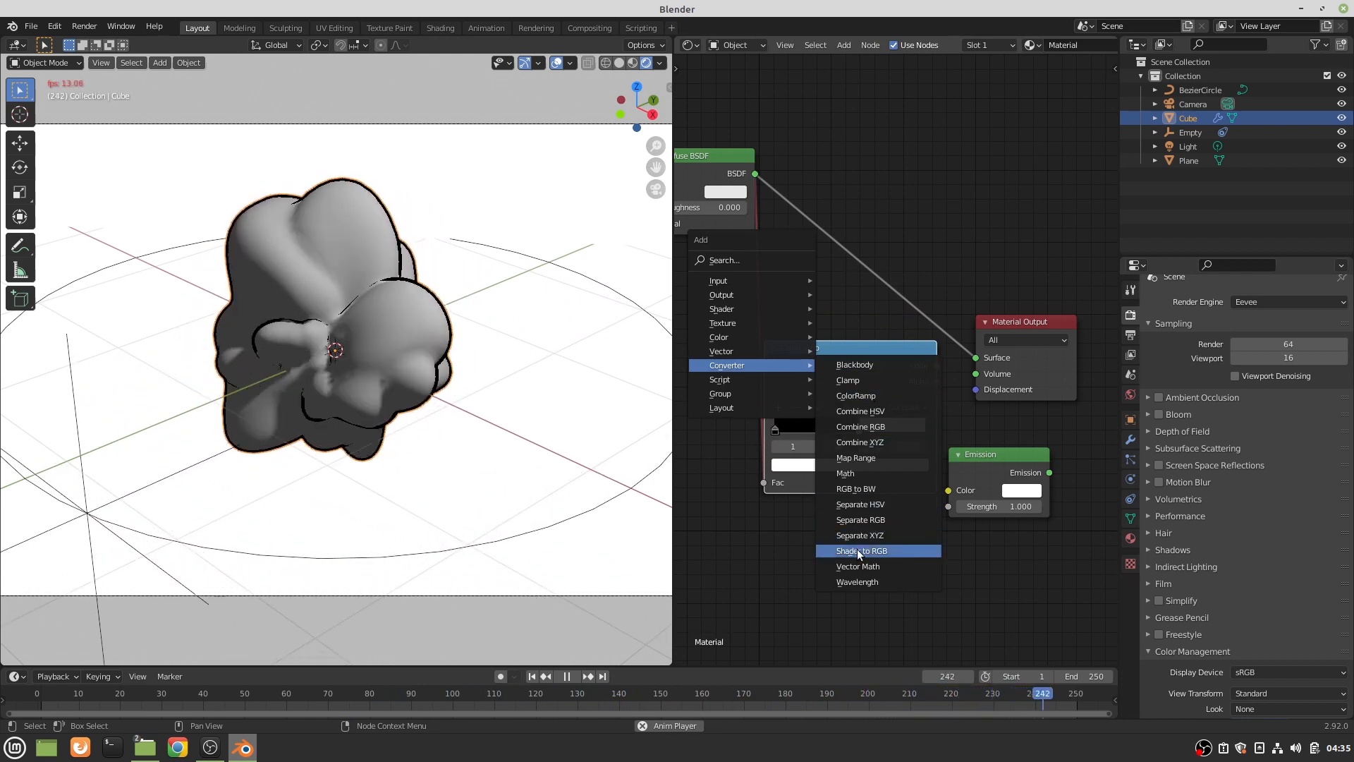
- Insert a Shader to RGB node between Diffuse BSDF and the ColorRamp feeding Emission
{"action": "left_click", "coordinate": [859, 550]}
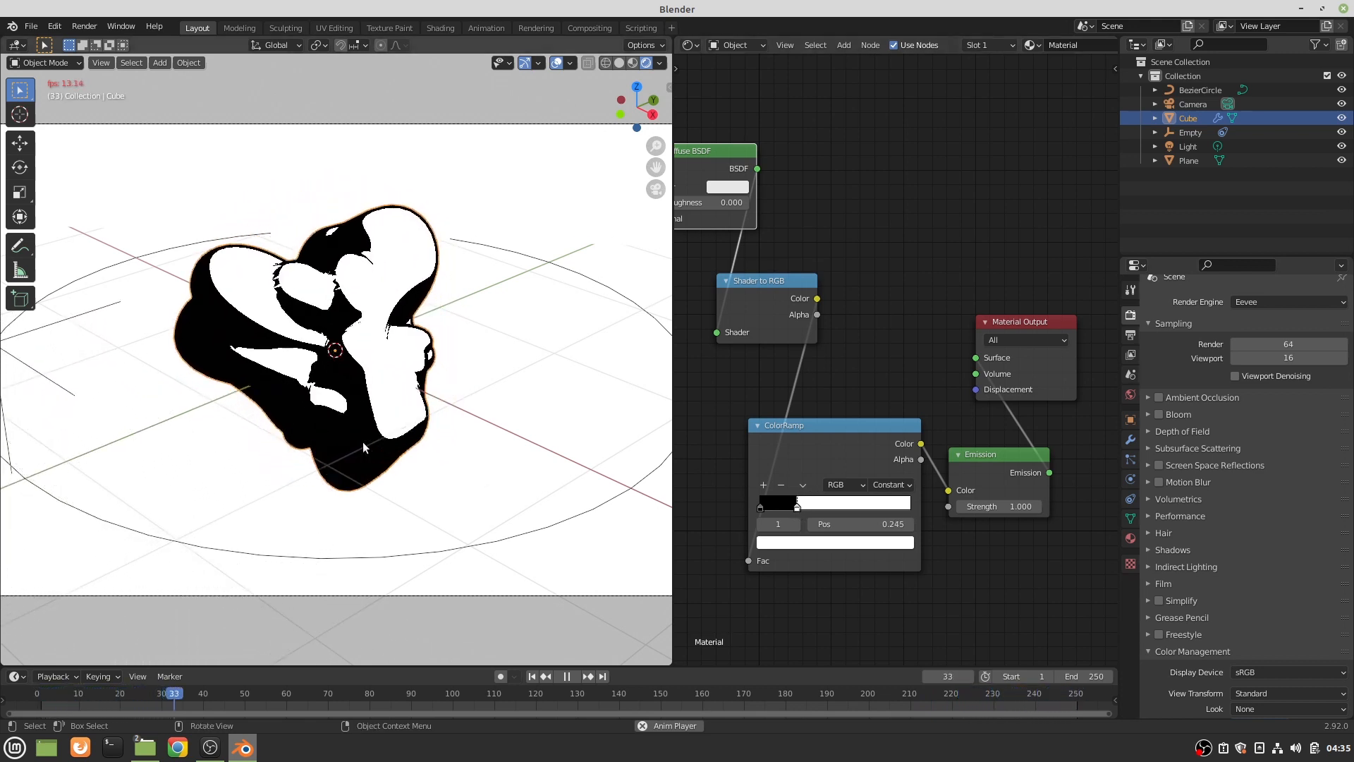
{"action": "double_click", "coordinate": [858, 523]}
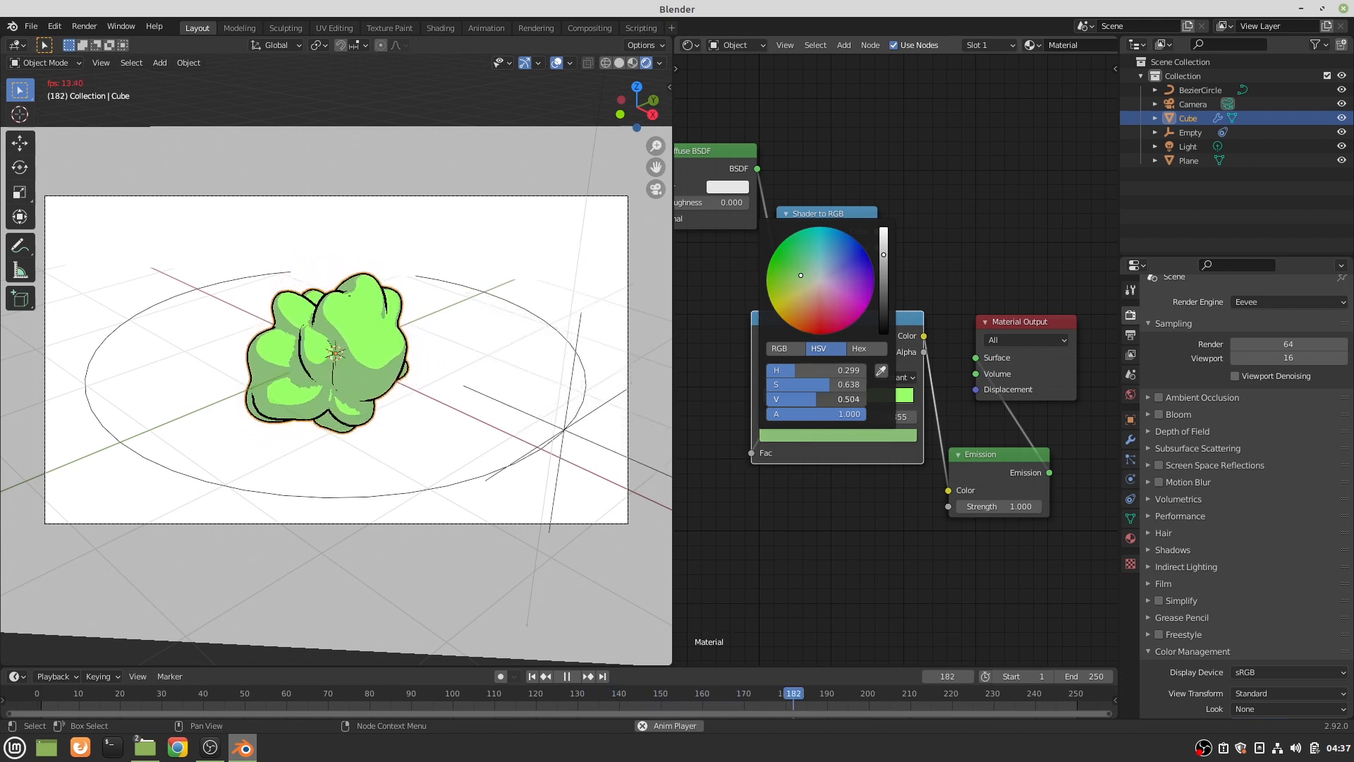
- Finish picking a green colour for a ColorRamp stop in the HSV picker
{"action": "left_click", "coordinate": [566, 675]}
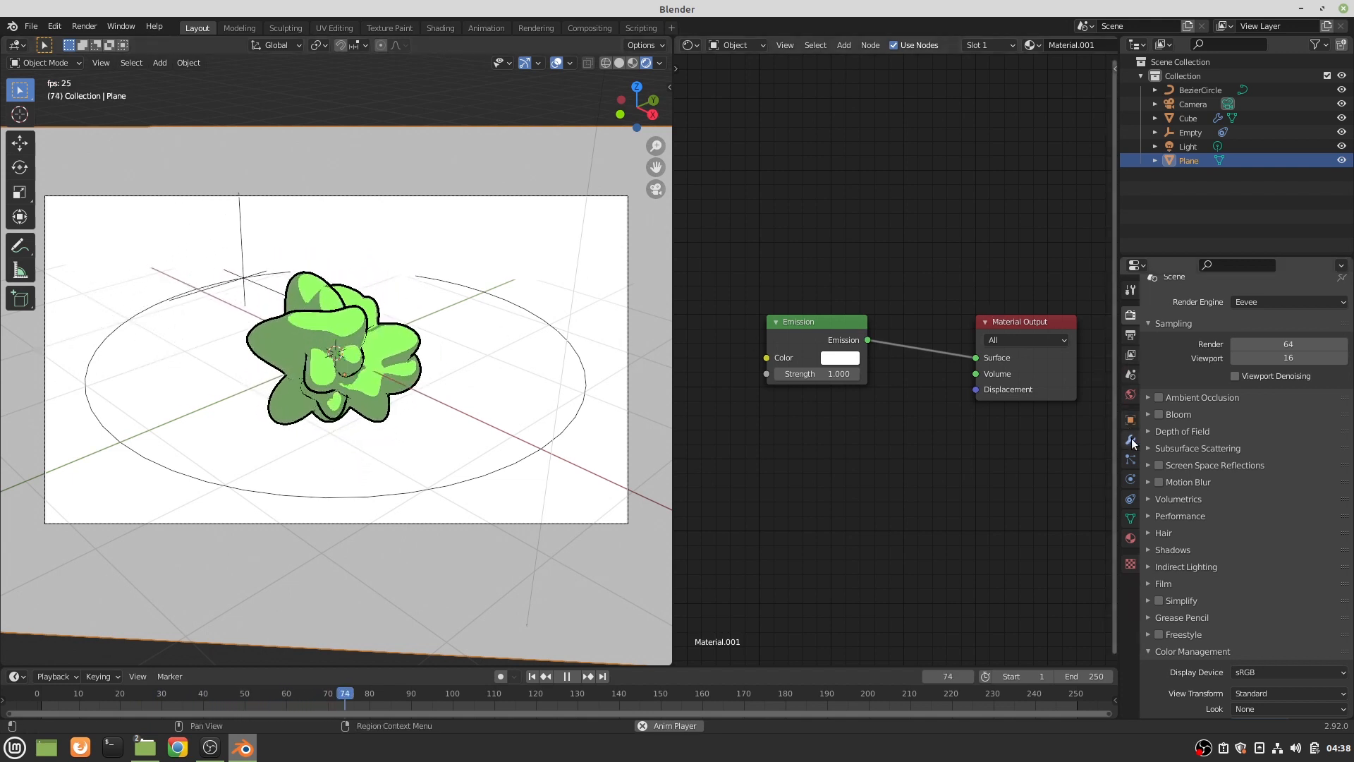
- Add a Mirror modifier on X with Bisect and Merge at 0.001 m
{"action": "left_click", "coordinate": [1130, 439]}
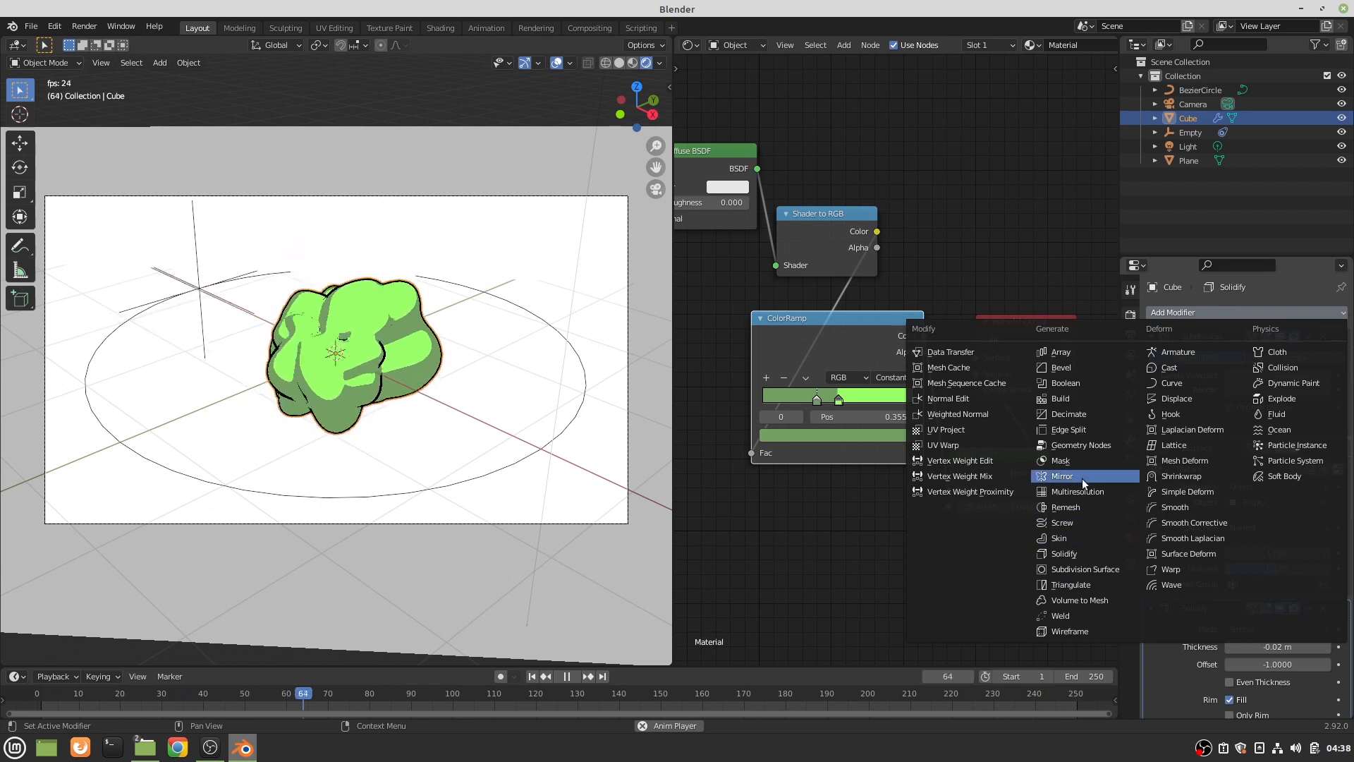
{"action": "left_click", "coordinate": [1061, 476]}
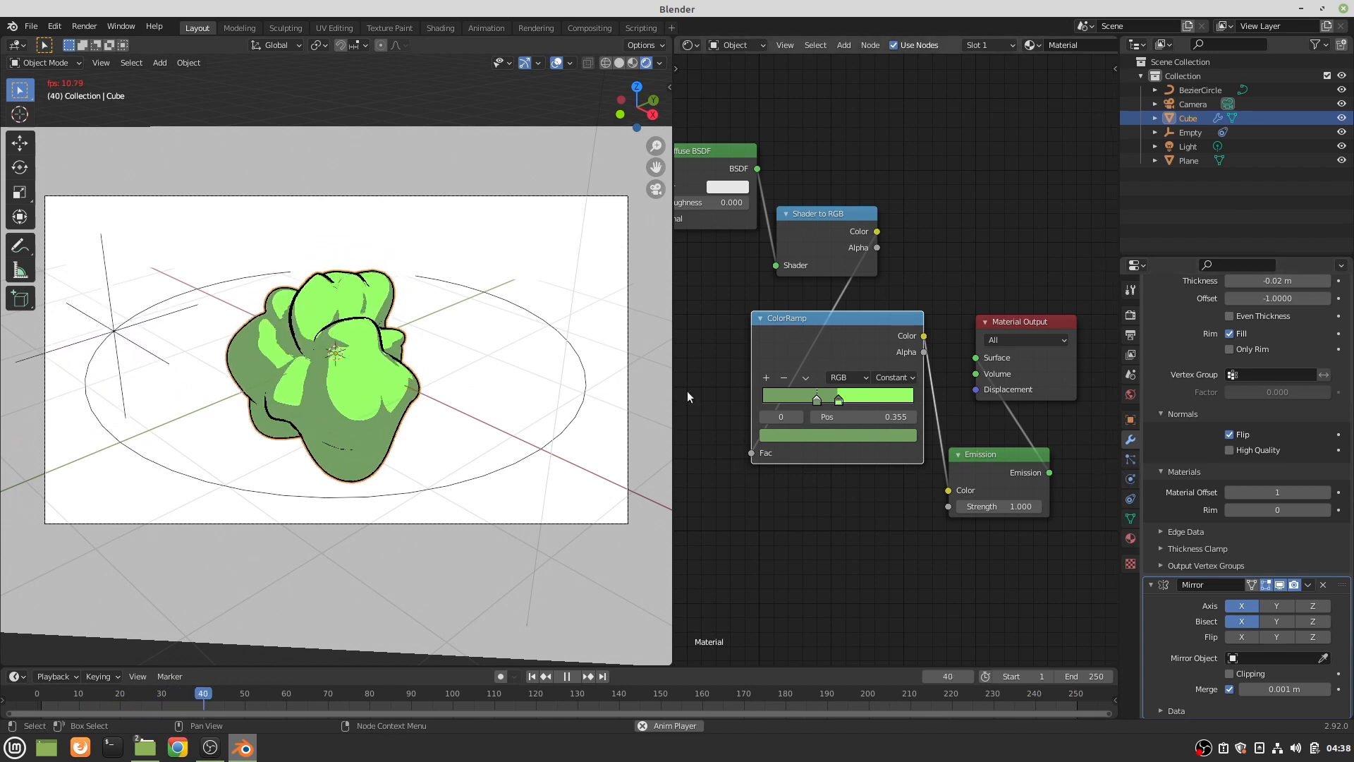
{"action": "left_click", "coordinate": [1189, 161]}
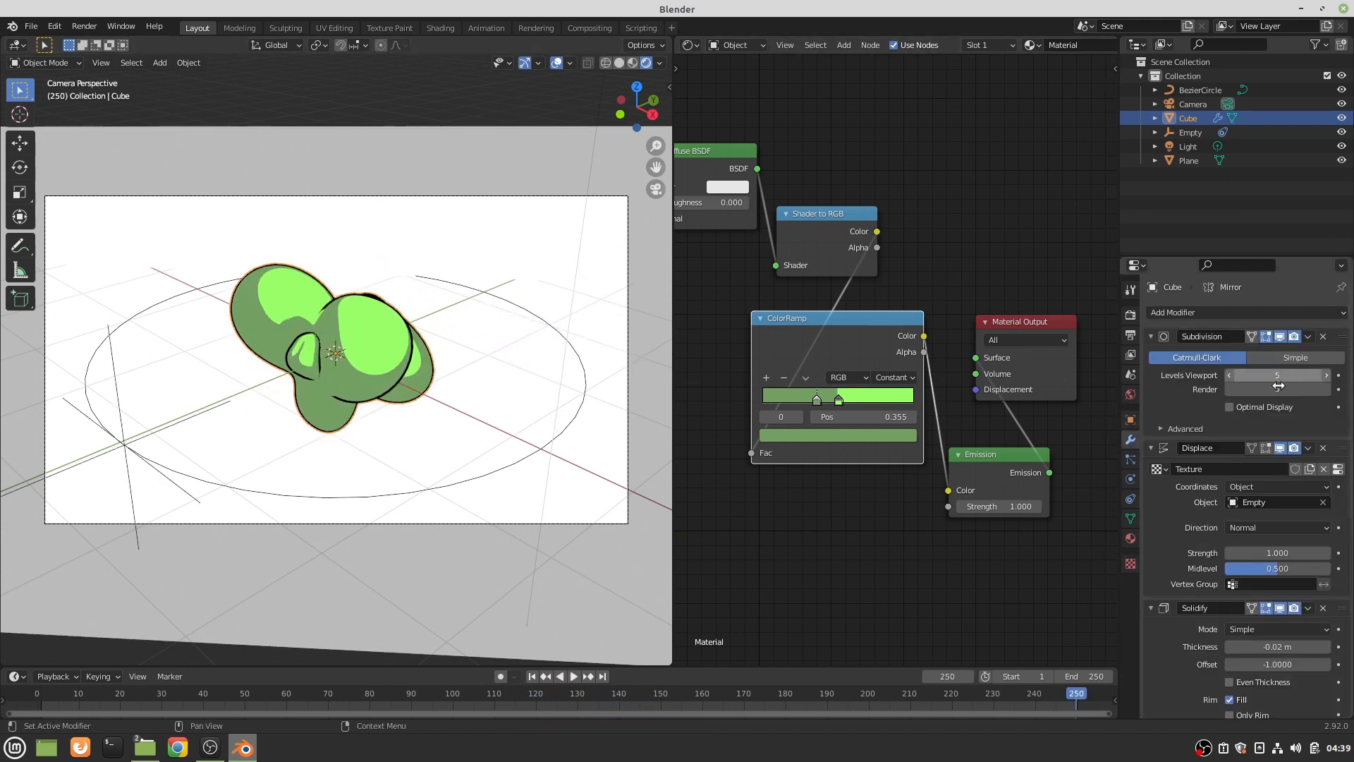
- Duplicate the Subdivision modifier and set the first one's Levels Viewport to 3
{"action": "left_click", "coordinate": [1230, 375]}
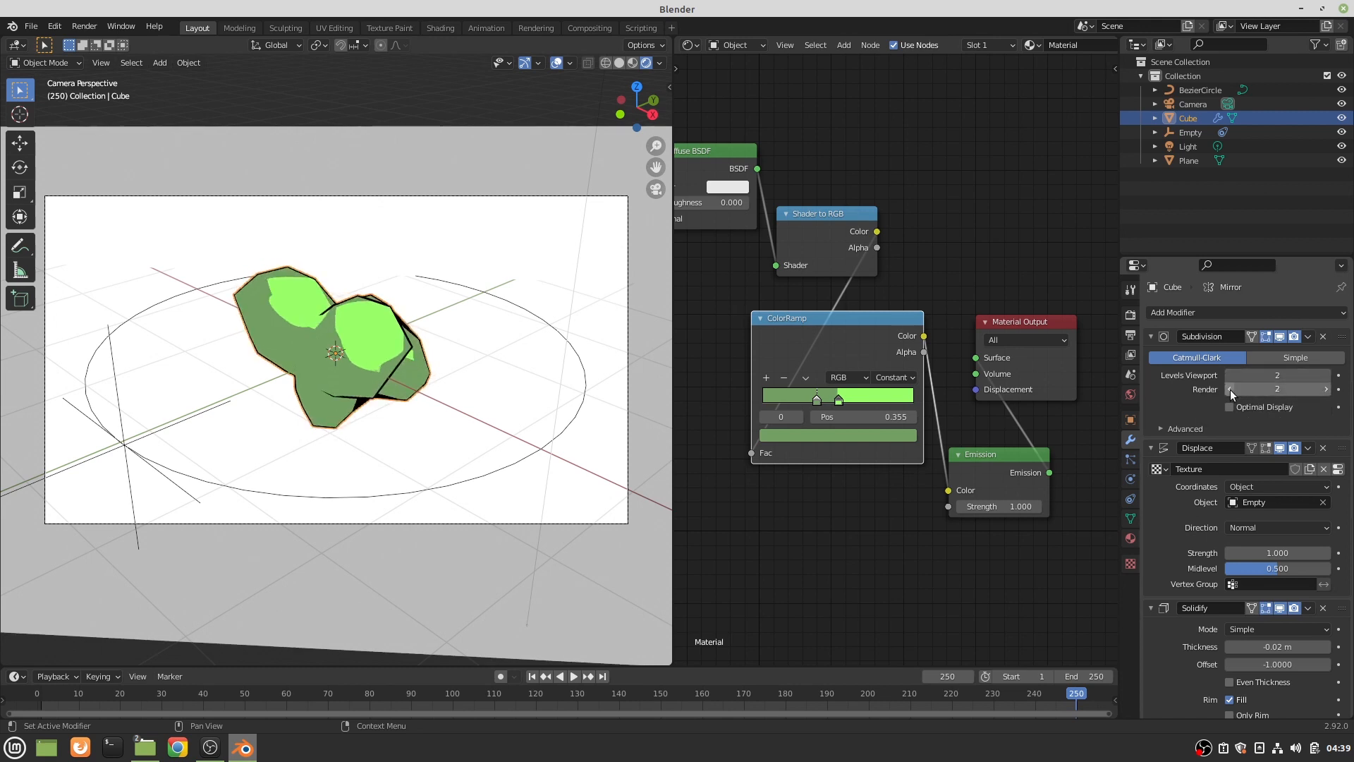
{"action": "left_click", "coordinate": [1307, 337]}
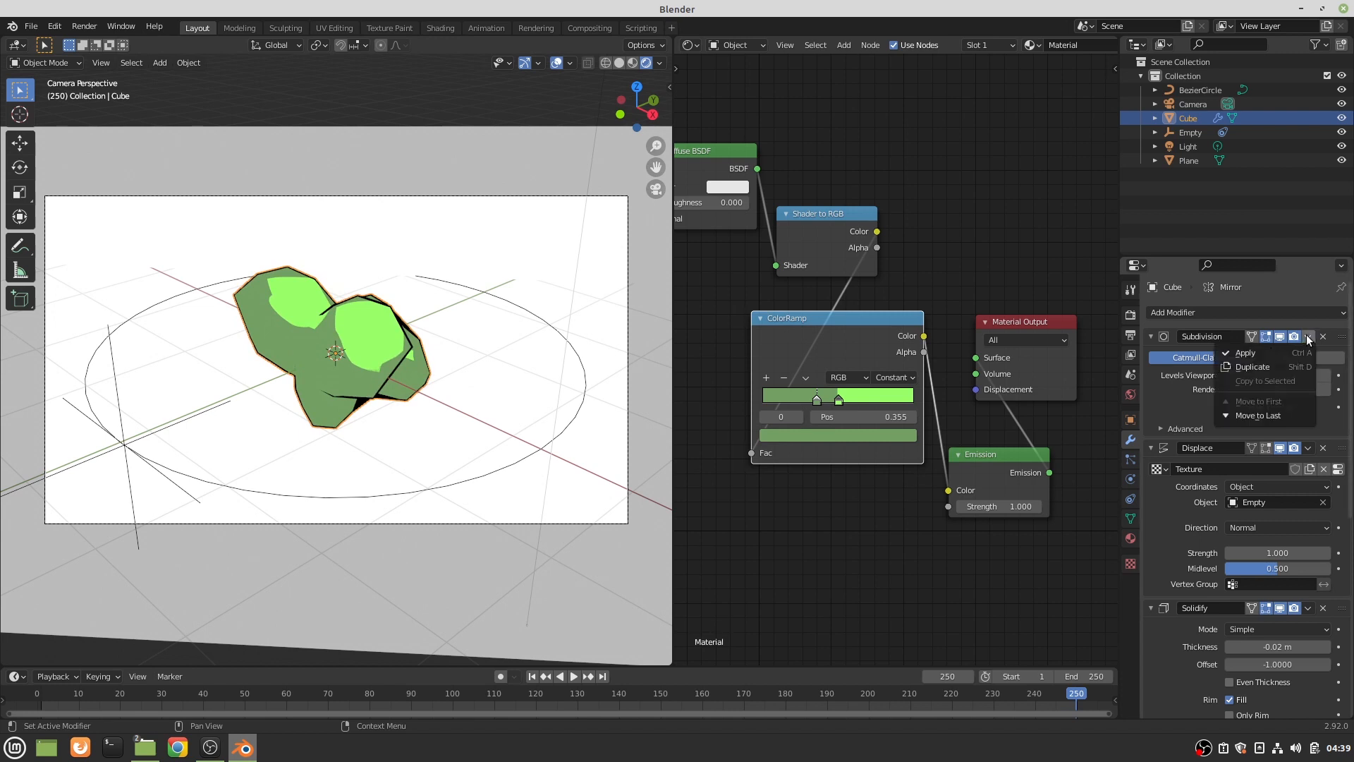
{"action": "left_click", "coordinate": [1250, 366]}
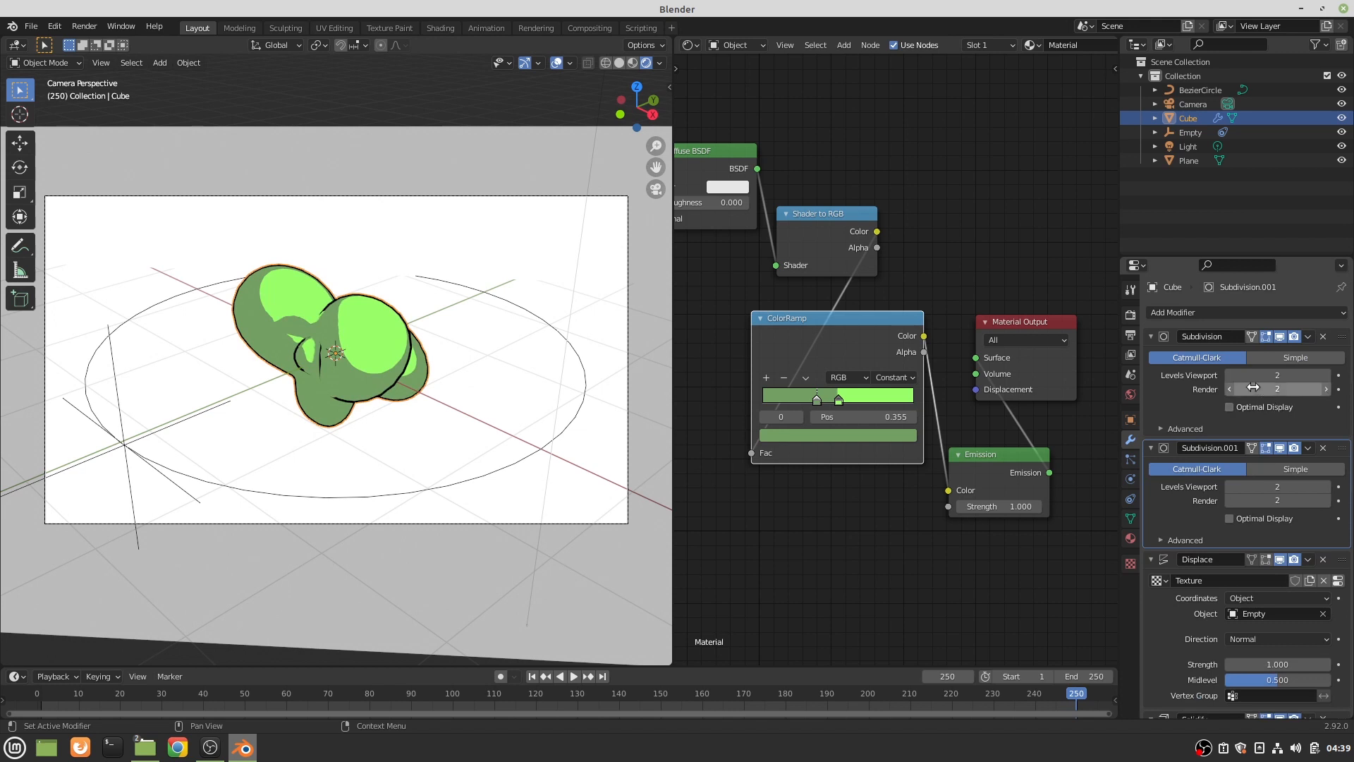
{"action": "mouse_move", "coordinate": [1276, 375]}
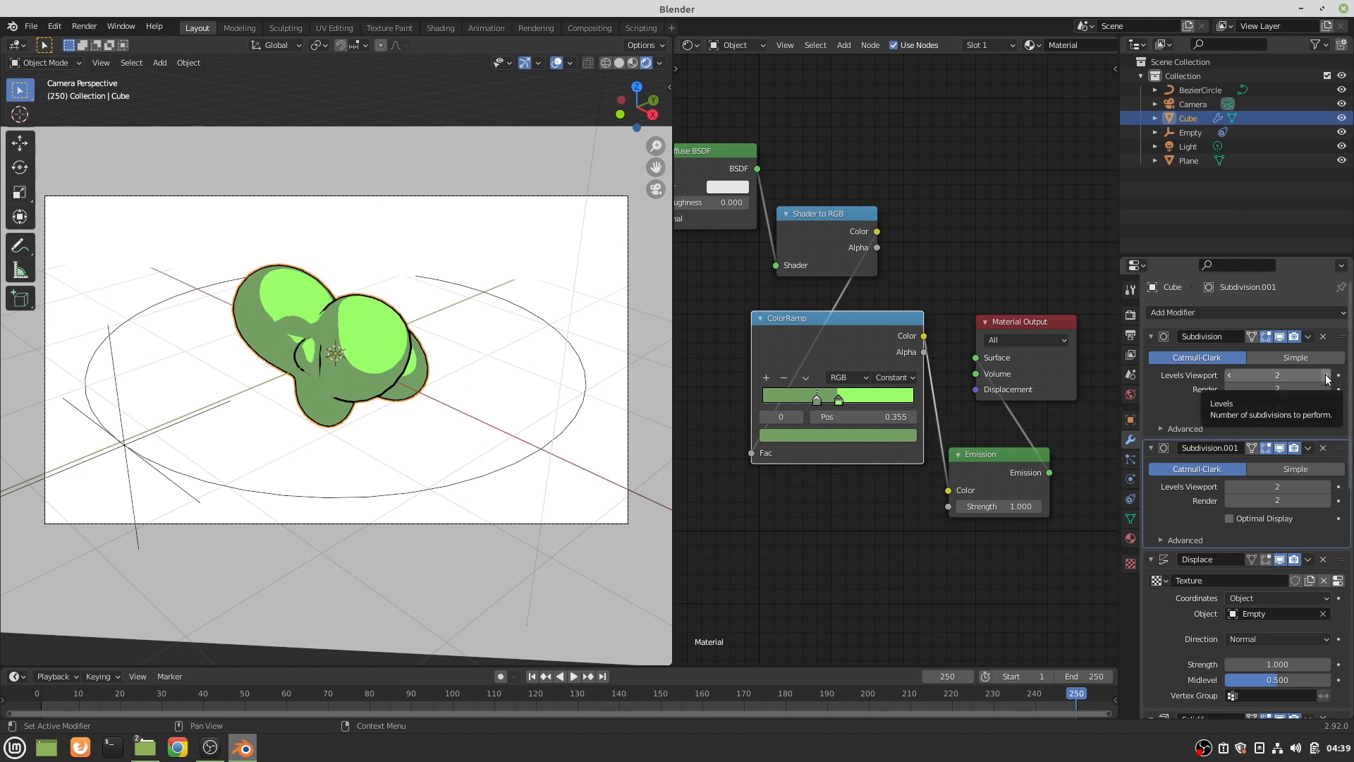
{"action": "left_click", "coordinate": [1337, 375]}
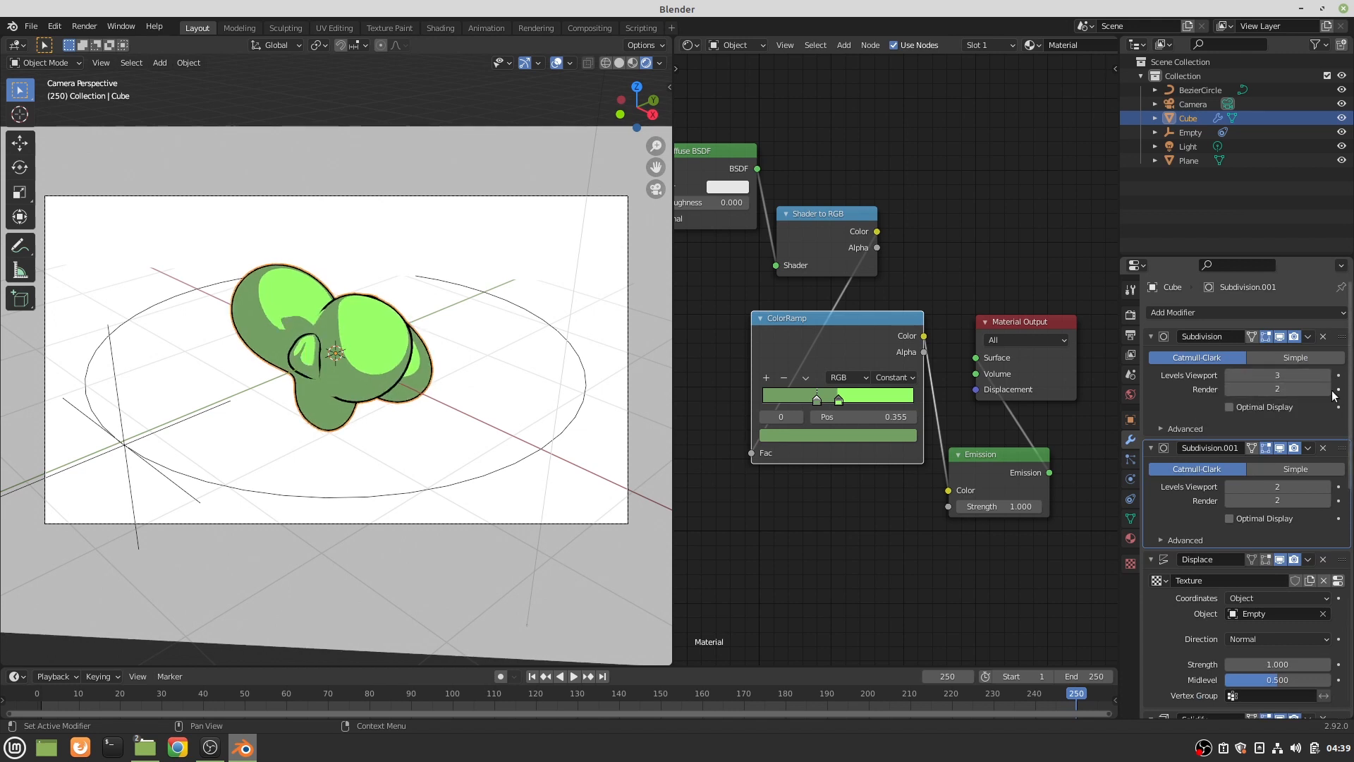